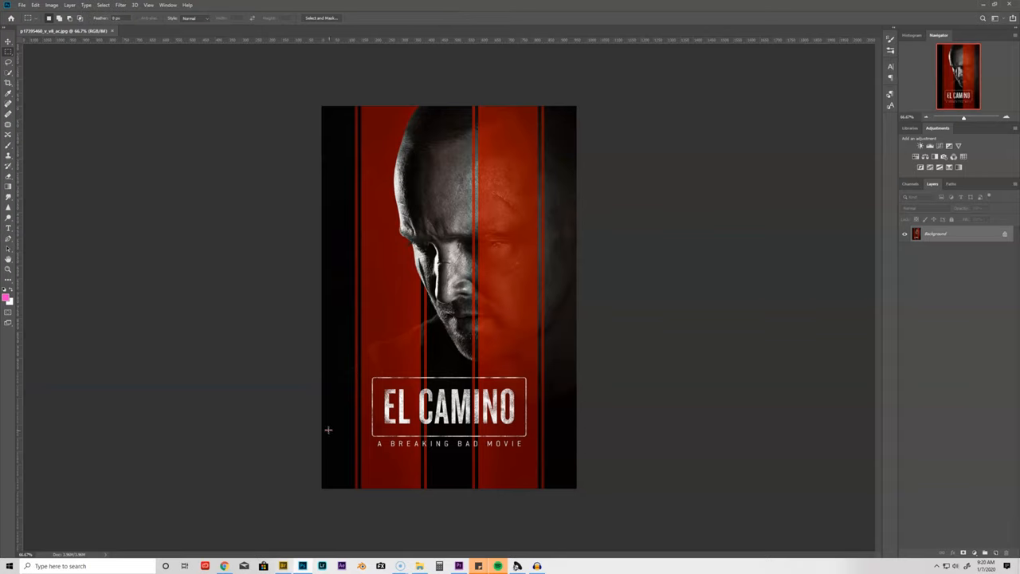
pyautogui.moveTo(600, 478)
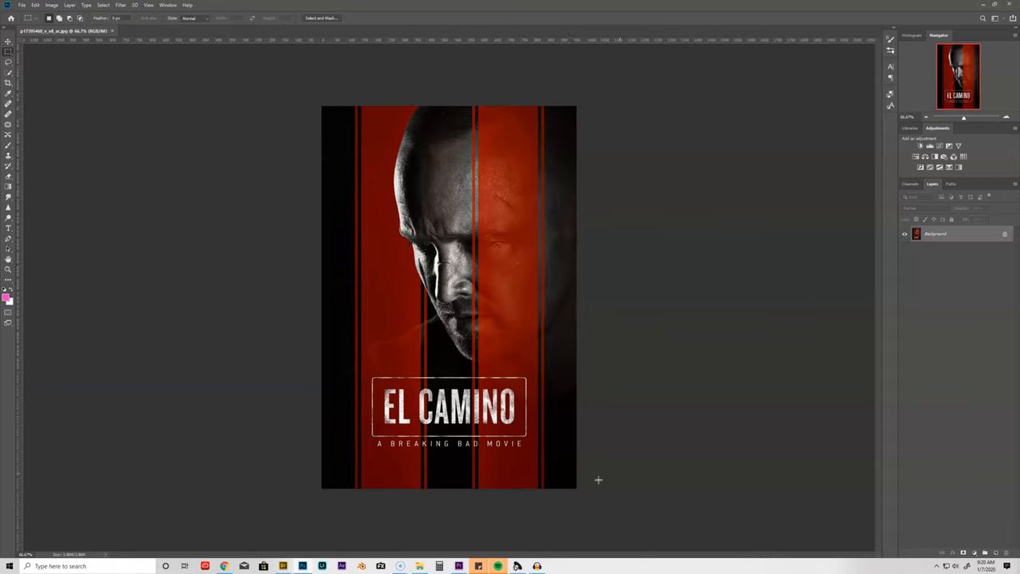
pyautogui.moveTo(590, 460)
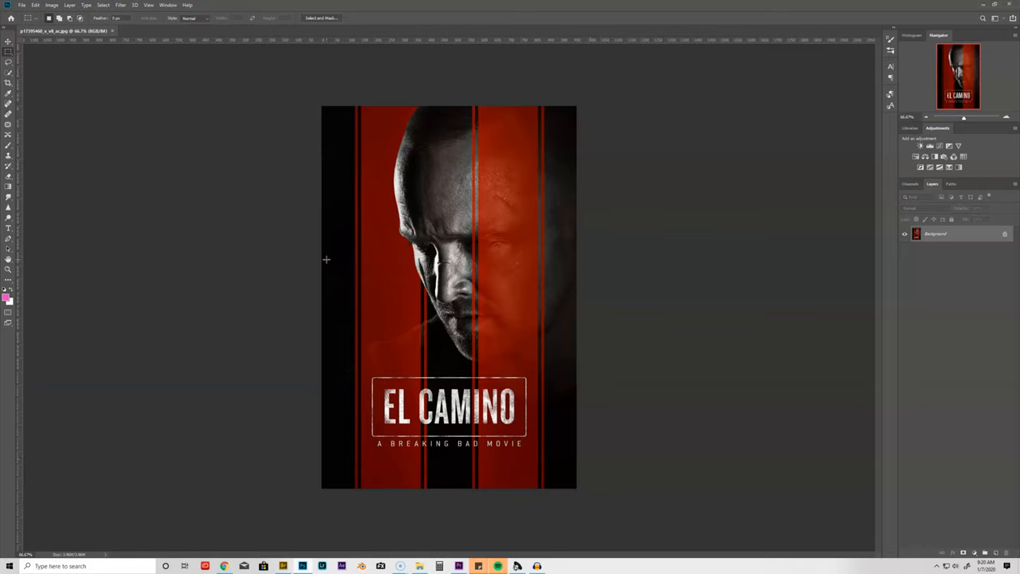
pyautogui.moveTo(318, 241)
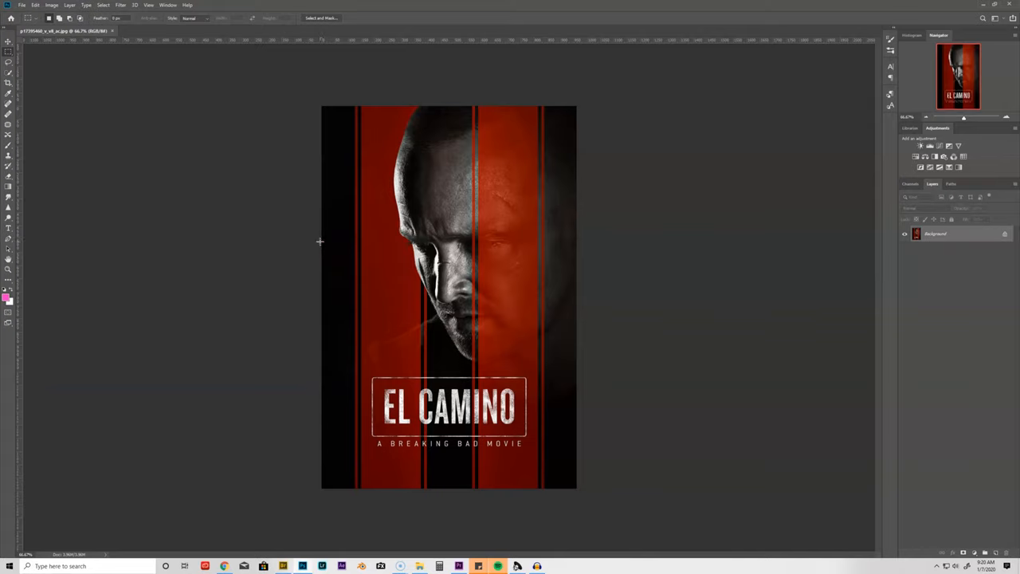
pyautogui.moveTo(365, 504)
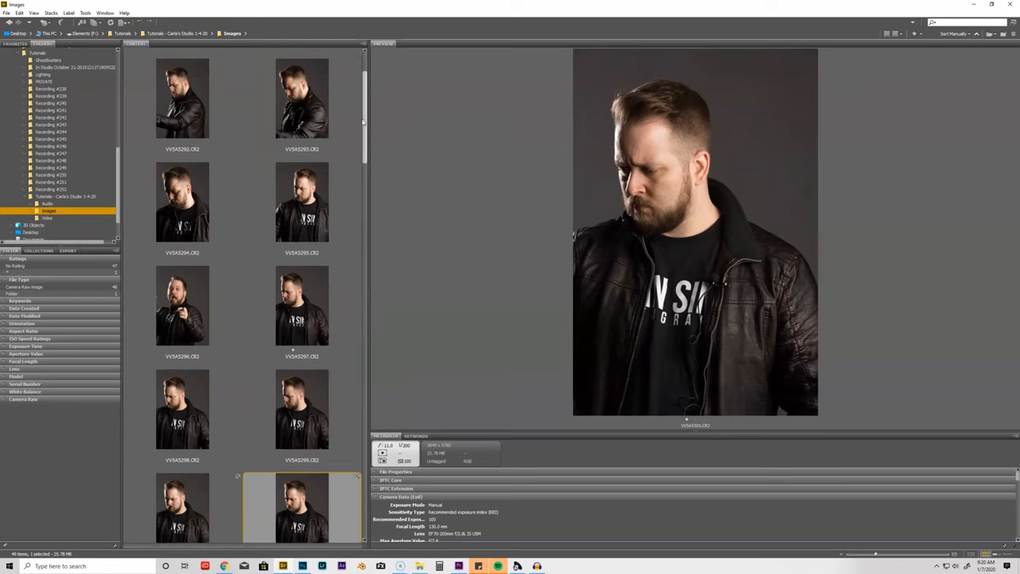
# Scroll the Bridge folder of portrait shots to reach the leather-jacket portrait
pyautogui.scroll(-3)
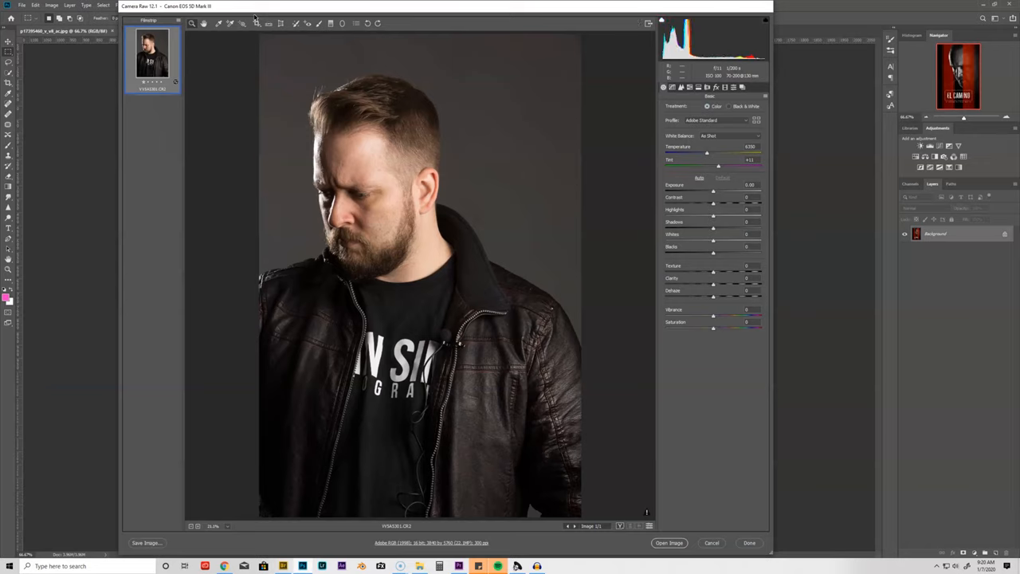
pyautogui.moveTo(363, 236)
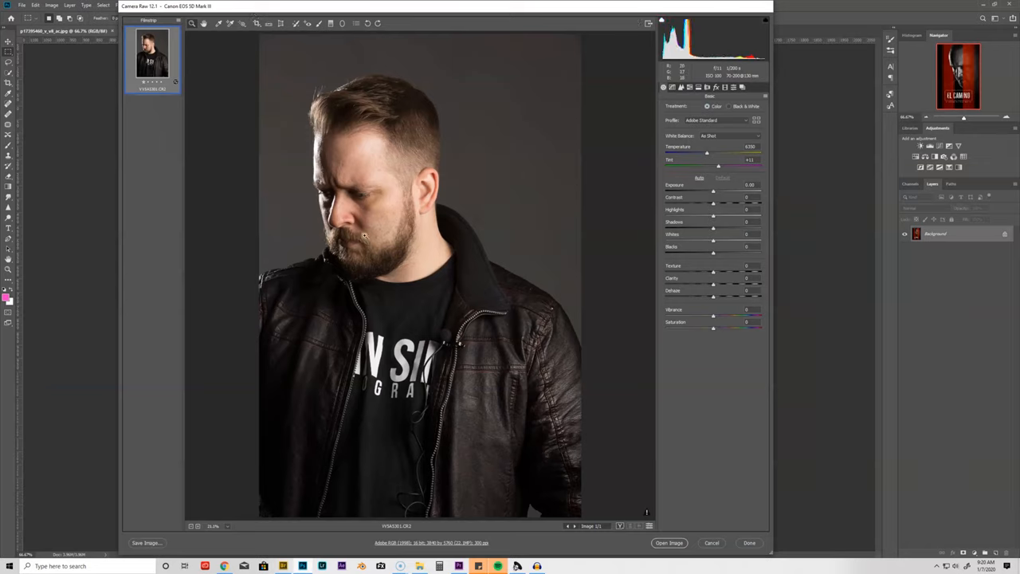
# Raise Clarity on the portrait in Camera Raw and open it as a Photoshop document
pyautogui.click(683, 87)
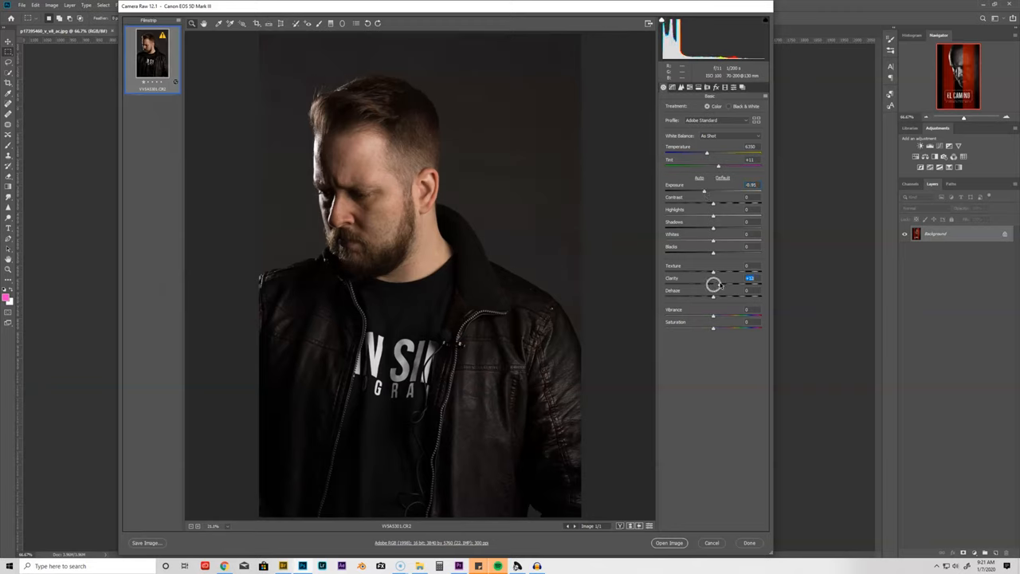
pyautogui.moveTo(714, 284); pyautogui.dragTo(721, 284)
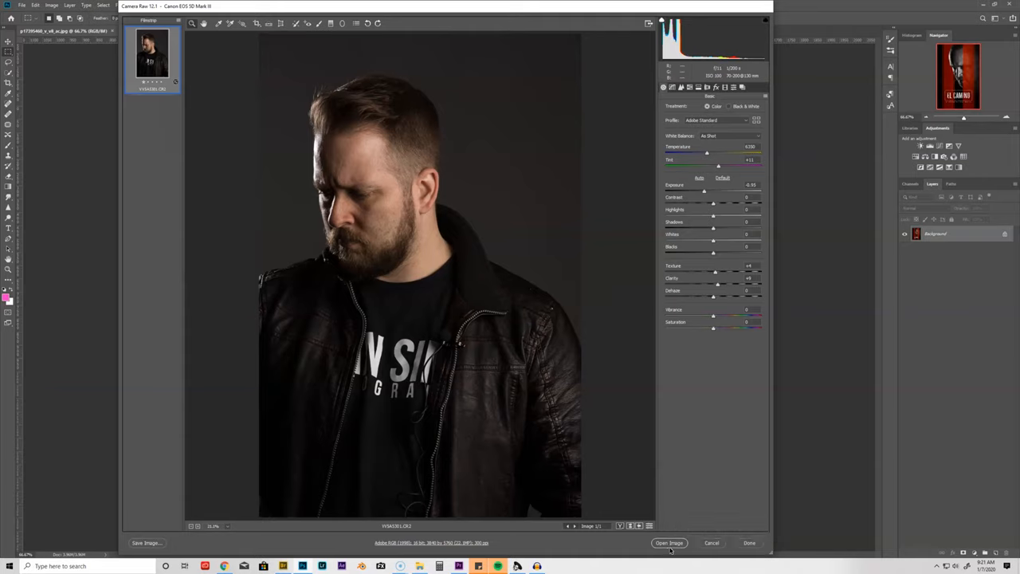
pyautogui.click(670, 542)
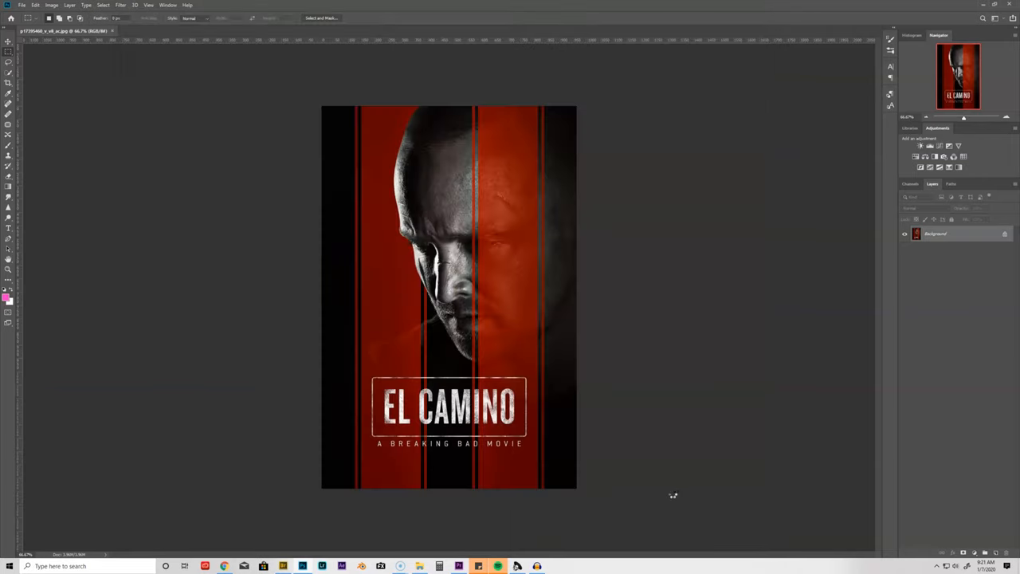
# Select and copy the entire El Camino poster image from its document
pyautogui.click(156, 30)
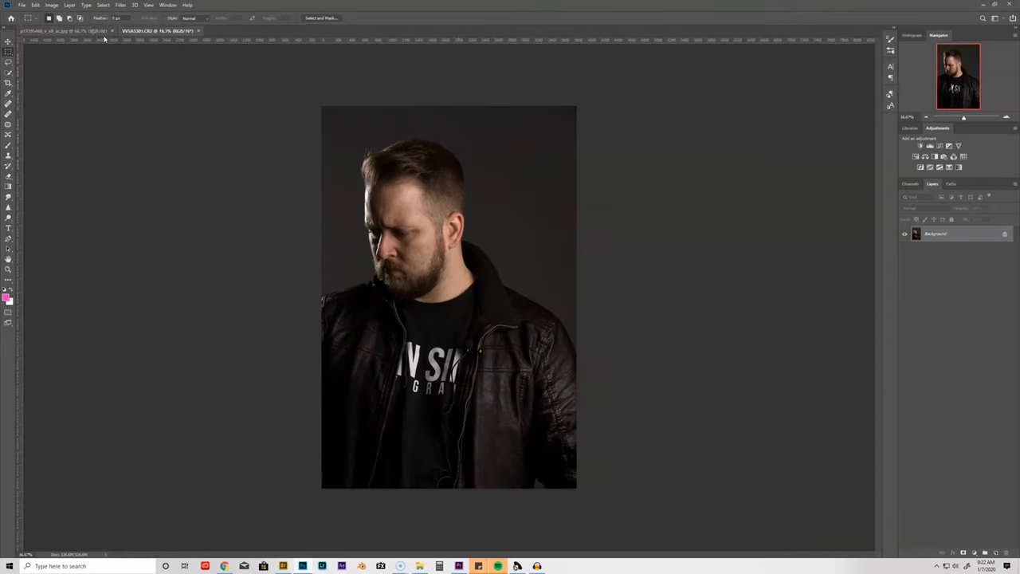
pyautogui.click(60, 31)
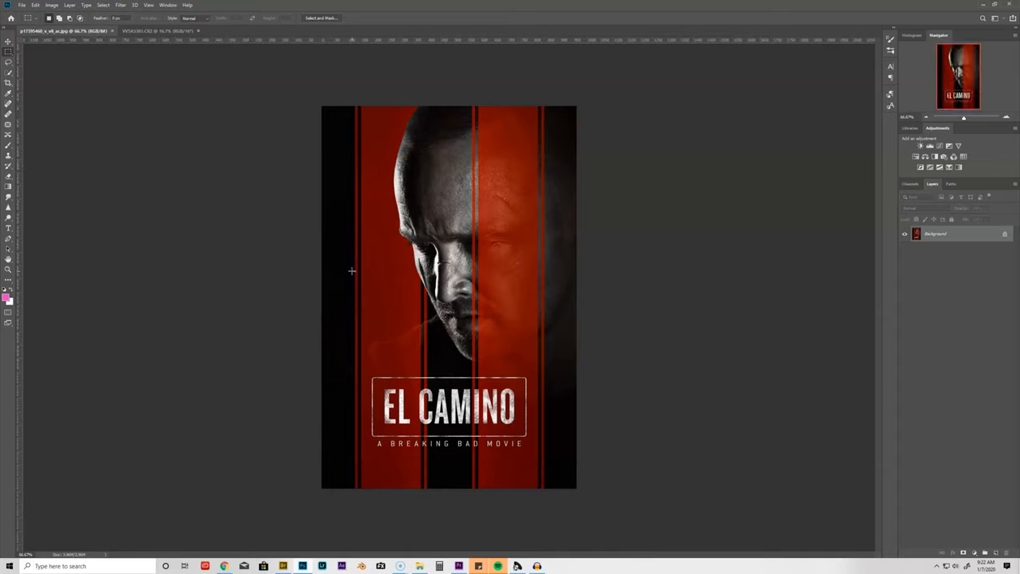
pyautogui.press('ctrl+a')
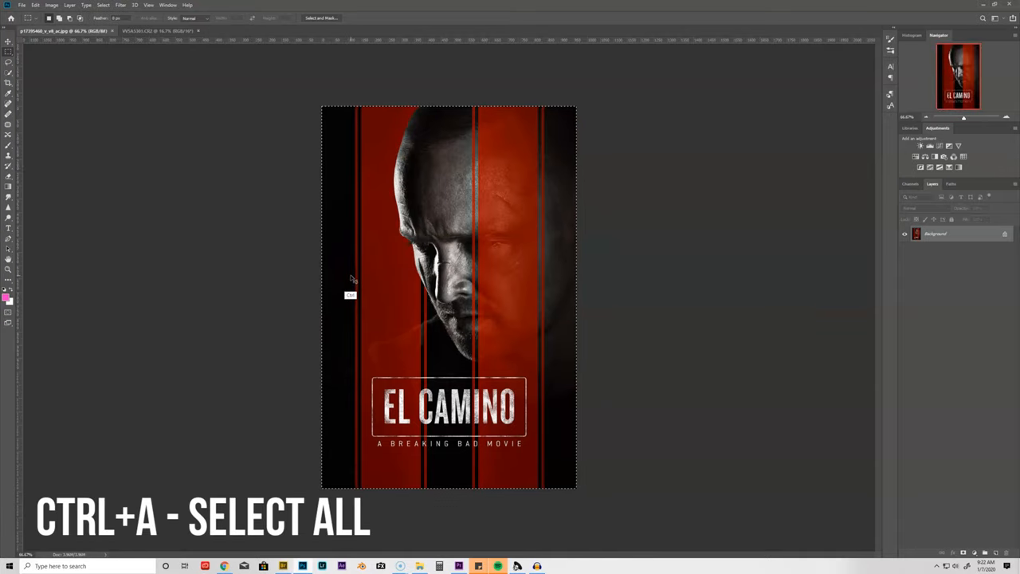
pyautogui.press('ctrl+a')
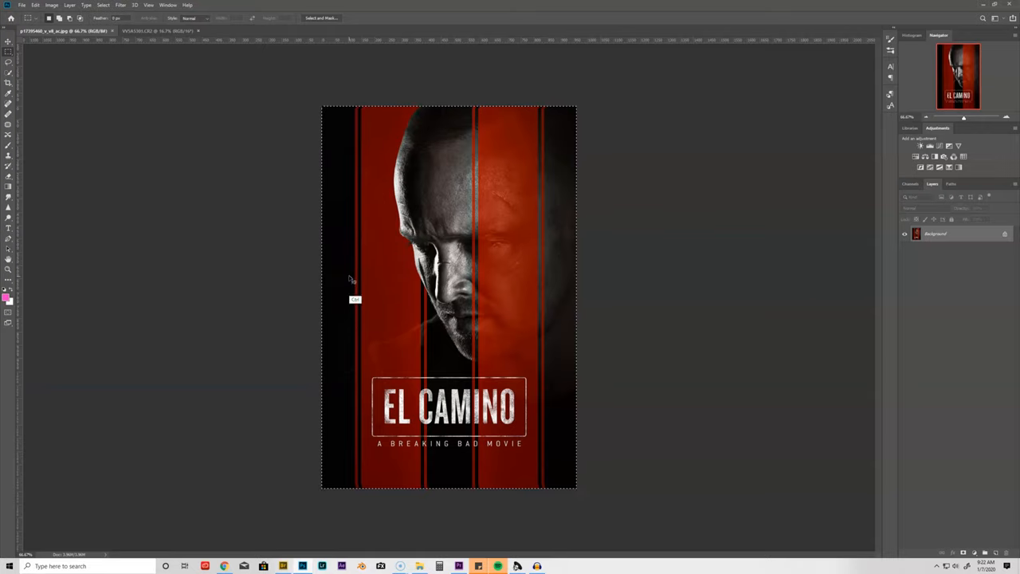
pyautogui.press('ctrl+c')
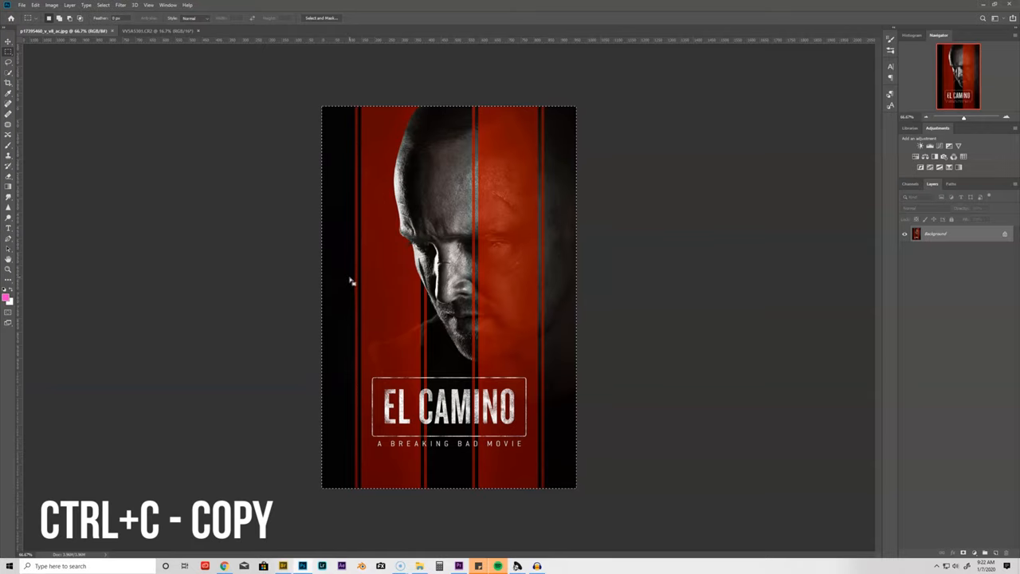
# Paste the poster over the portrait and scale it up to cover the whole canvas
pyautogui.click(159, 30)
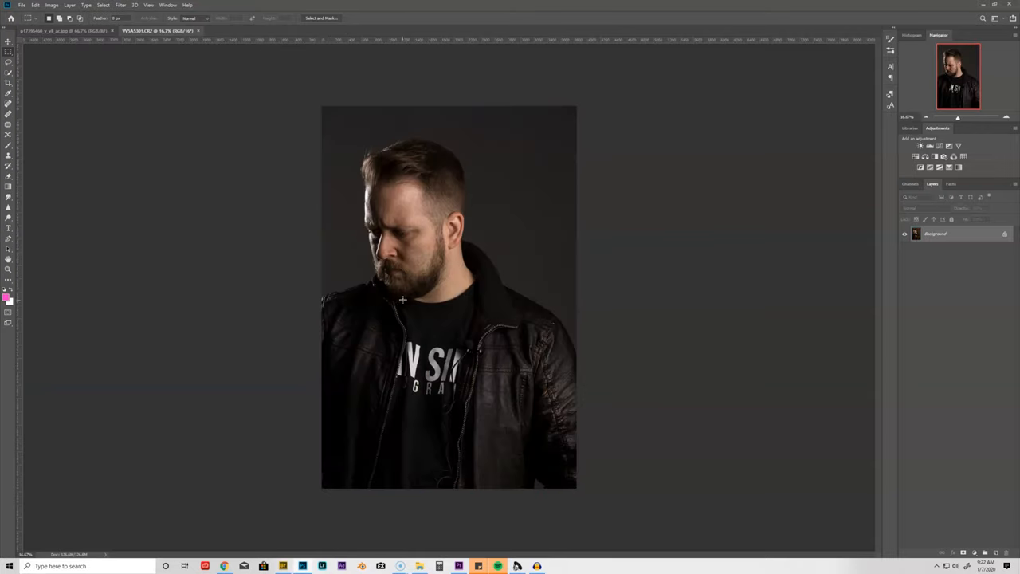
pyautogui.press('ctrl+v')
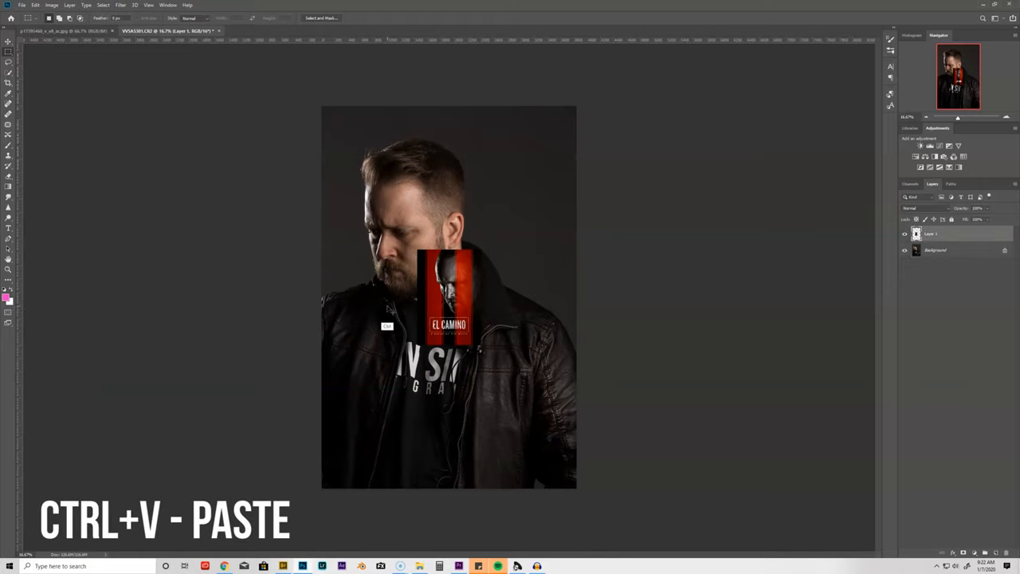
pyautogui.press('ctrl+t')
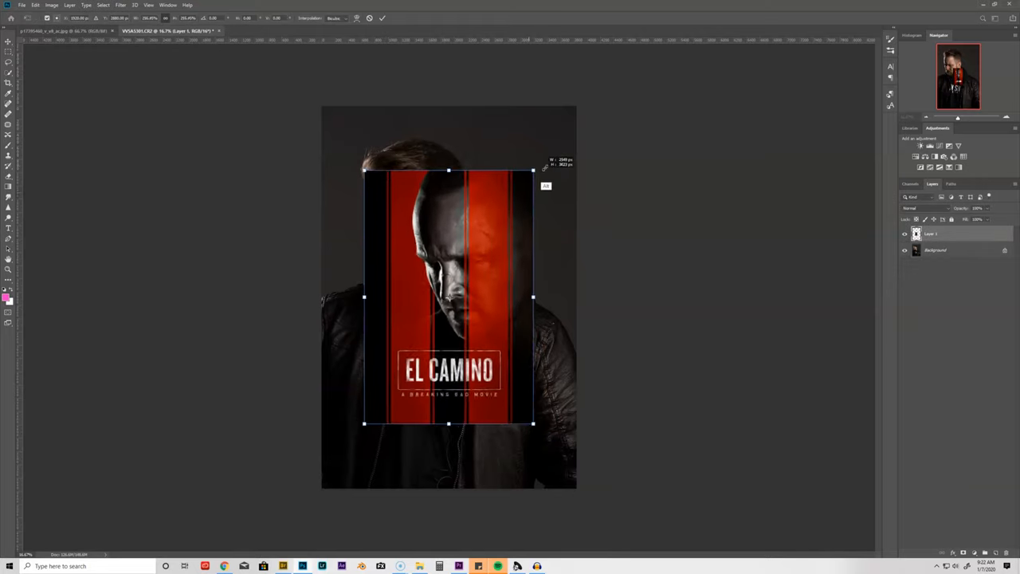
pyautogui.moveTo(532, 424); pyautogui.dragTo(575, 486)
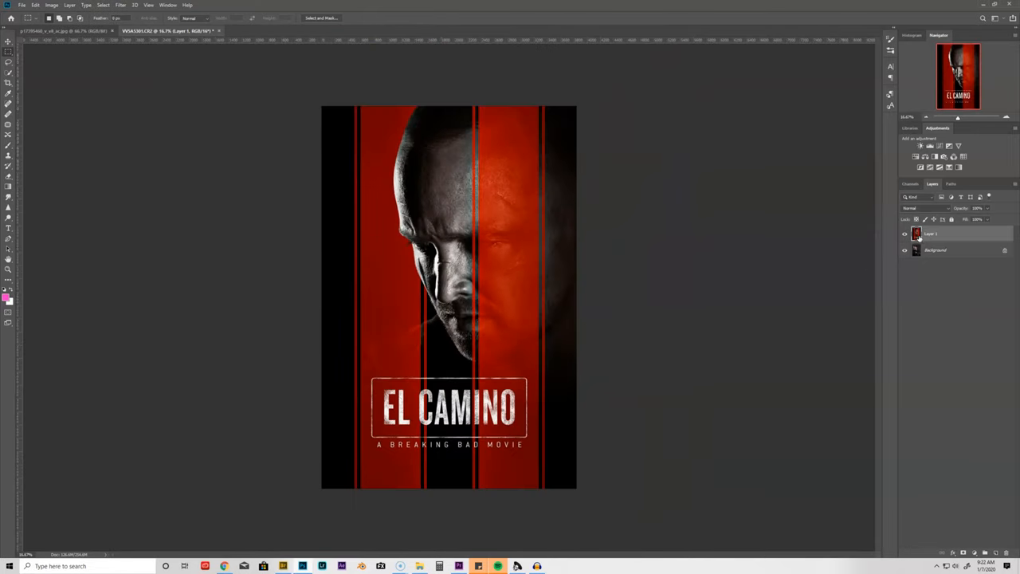
# Duplicate the Background portrait layer, place the copy above the poster and fade it
pyautogui.rightClick(936, 248)
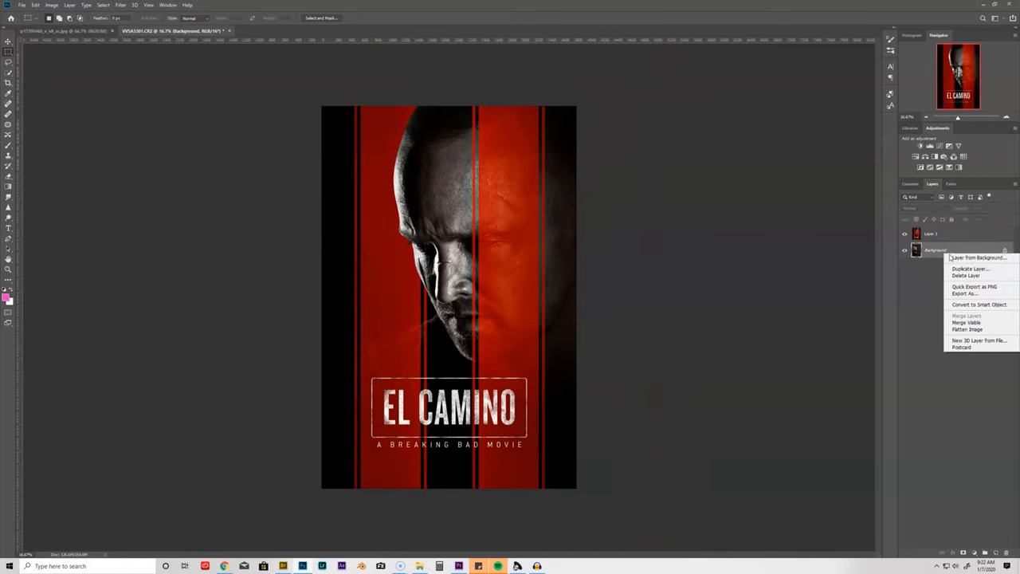
pyautogui.moveTo(969, 268)
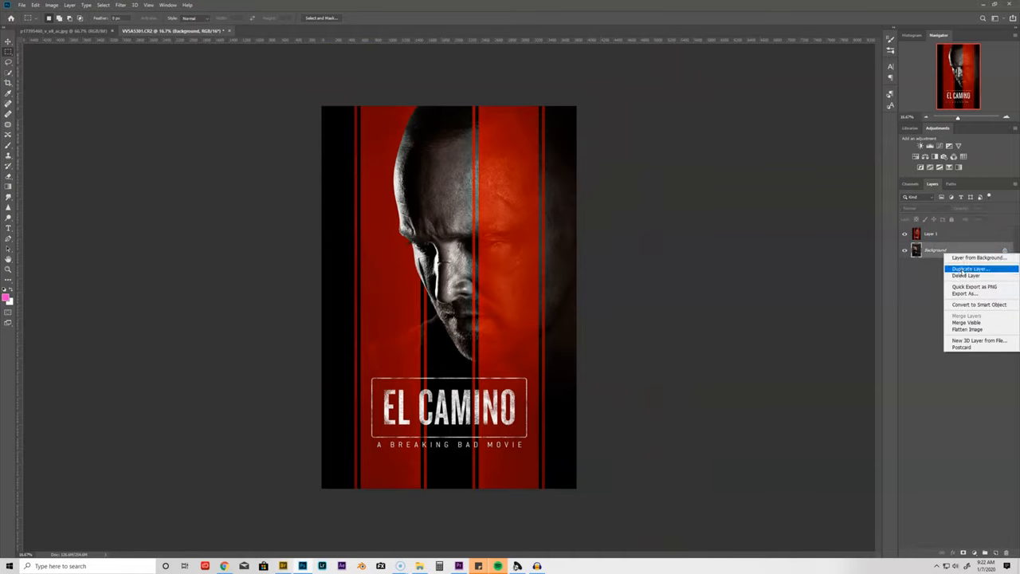
pyautogui.click(970, 268)
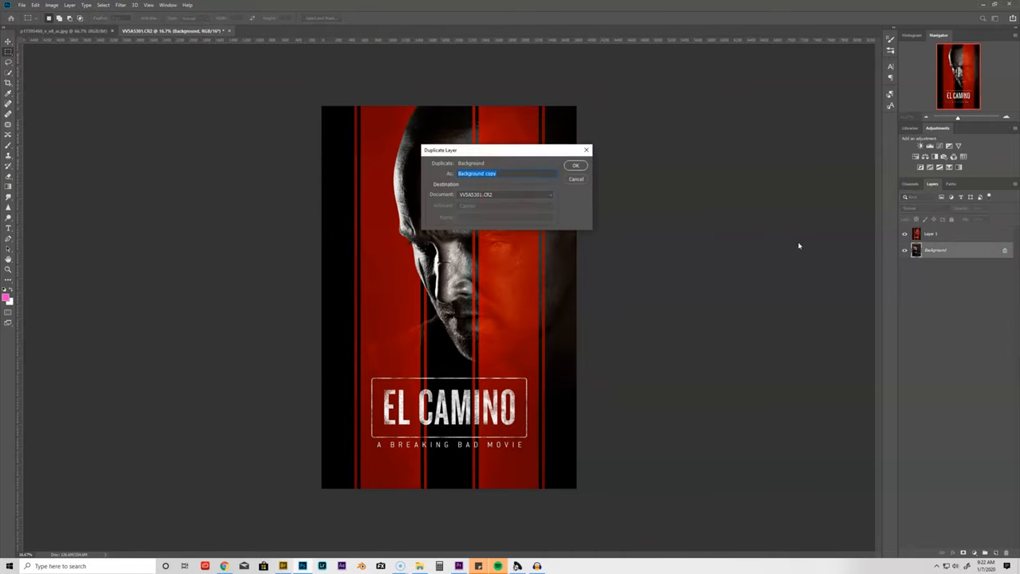
pyautogui.click(576, 164)
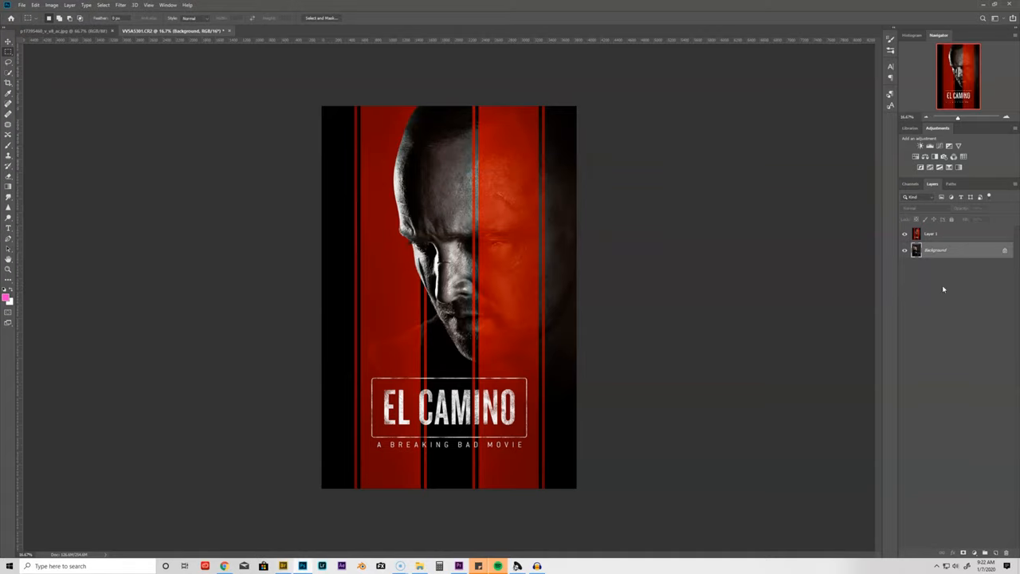
pyautogui.press('ctrl+j')
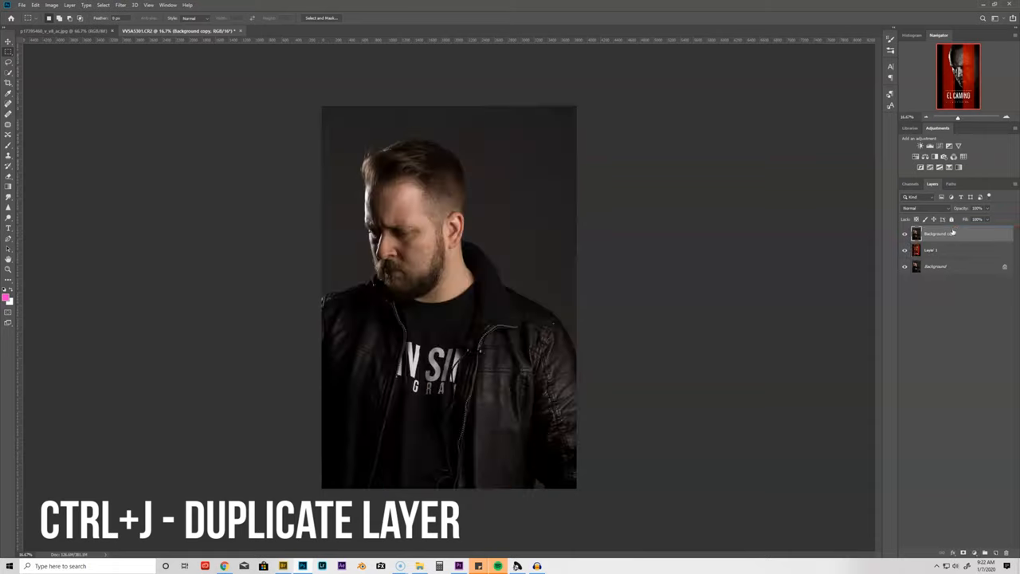
pyautogui.press('ctrl+j')
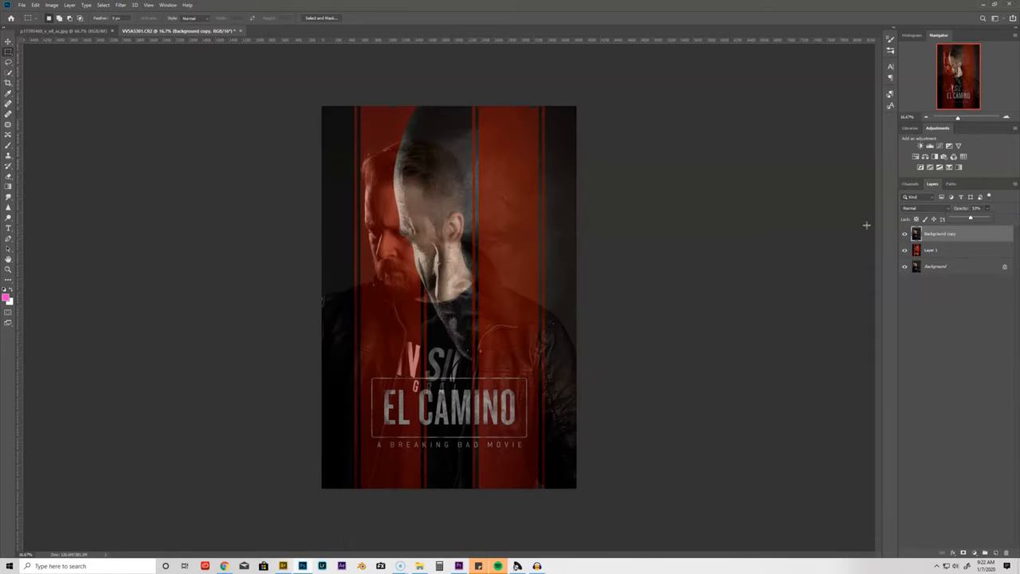
pyautogui.press('ctrl+t')
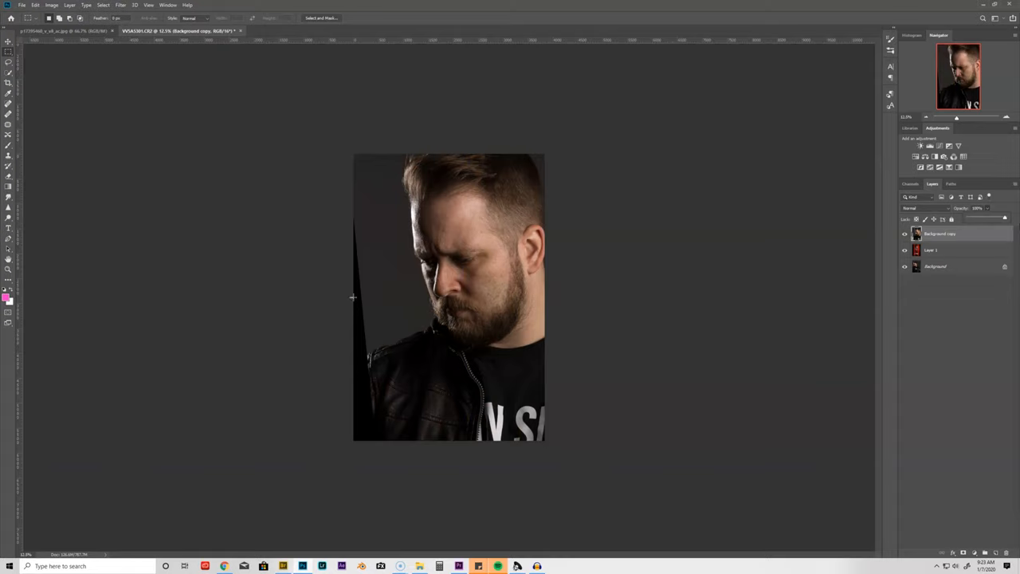
pyautogui.moveTo(801, 315)
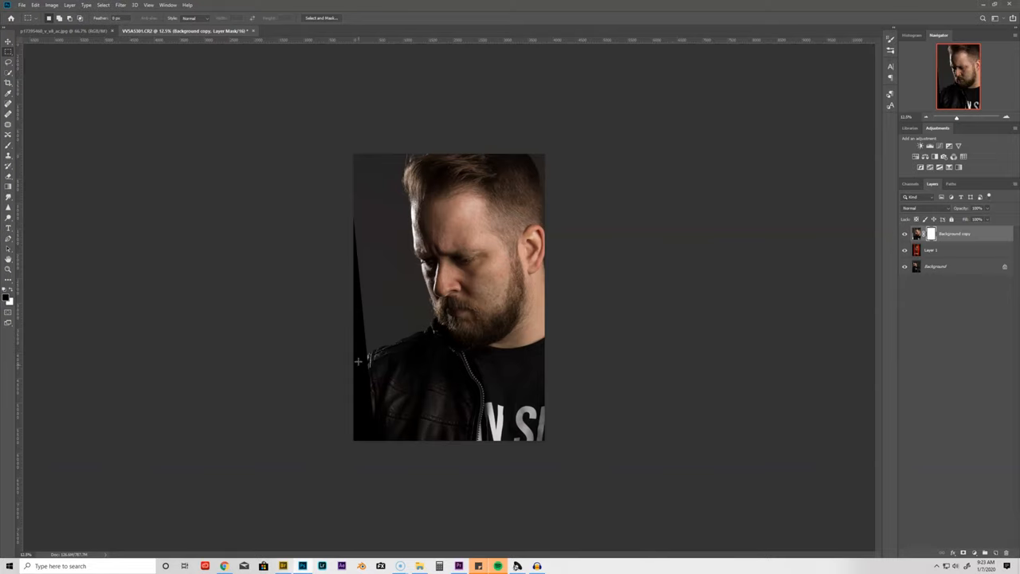
pyautogui.moveTo(150, 233)
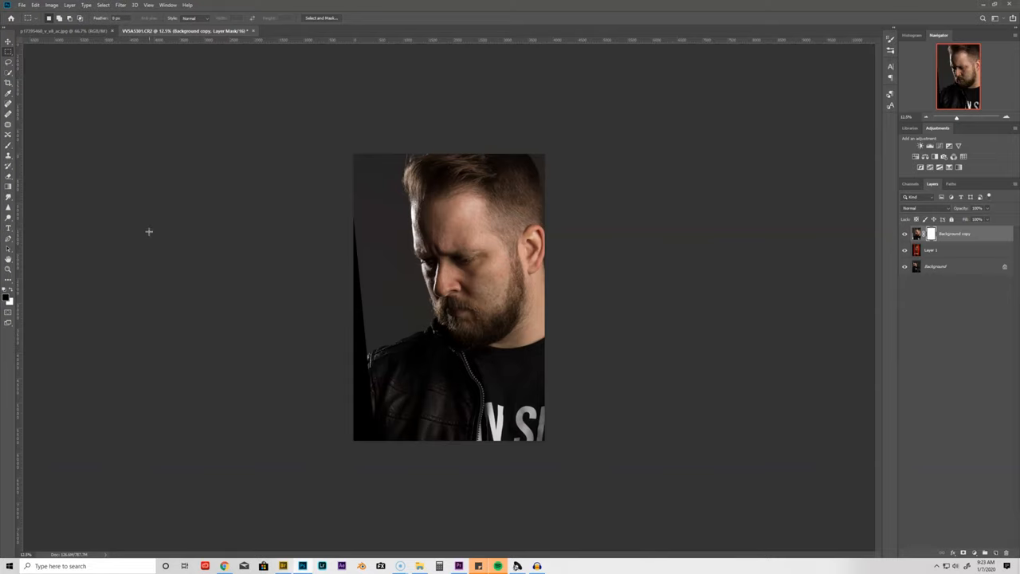
pyautogui.press('b')
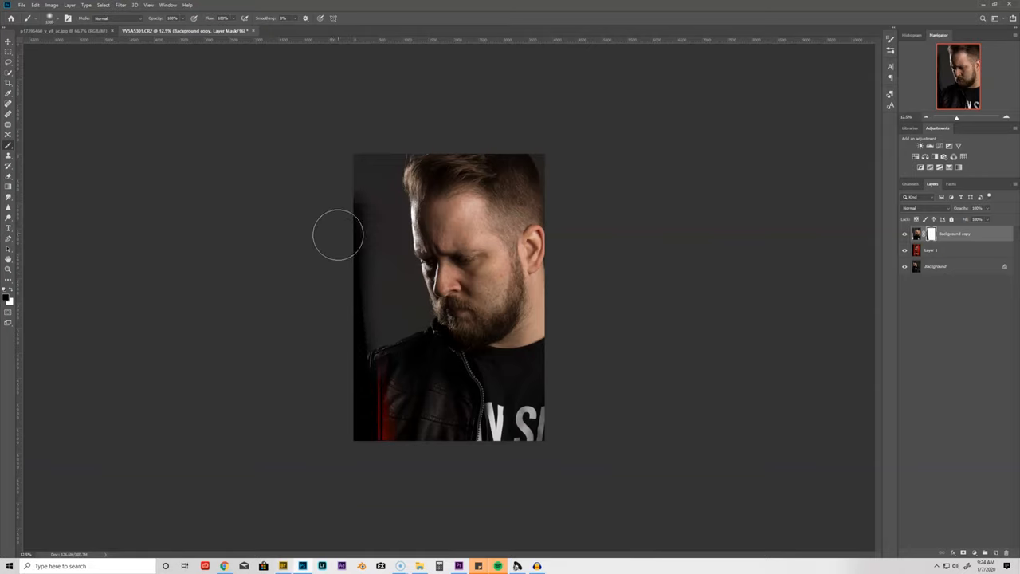
pyautogui.press('ctrl+c')
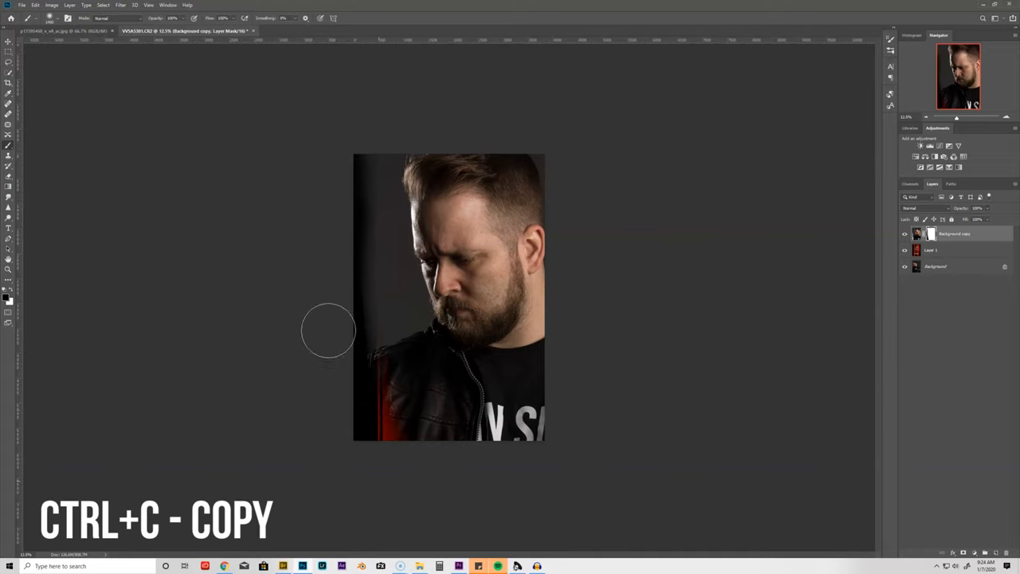
pyautogui.press('ctrl+c')
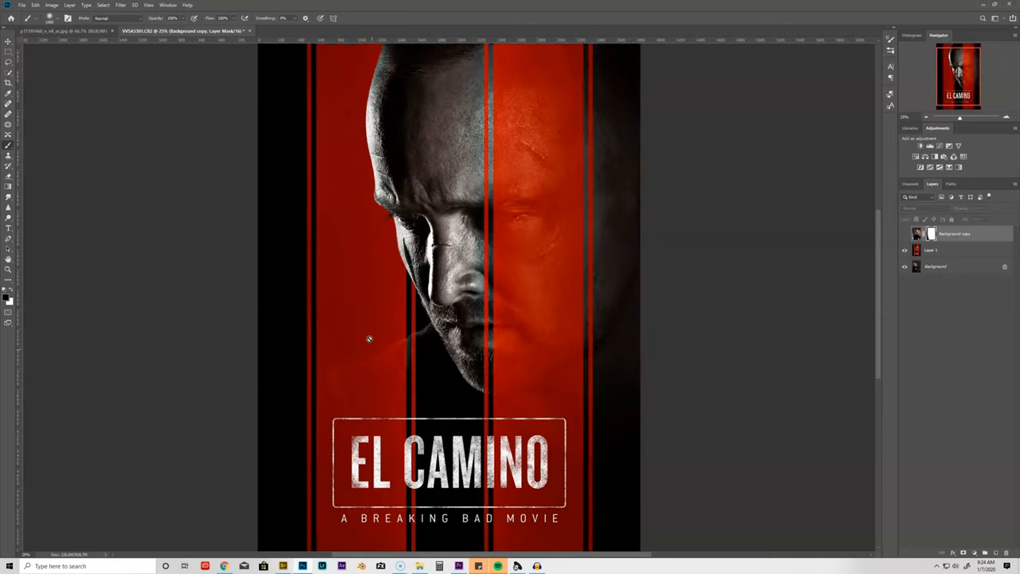
pyautogui.moveTo(427, 276)
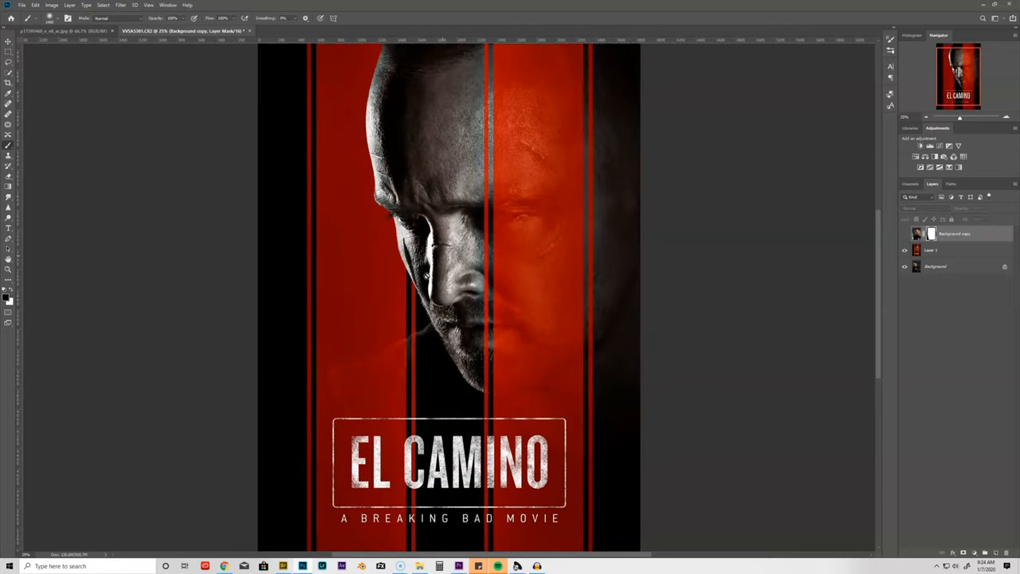
pyautogui.moveTo(773, 273)
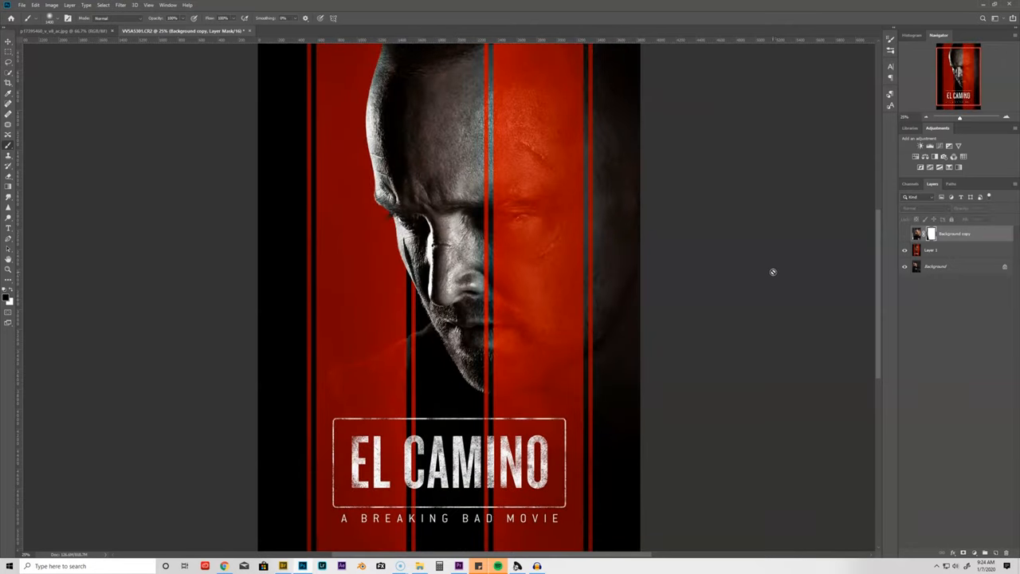
pyautogui.click(906, 232)
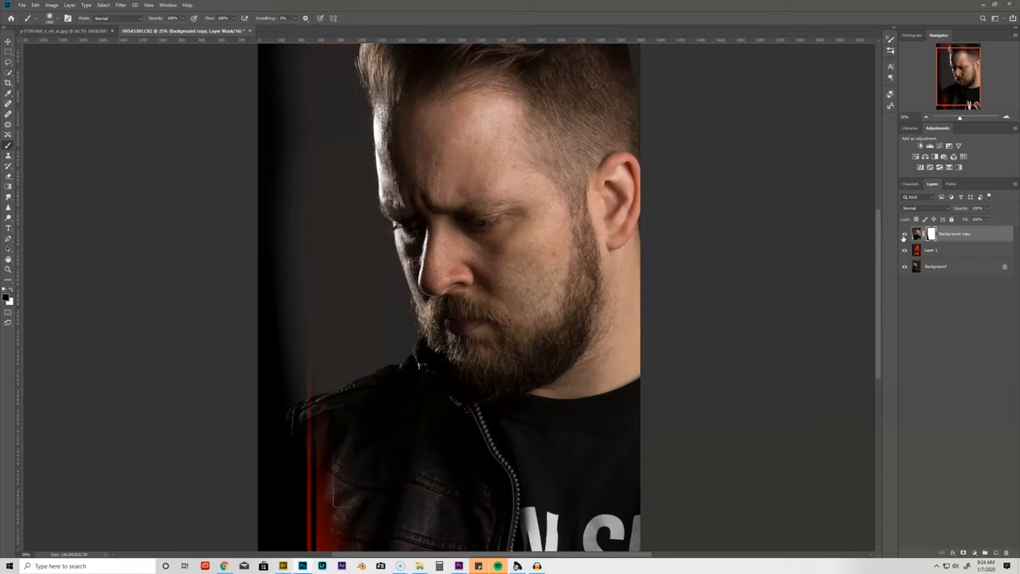
pyautogui.moveTo(322, 347)
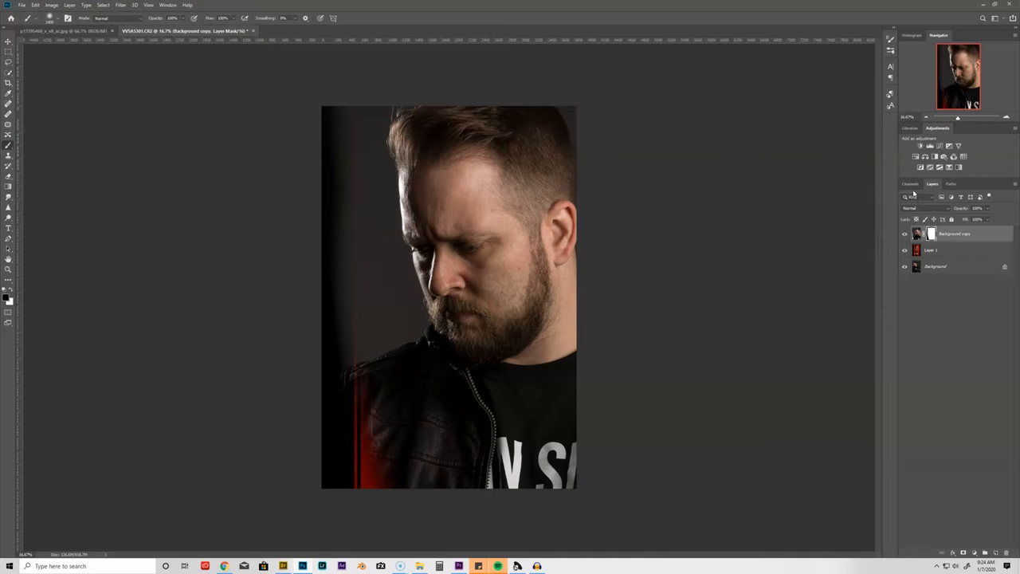
pyautogui.click(911, 185)
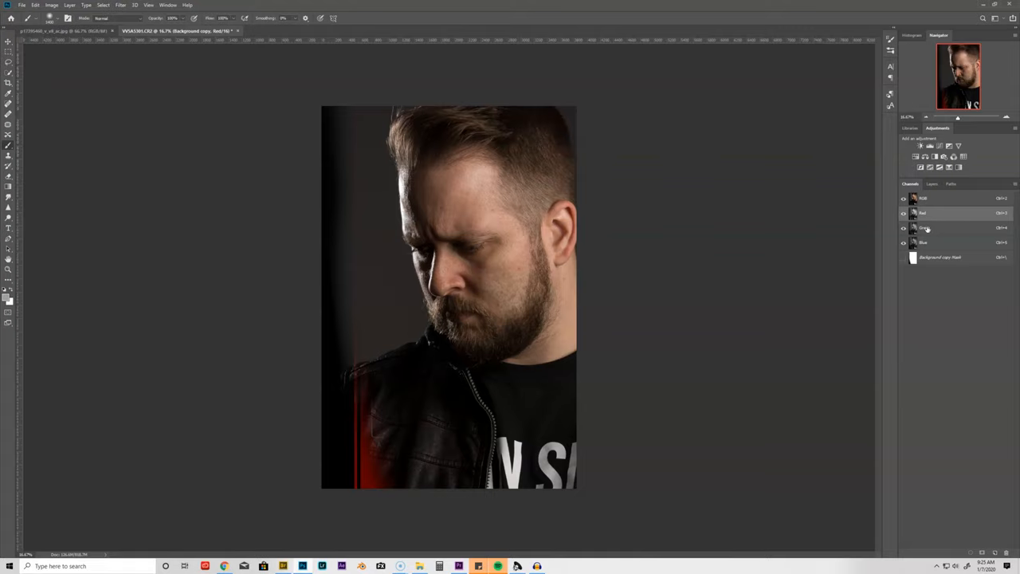
# Duplicate the Red channel and view the portrait in grayscale from the Red copy
pyautogui.rightClick(923, 214)
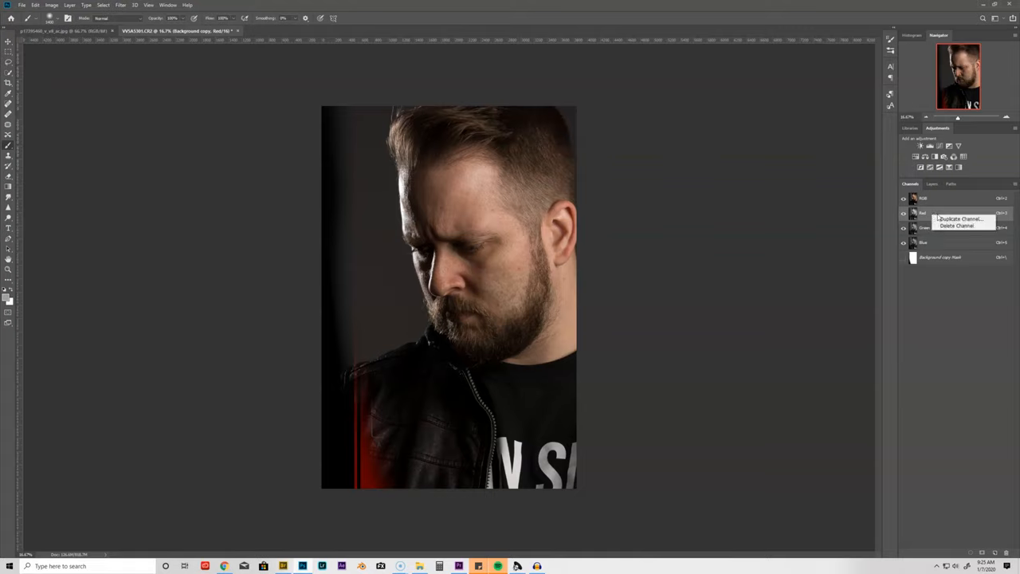
pyautogui.click(960, 218)
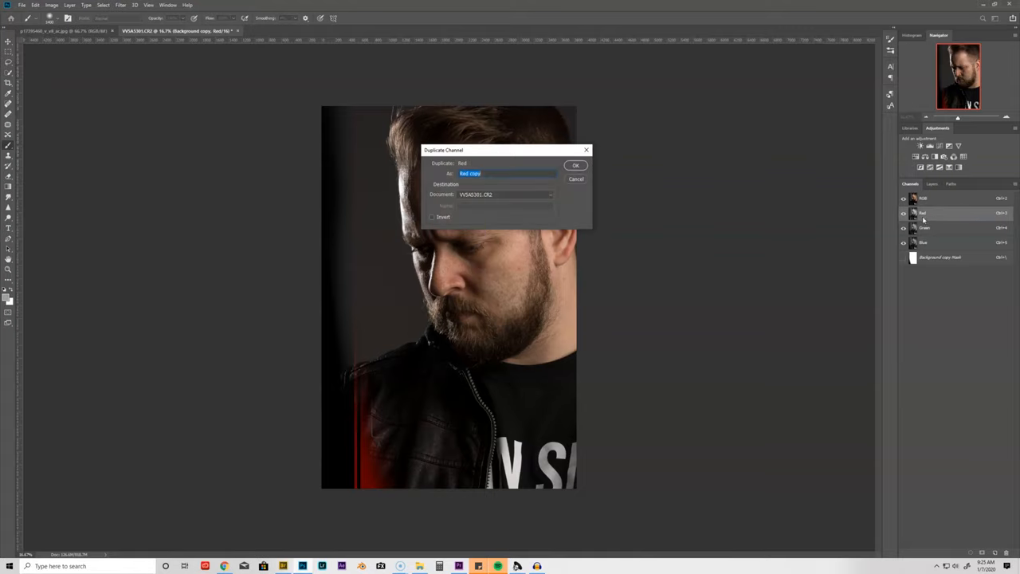
pyautogui.click(576, 165)
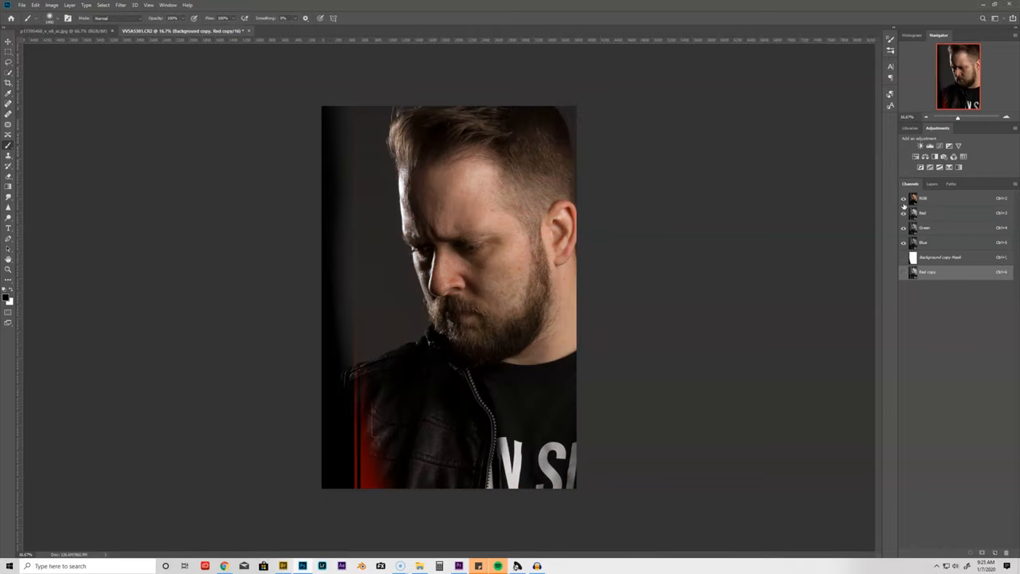
pyautogui.click(903, 272)
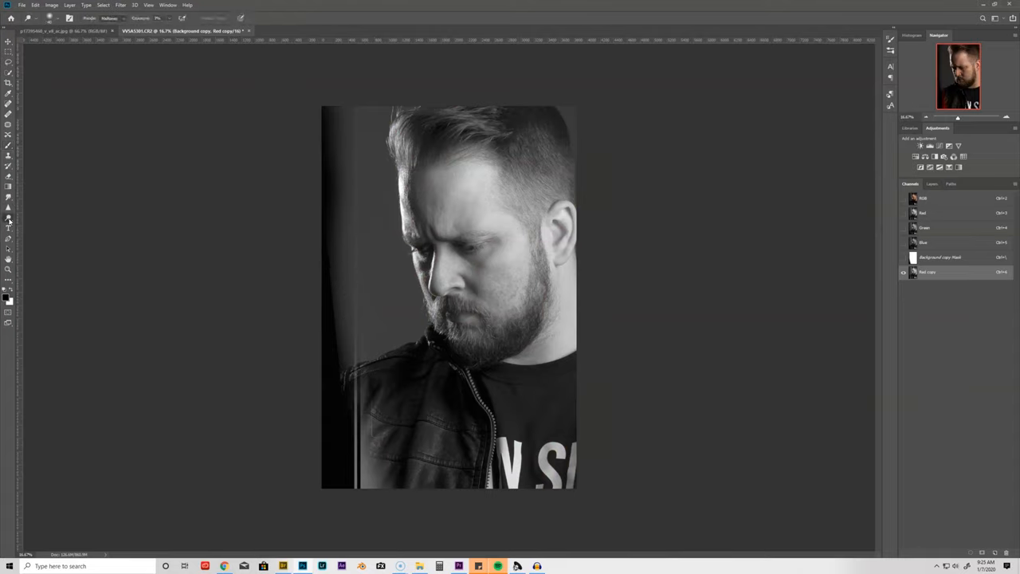
# Take the Burn tool and set its Range to Midtones
pyautogui.click(8, 220)
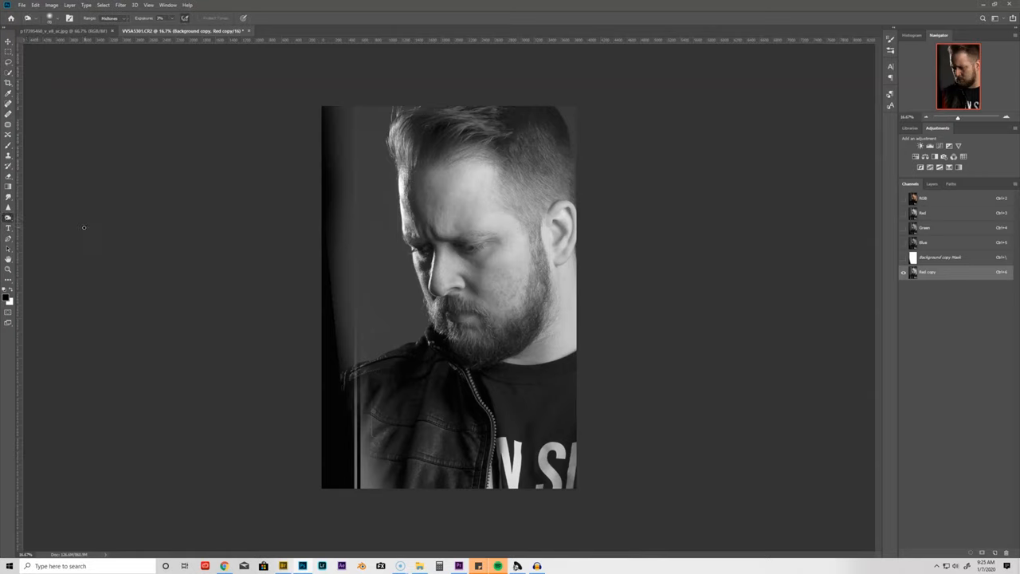
pyautogui.press('o')
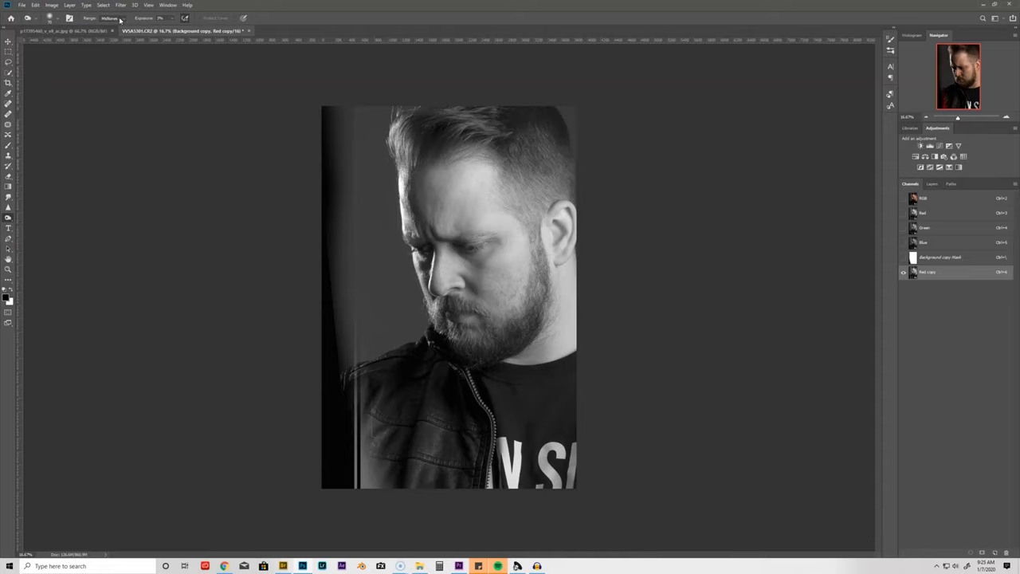
pyautogui.click(112, 18)
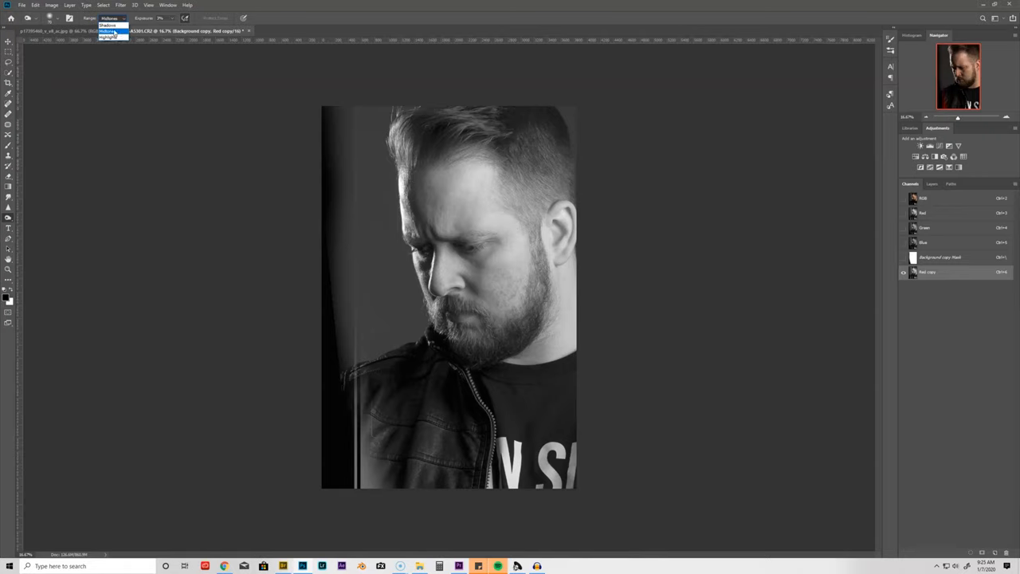
pyautogui.click(108, 23)
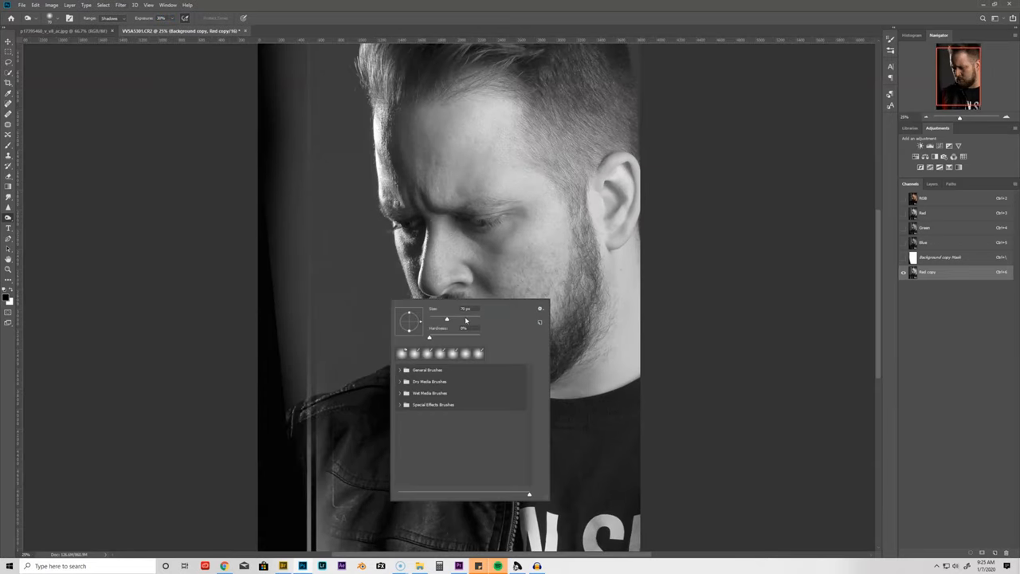
# Adjust the brush, then lasso the dark background strip beside the man's head and shoulder
pyautogui.click(303, 316)
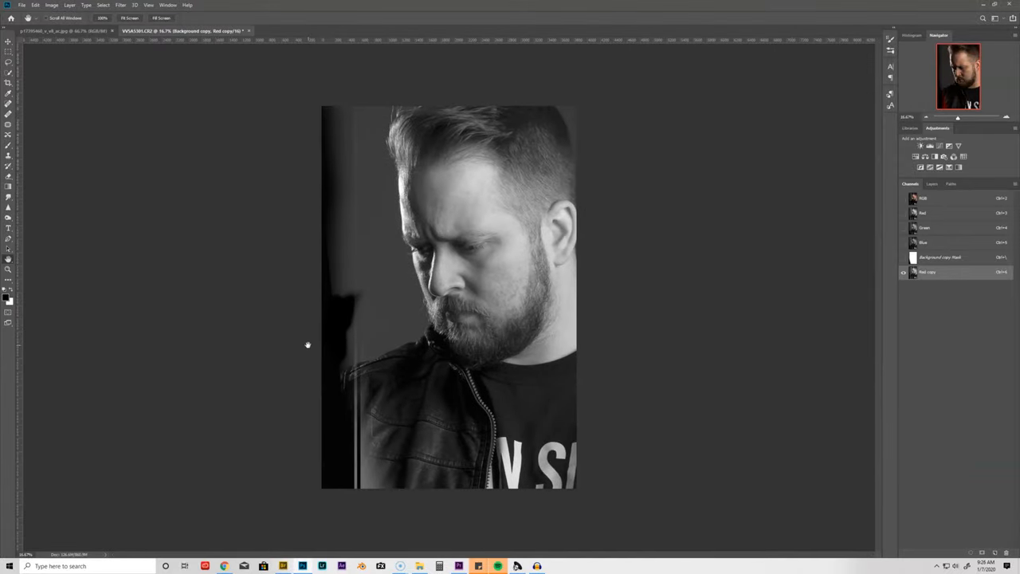
pyautogui.moveTo(313, 370)
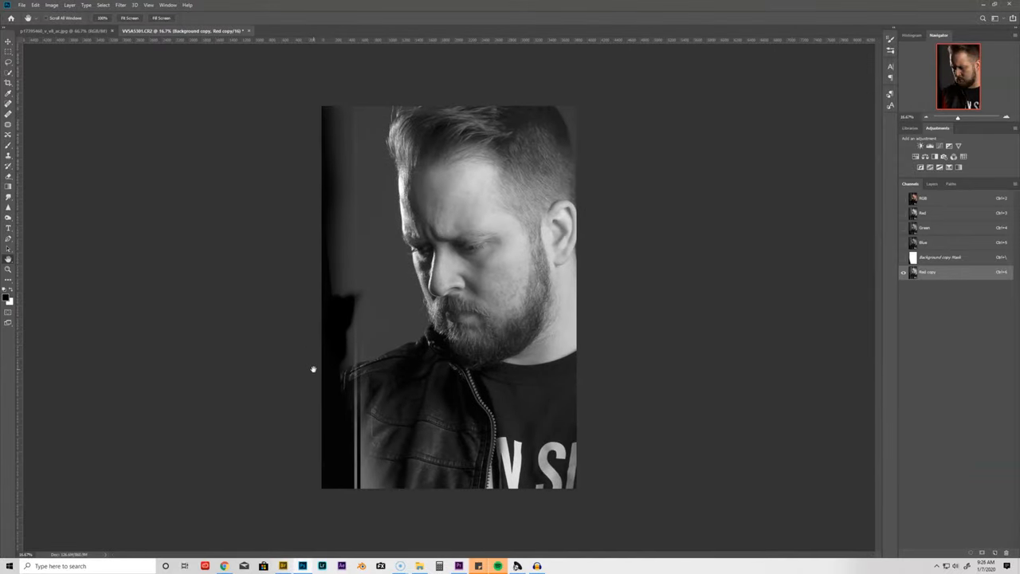
pyautogui.press('l')
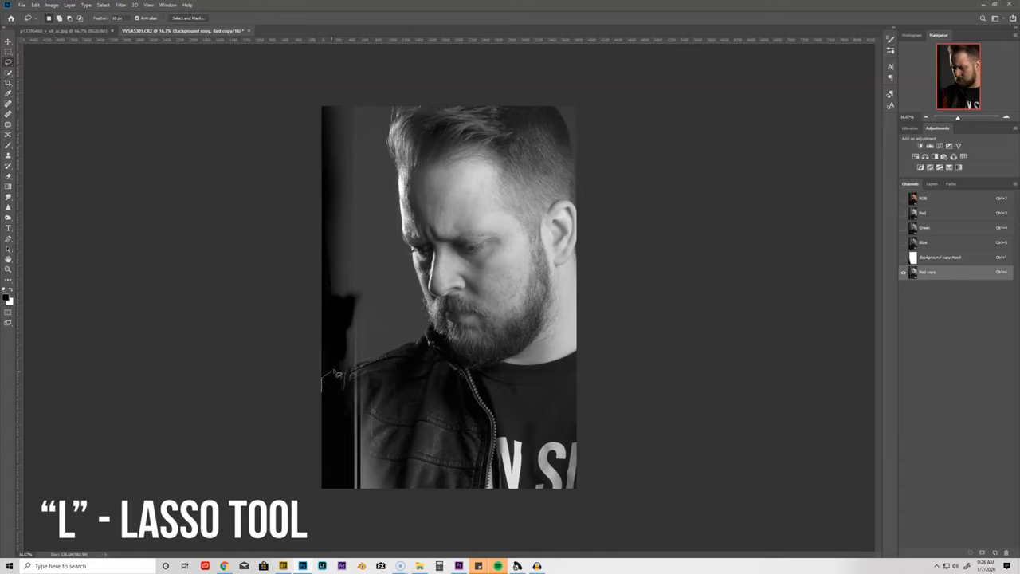
pyautogui.moveTo(334, 375); pyautogui.dragTo(423, 319)
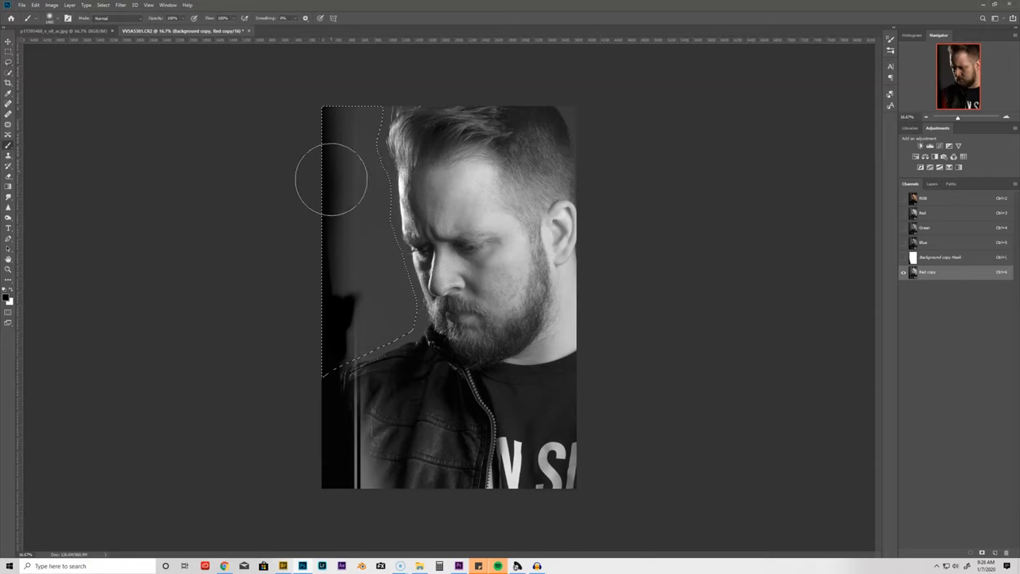
pyautogui.moveTo(331, 179); pyautogui.dragTo(415, 287)
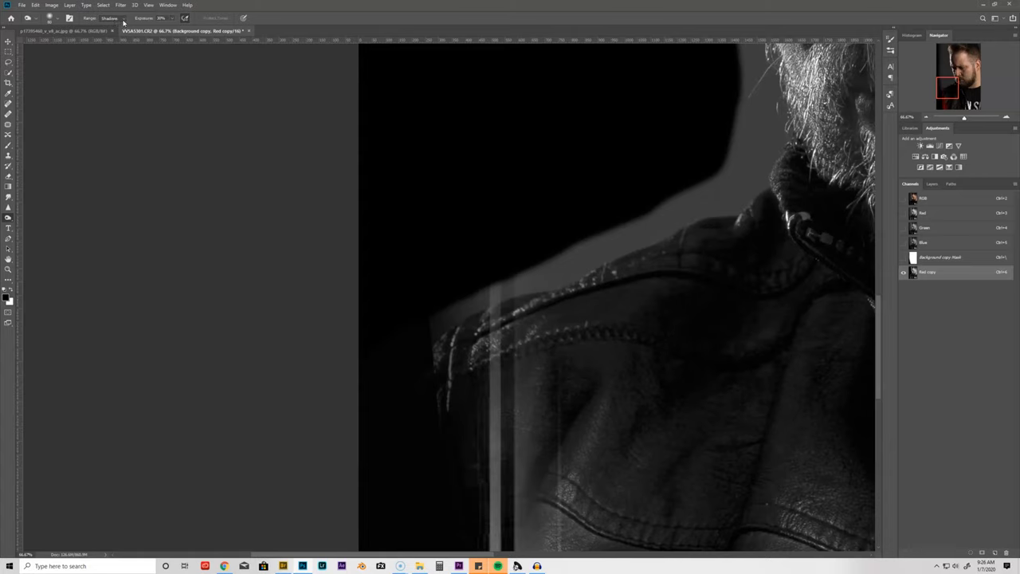
# Burn the background beside the shoulder, forehead and hair edge to solid black
pyautogui.click(111, 17)
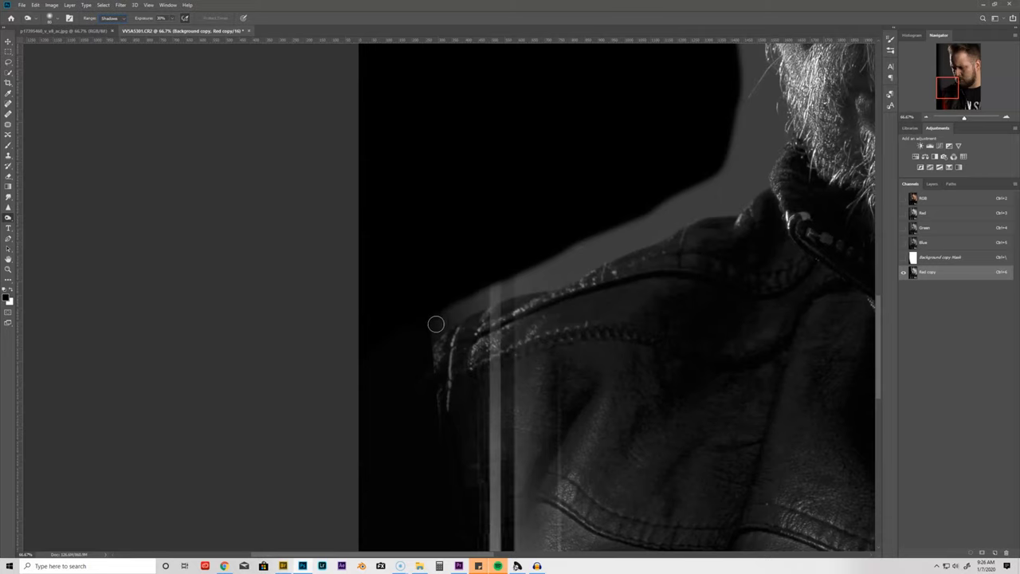
pyautogui.moveTo(437, 326); pyautogui.dragTo(478, 306)
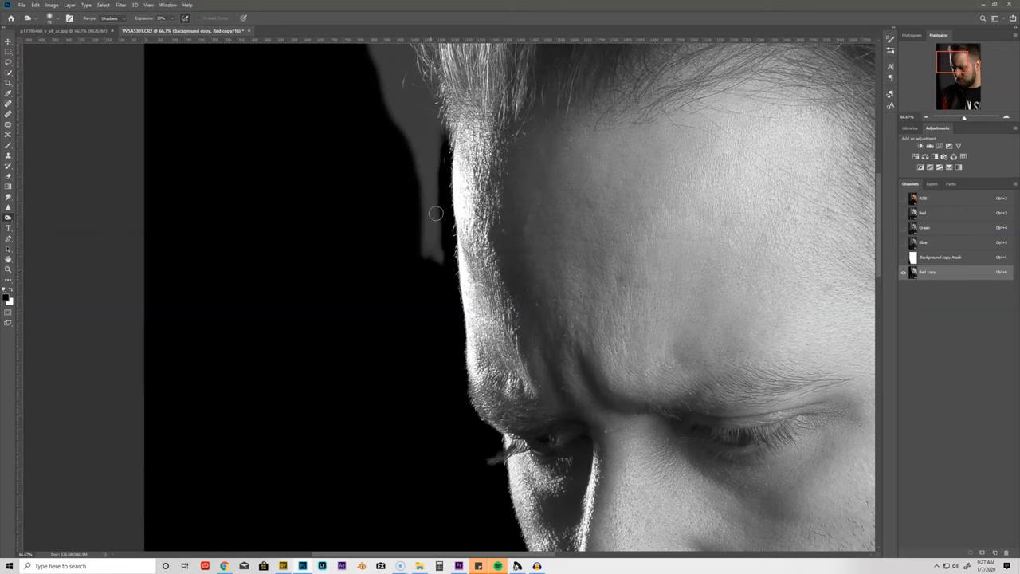
pyautogui.moveTo(437, 214); pyautogui.dragTo(440, 131)
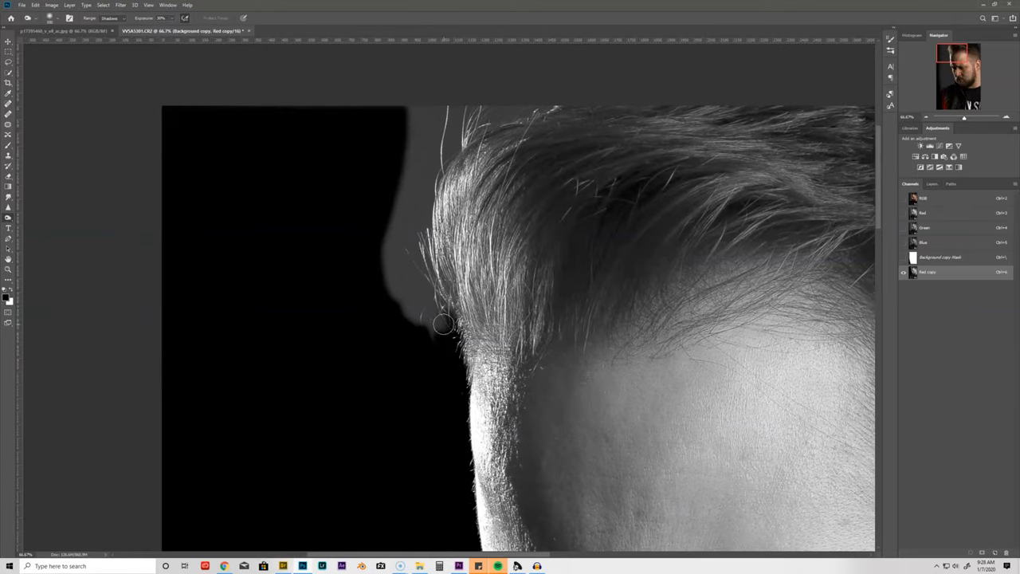
pyautogui.moveTo(443, 325); pyautogui.dragTo(437, 163)
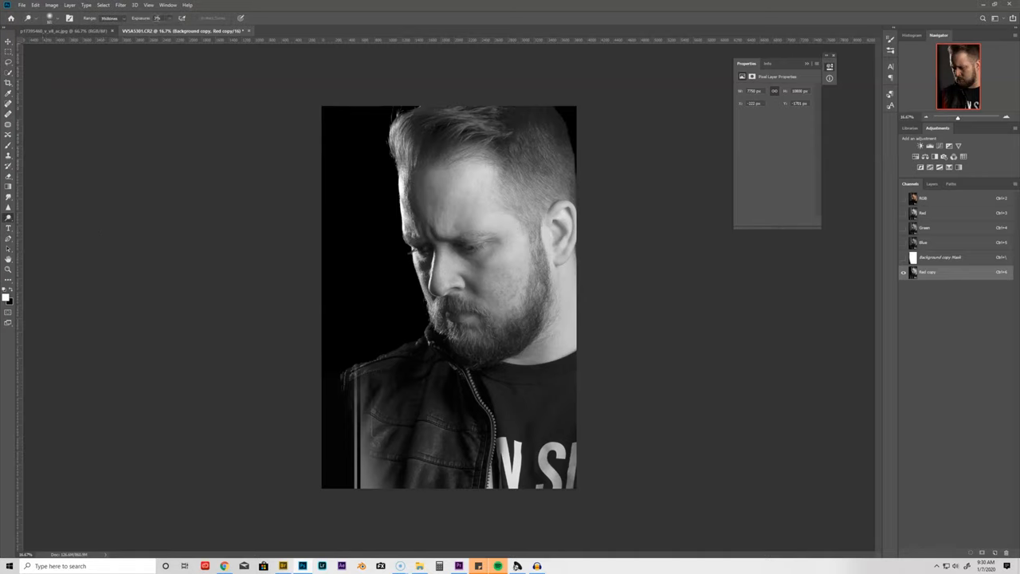
# Lasso the man's silhouette, fill it white and clean up the shoulder edge
pyautogui.click(109, 18)
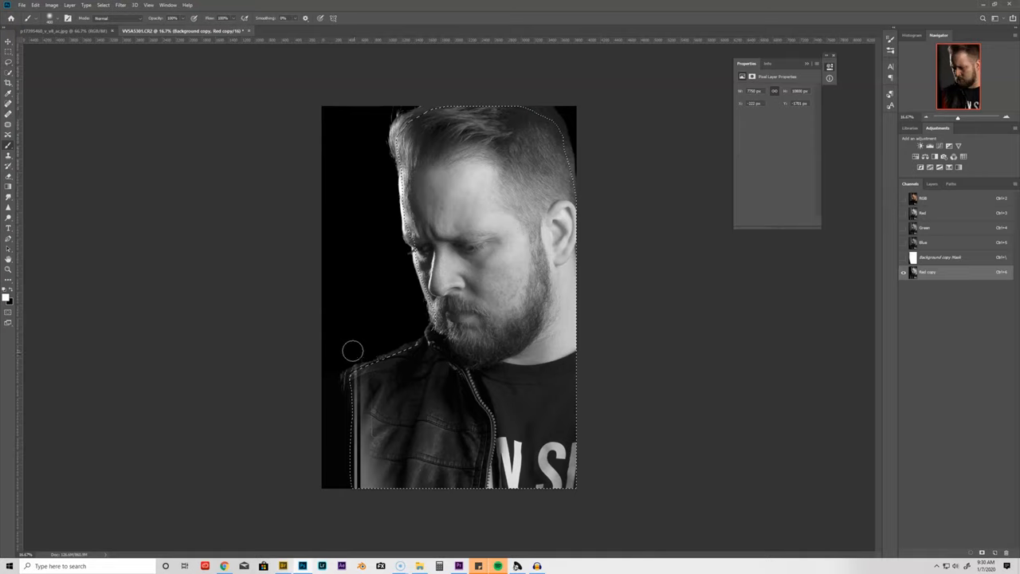
pyautogui.moveTo(354, 351); pyautogui.dragTo(498, 475)
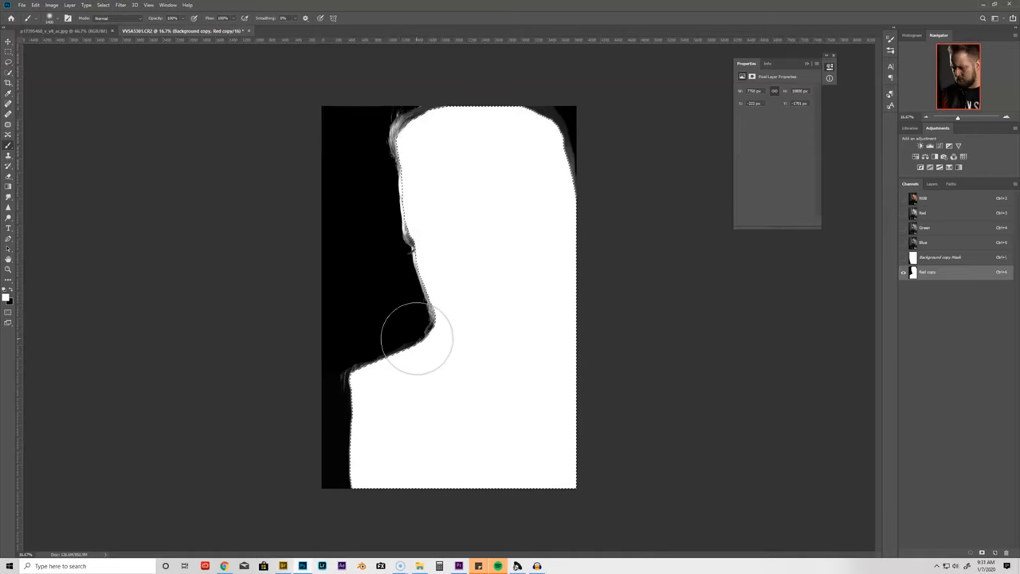
pyautogui.press('ctrl+d')
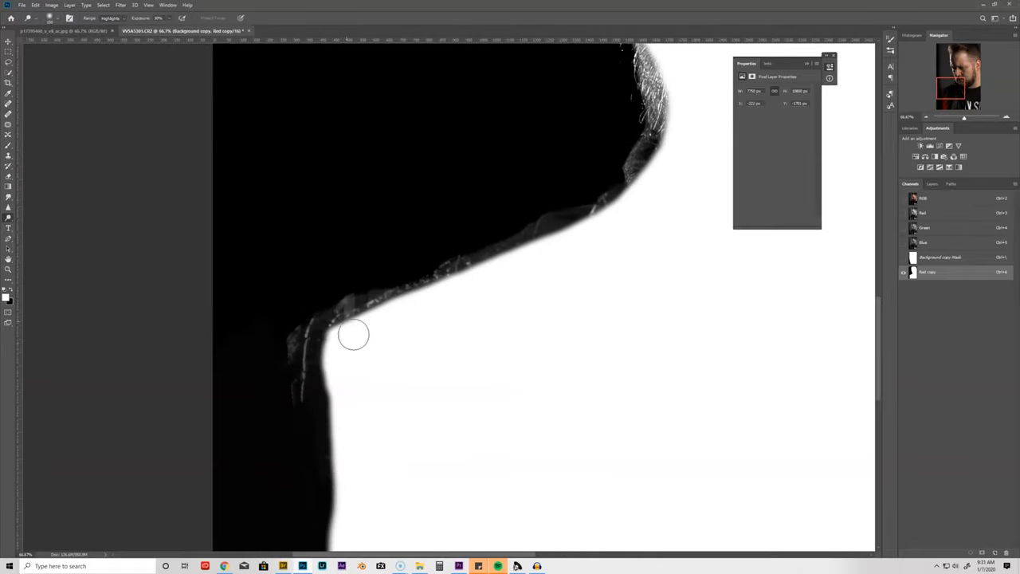
pyautogui.moveTo(354, 335); pyautogui.dragTo(380, 302)
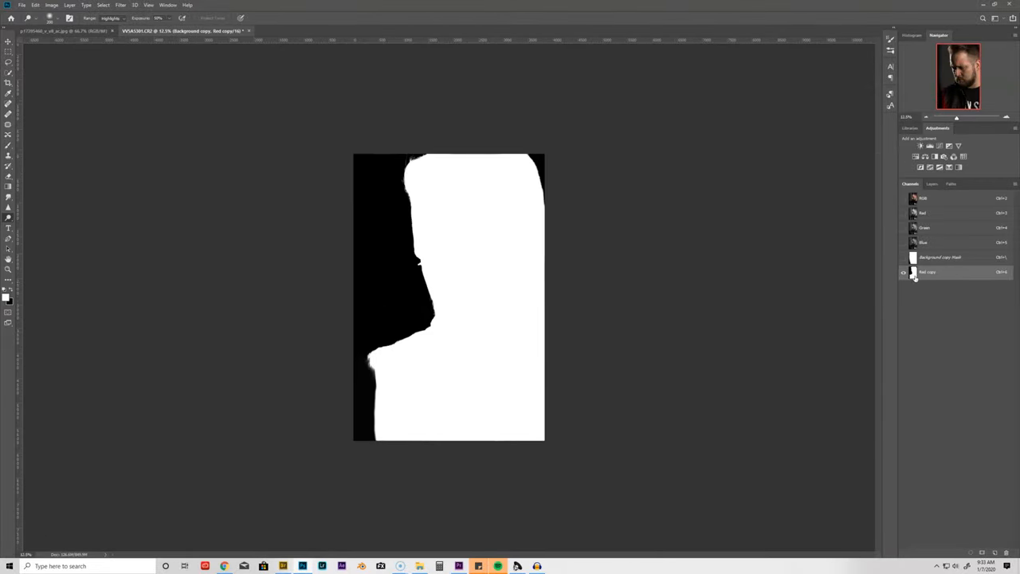
# Load the Red copy channel as a selection and return to the full-colour Layers view
pyautogui.click(914, 271)
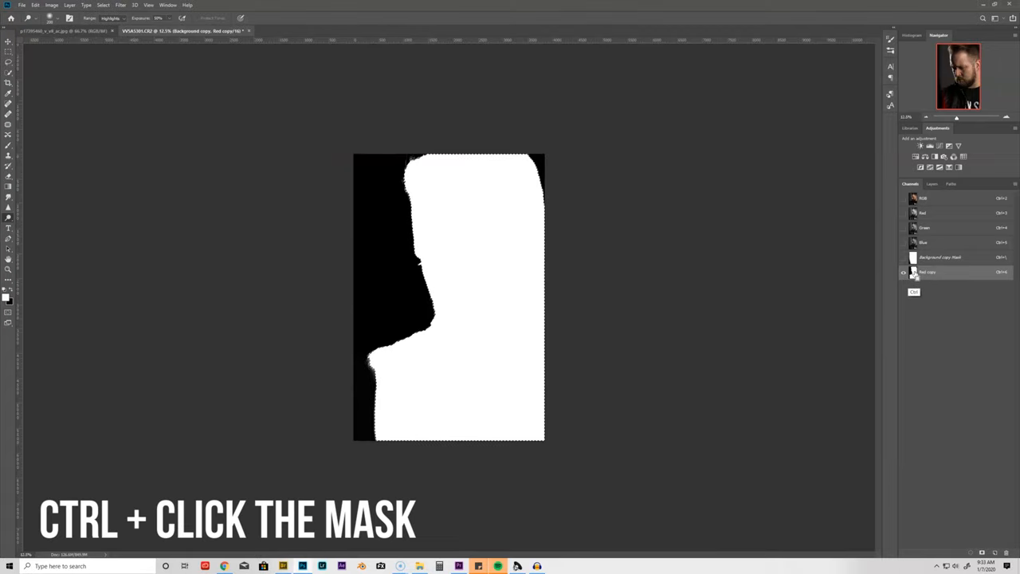
pyautogui.click(915, 257)
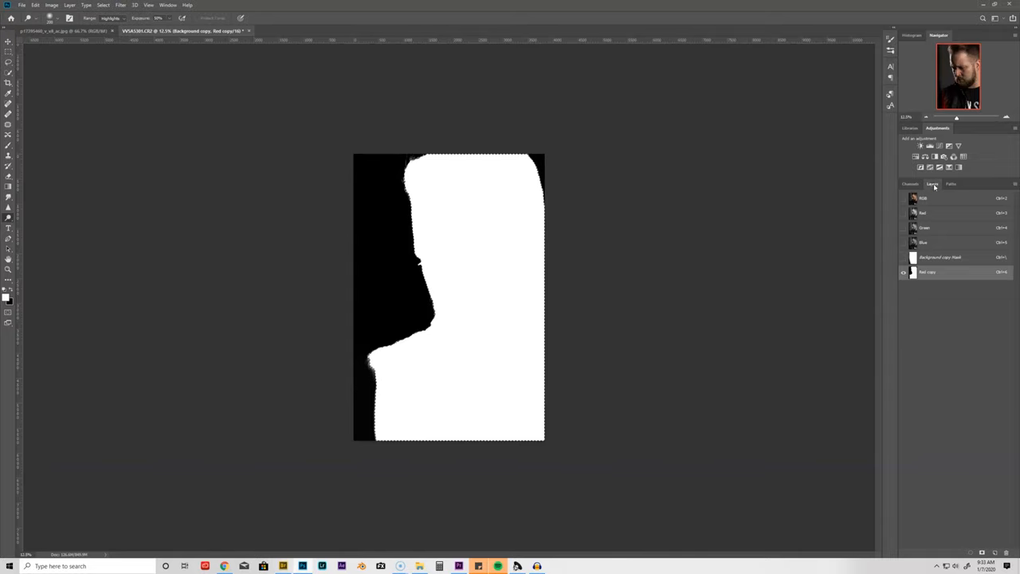
pyautogui.click(933, 185)
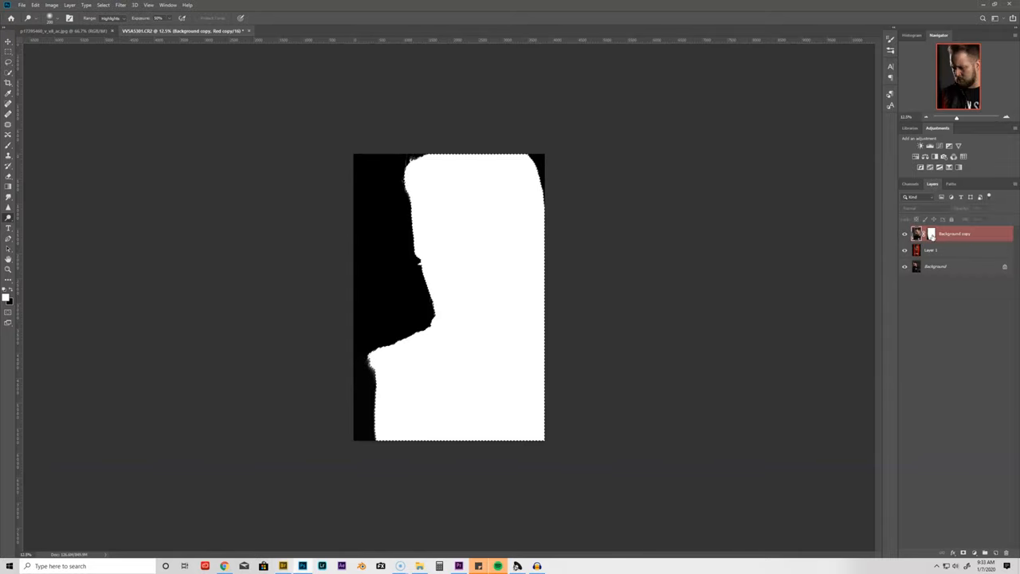
pyautogui.click(931, 233)
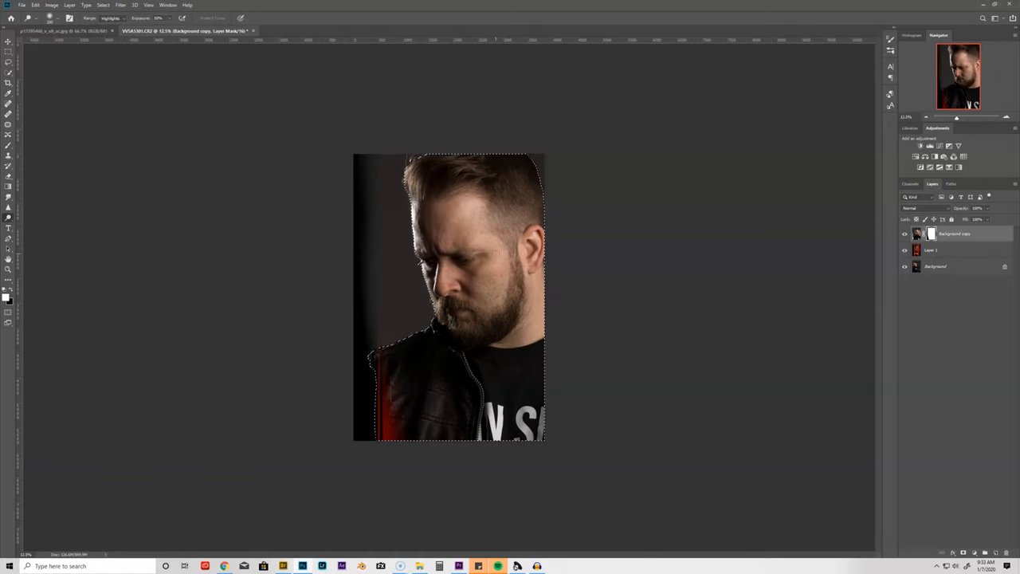
# Invert the selection to the background, paint it red and start a new layer
pyautogui.press('ctrl+shift+i')
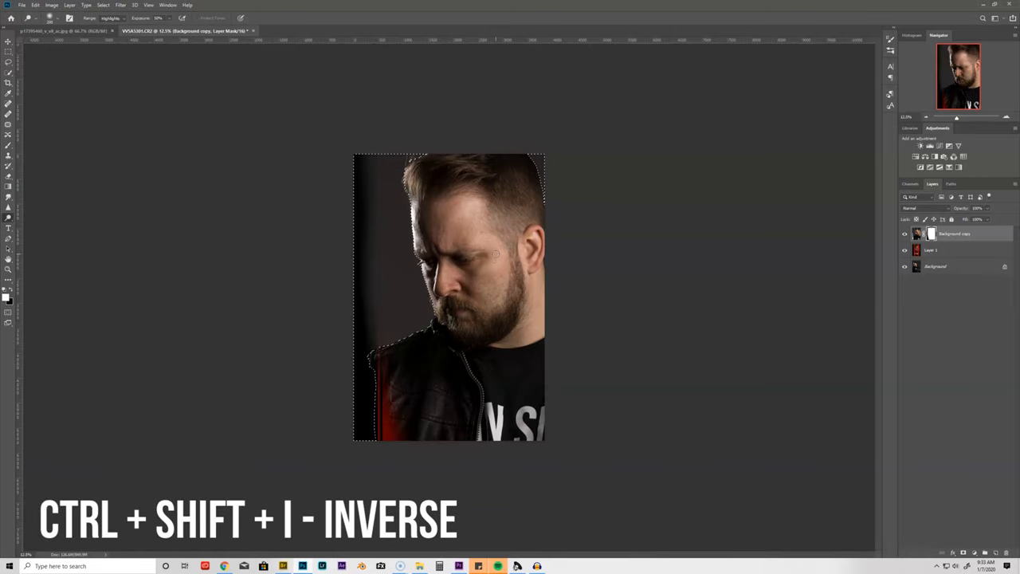
pyautogui.press('ctrl+shift+i')
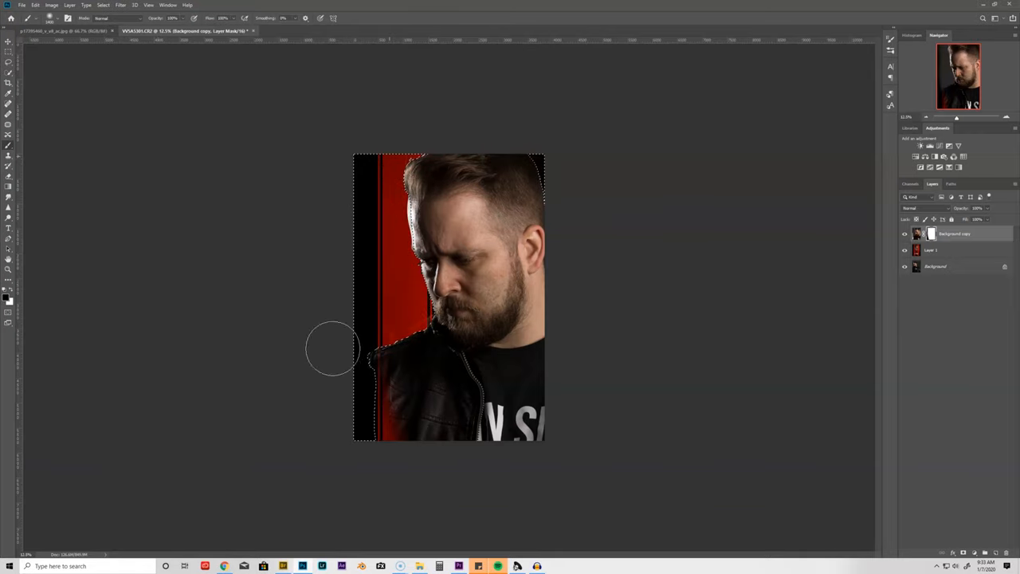
pyautogui.press('ctrl+shift+n')
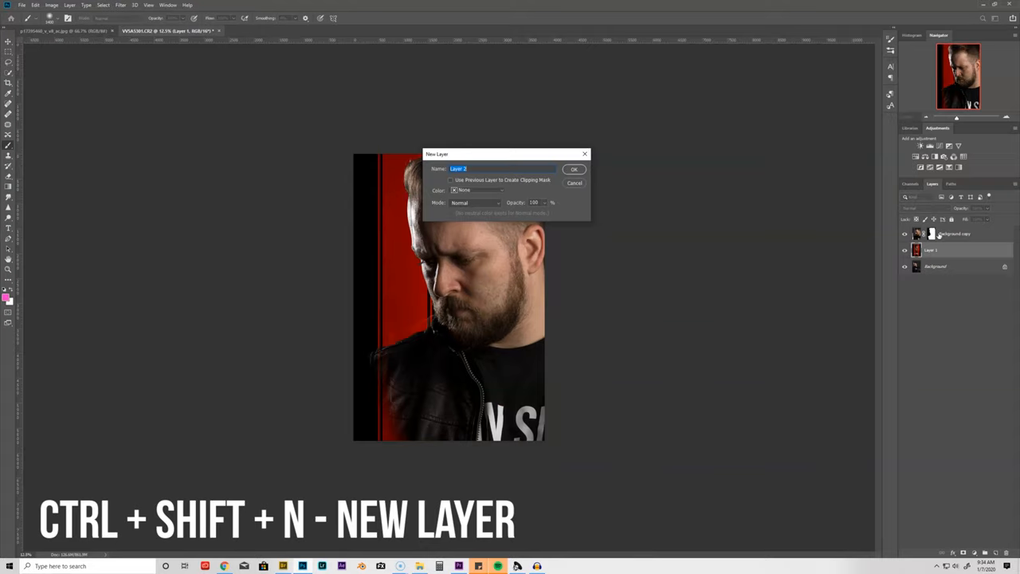
# Name the new layer 'Black' and paint-bucket it black behind the man
pyautogui.write('Black BG')
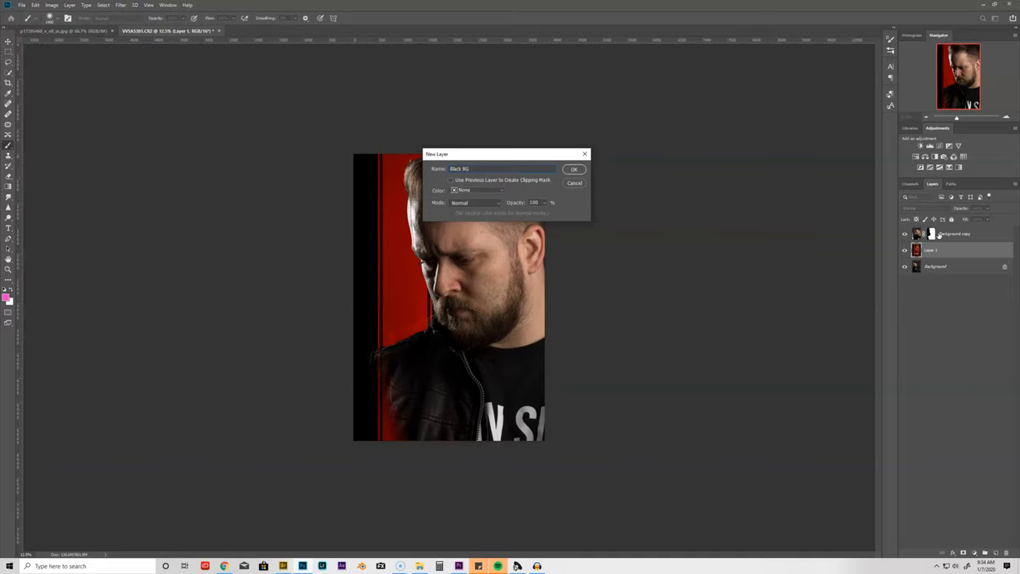
pyautogui.click(574, 169)
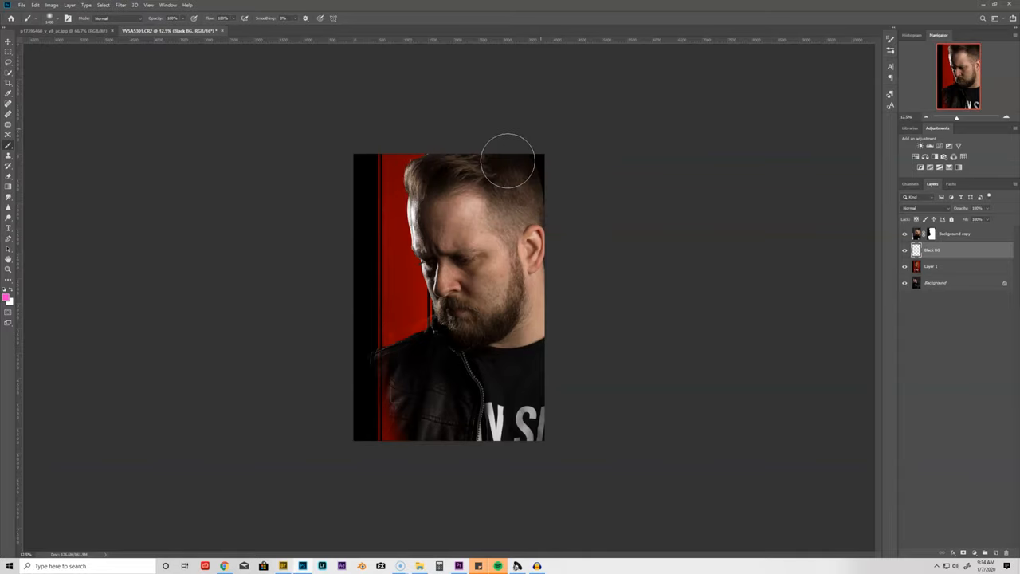
pyautogui.moveTo(3, 290)
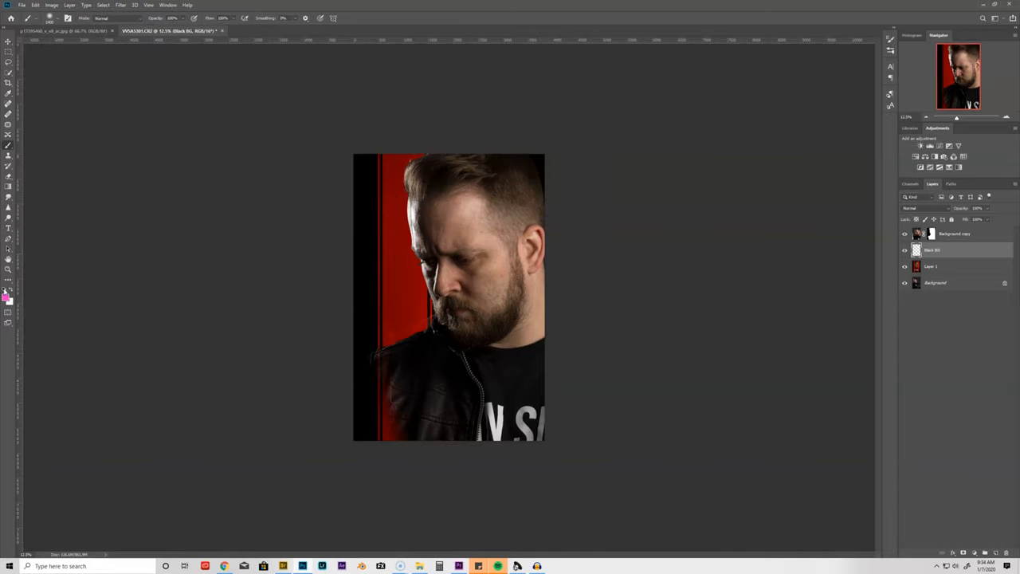
pyautogui.moveTo(182, 293)
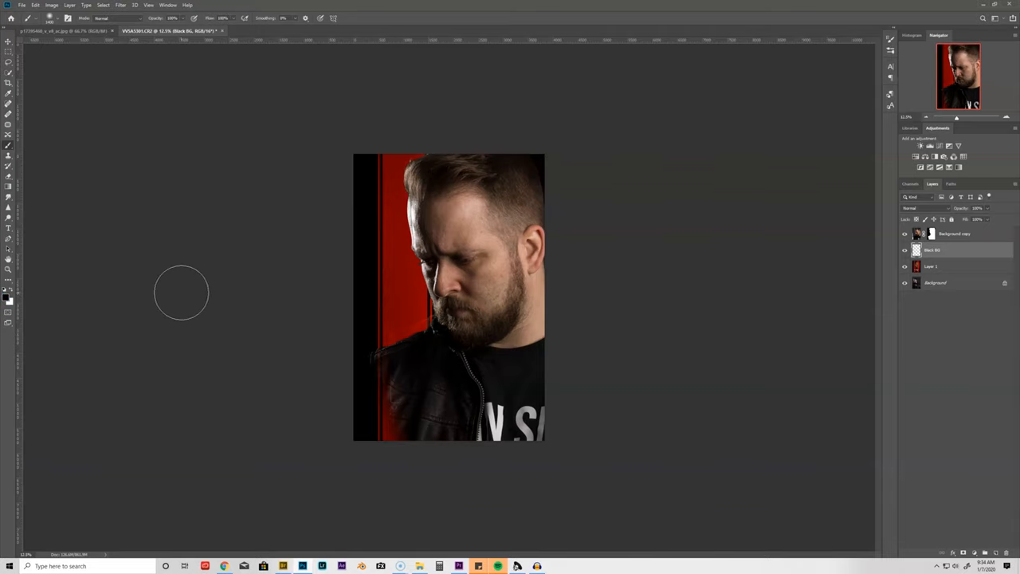
pyautogui.moveTo(176, 291)
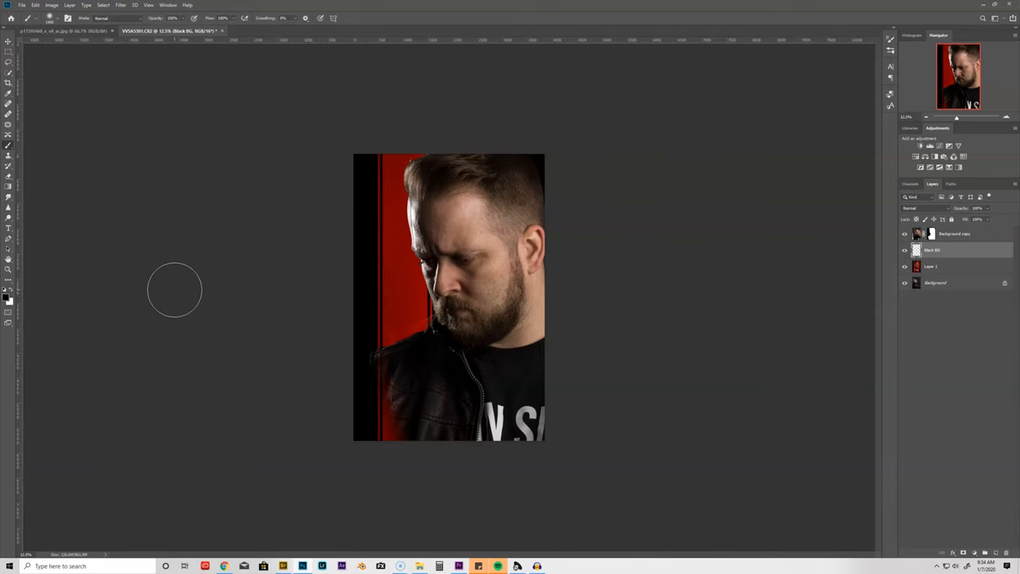
pyautogui.press('g')
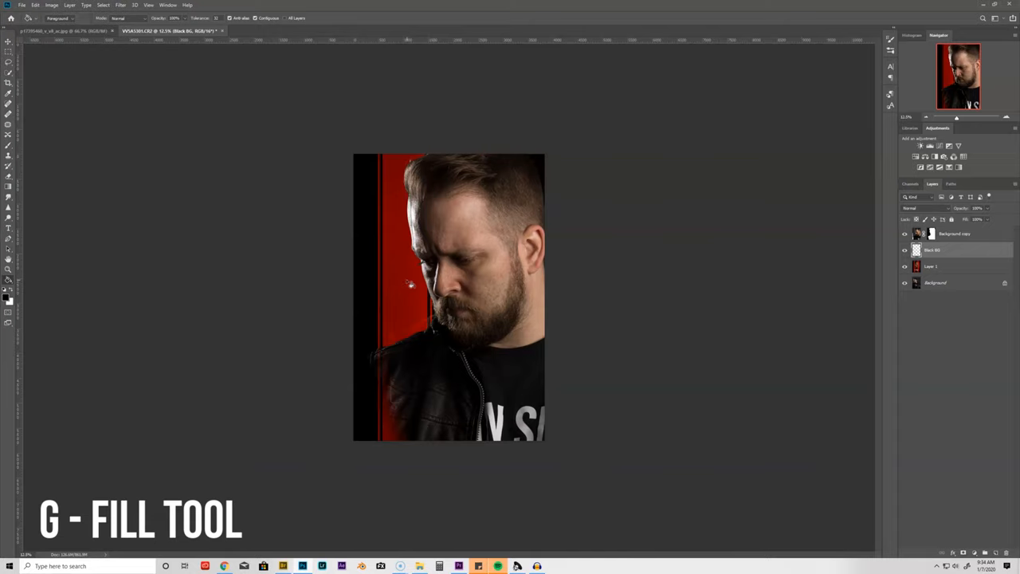
pyautogui.click(383, 295)
pyautogui.write('RYAN')
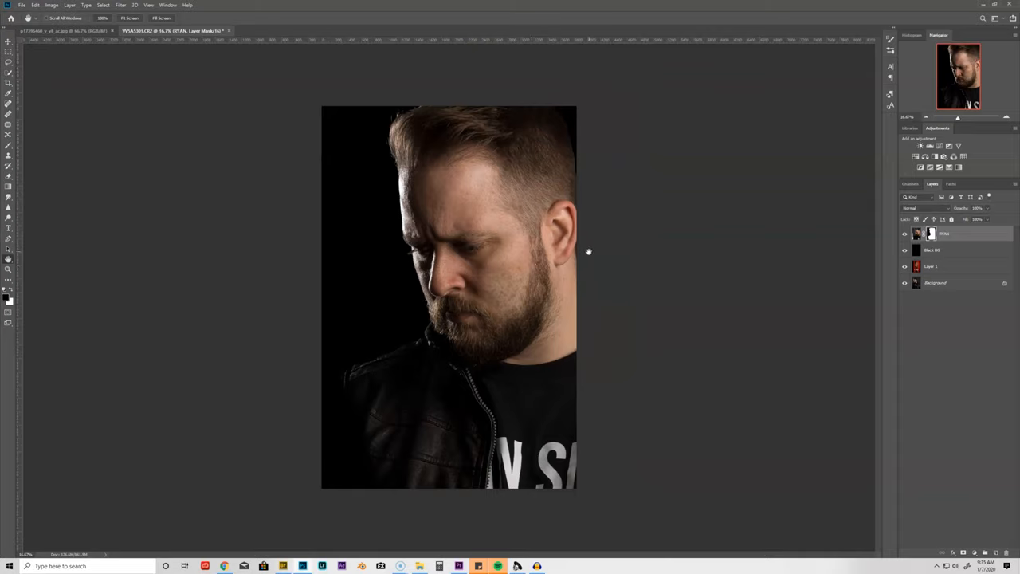
pyautogui.moveTo(590, 253)
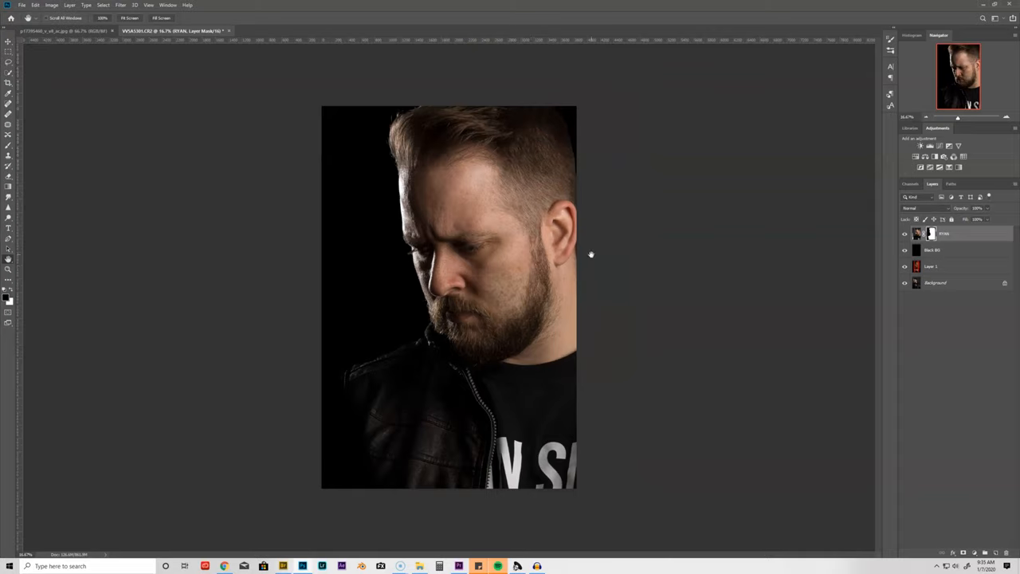
# Stamp all visible layers into a new top layer and rename that merged layer
pyautogui.press('ctrl+shift+alt+e')
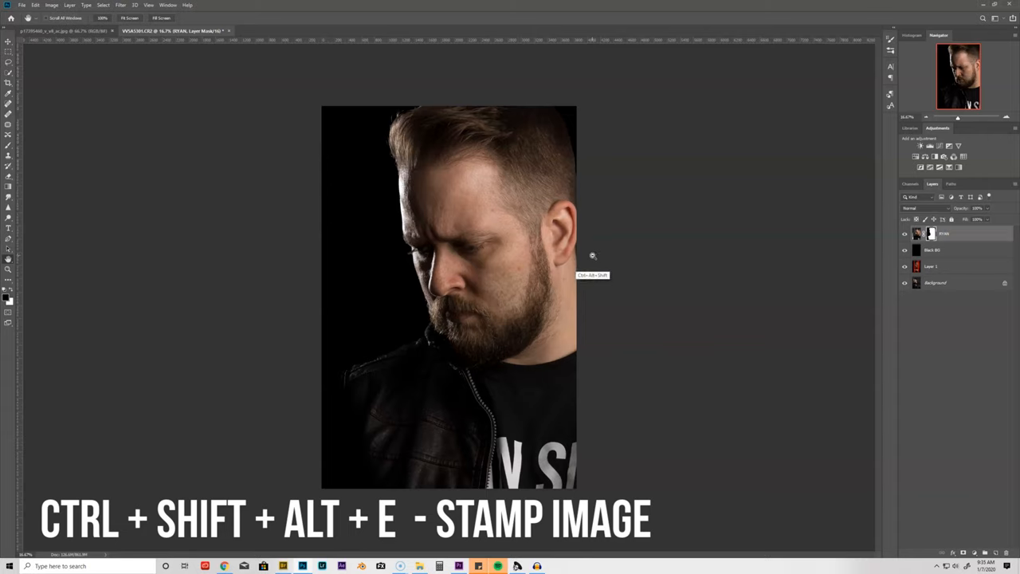
pyautogui.press('ctrl+shift+alt+e')
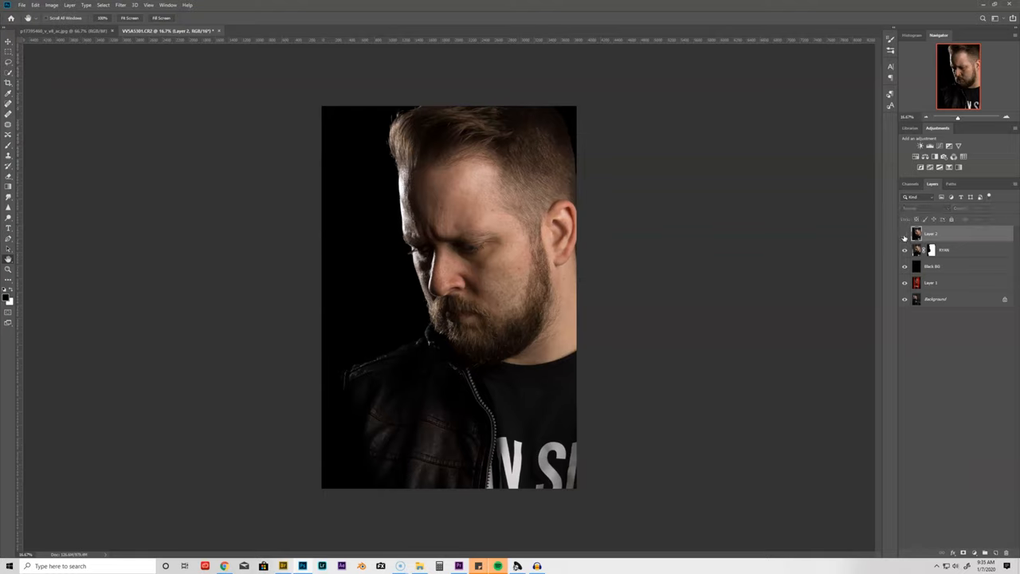
pyautogui.doubleClick(940, 233)
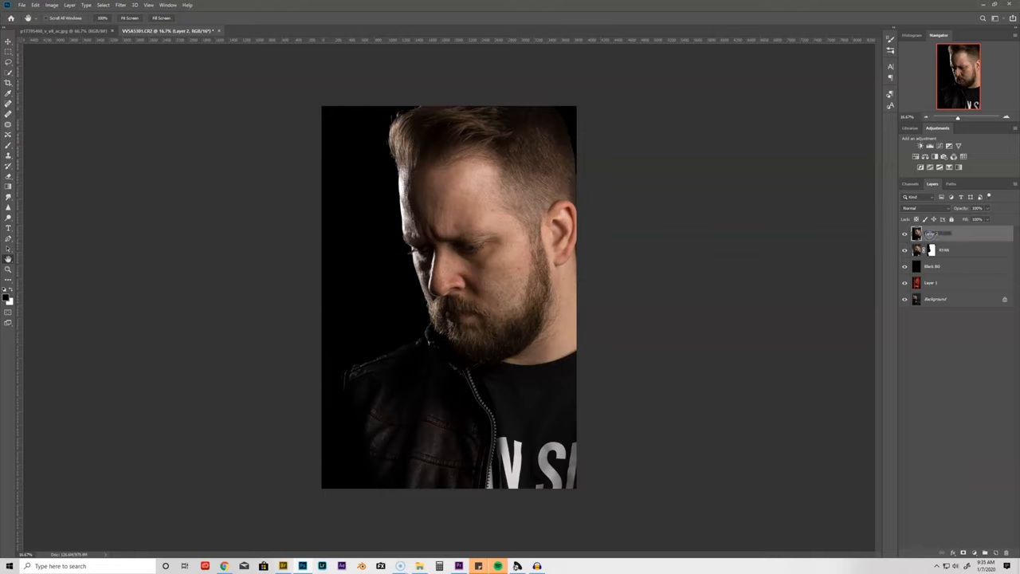
pyautogui.doubleClick(944, 233)
pyautogui.write('RYAN')
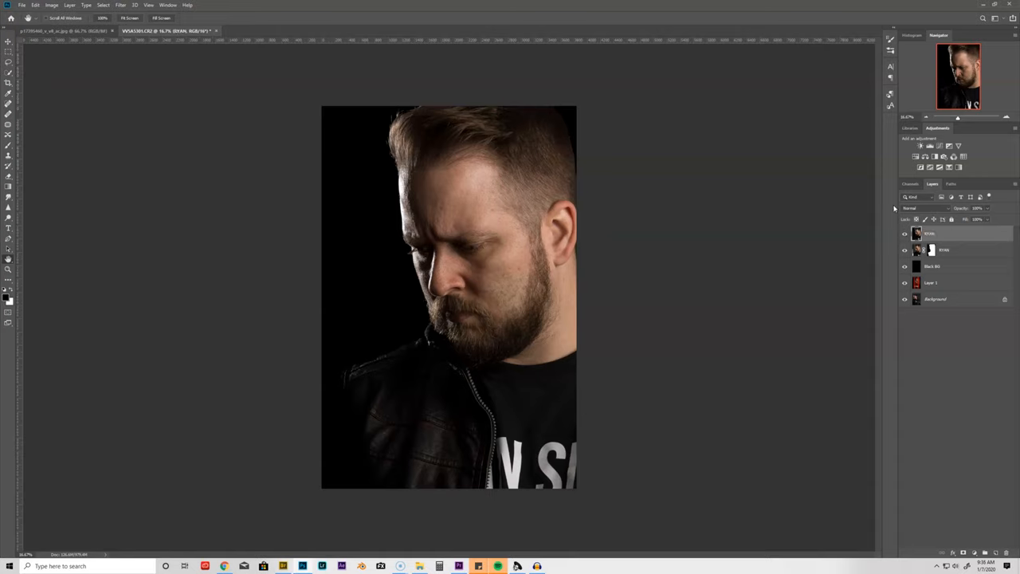
pyautogui.doubleClick(932, 233)
pyautogui.write(' merge')
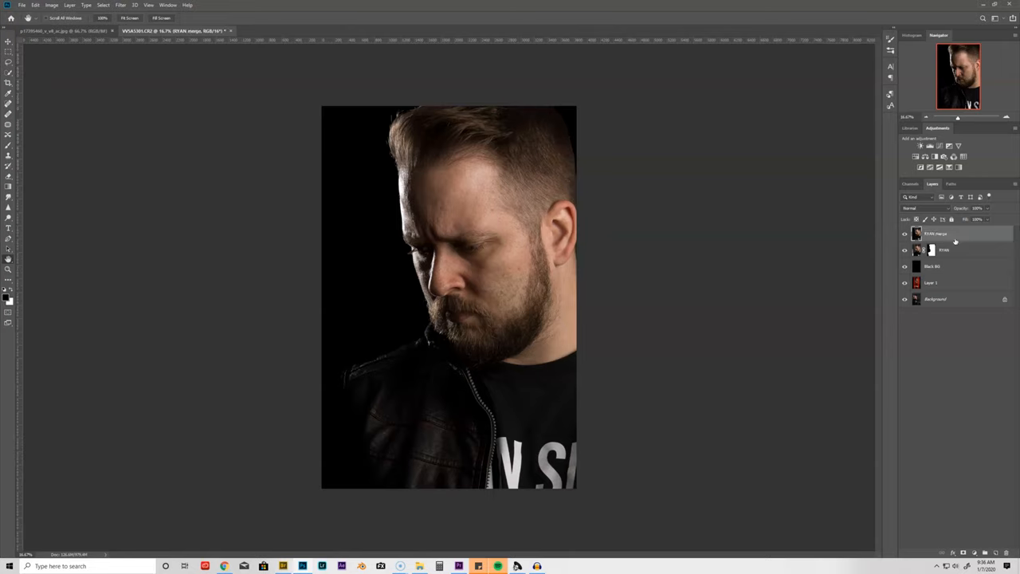
pyautogui.click(919, 233)
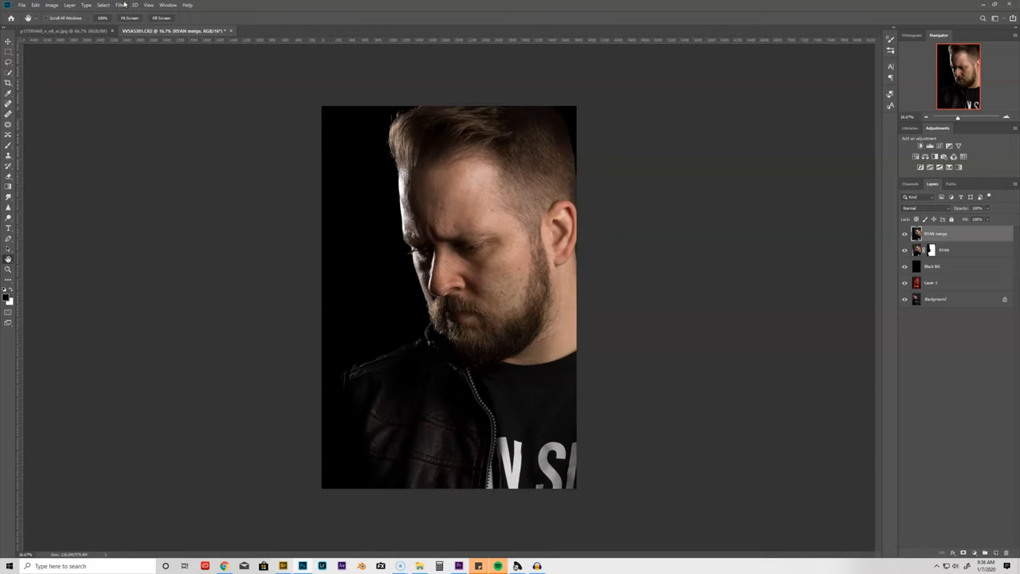
# Bring up the Actions panel listing the recorded action sets
pyautogui.click(169, 4)
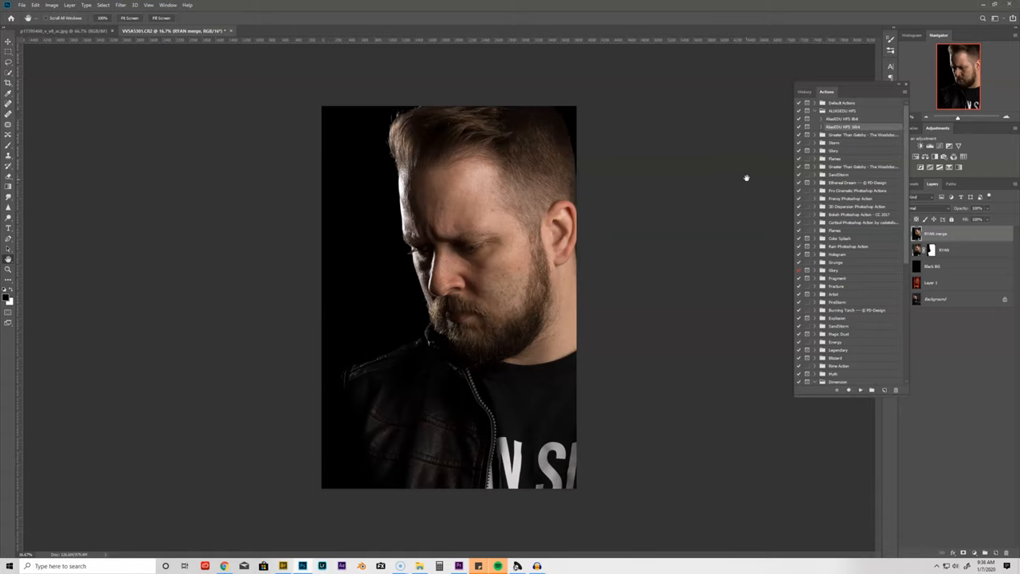
pyautogui.moveTo(784, 191)
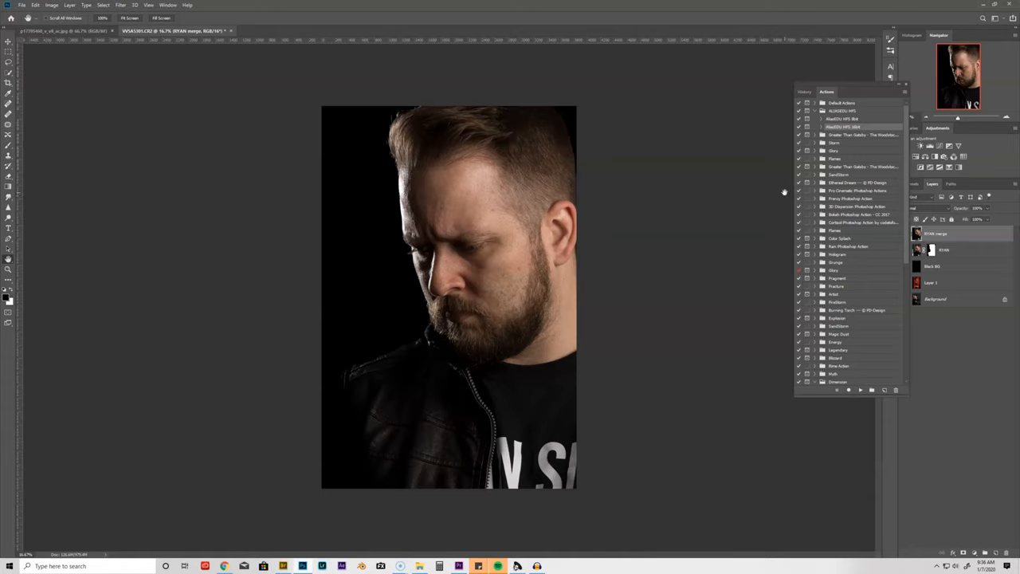
pyautogui.moveTo(778, 179)
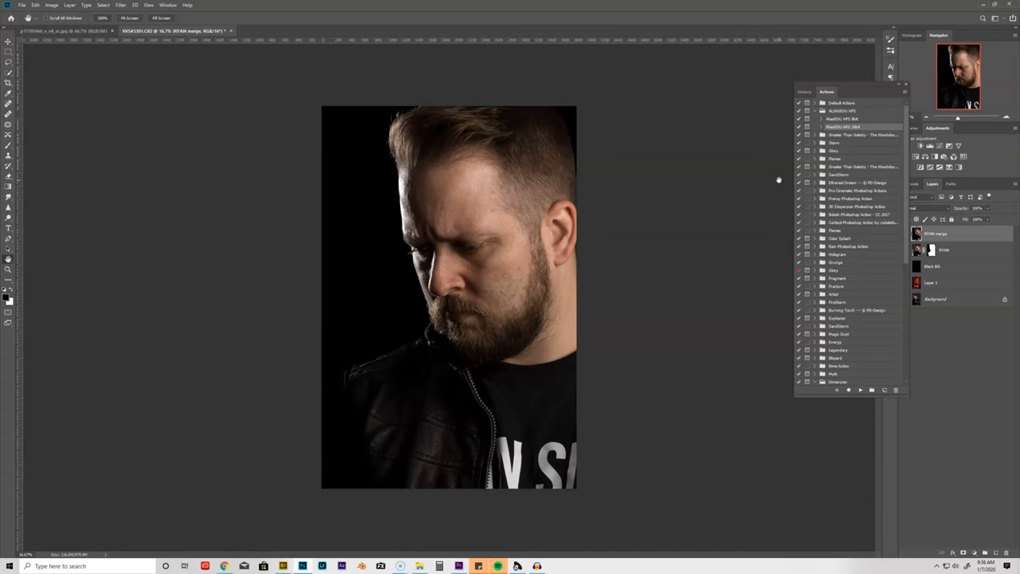
pyautogui.moveTo(769, 223)
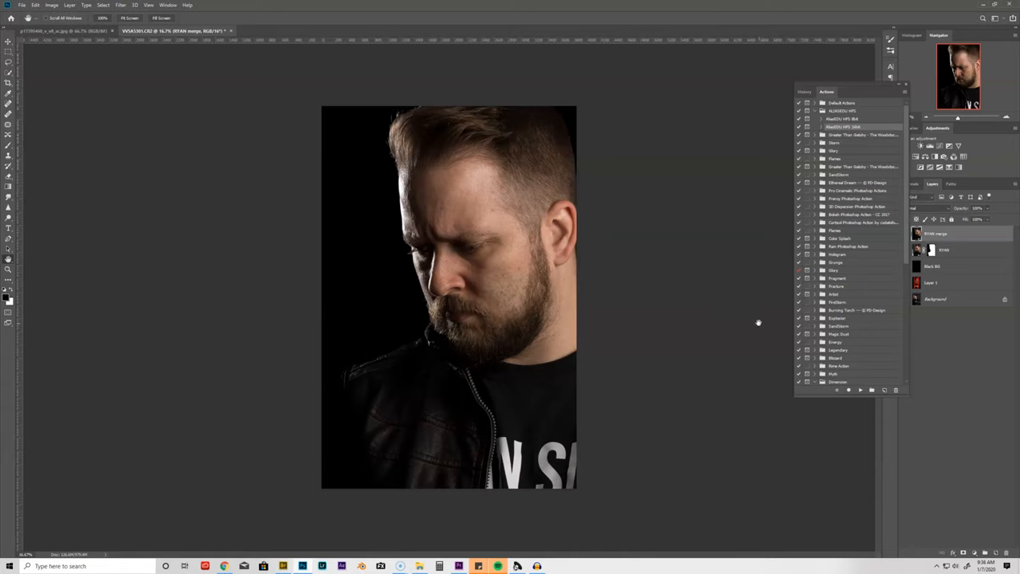
pyautogui.moveTo(762, 278)
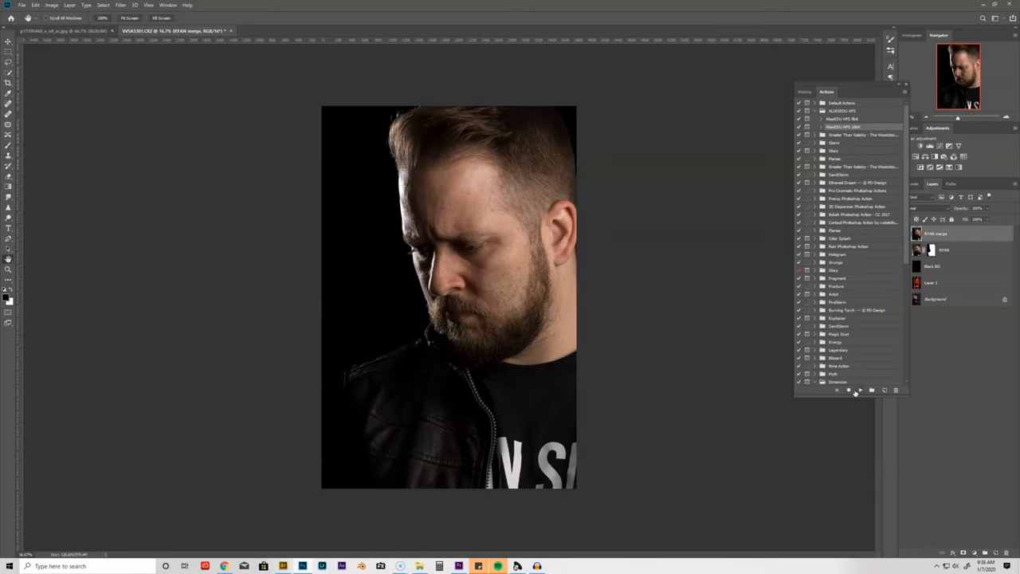
pyautogui.moveTo(860, 392)
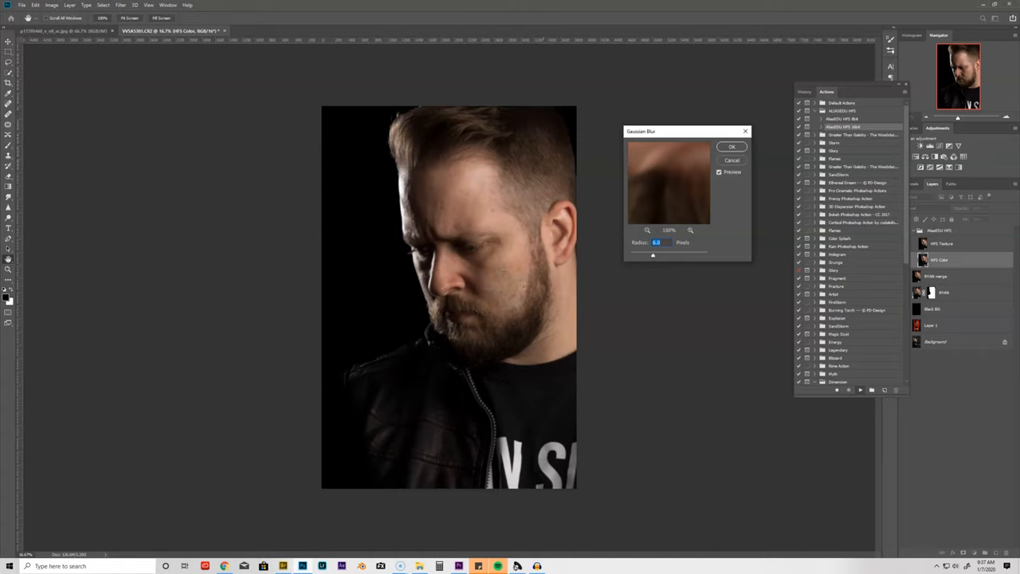
pyautogui.moveTo(612, 229)
pyautogui.write('10')
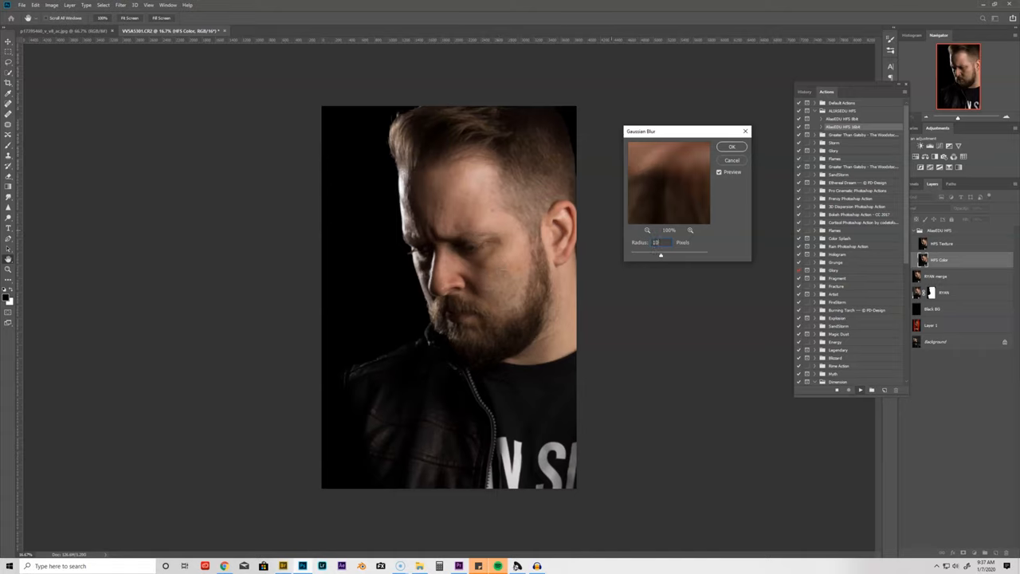
# Confirm the action's Gaussian Blur radius and zoom in to check the resulting skin texture
pyautogui.click(731, 146)
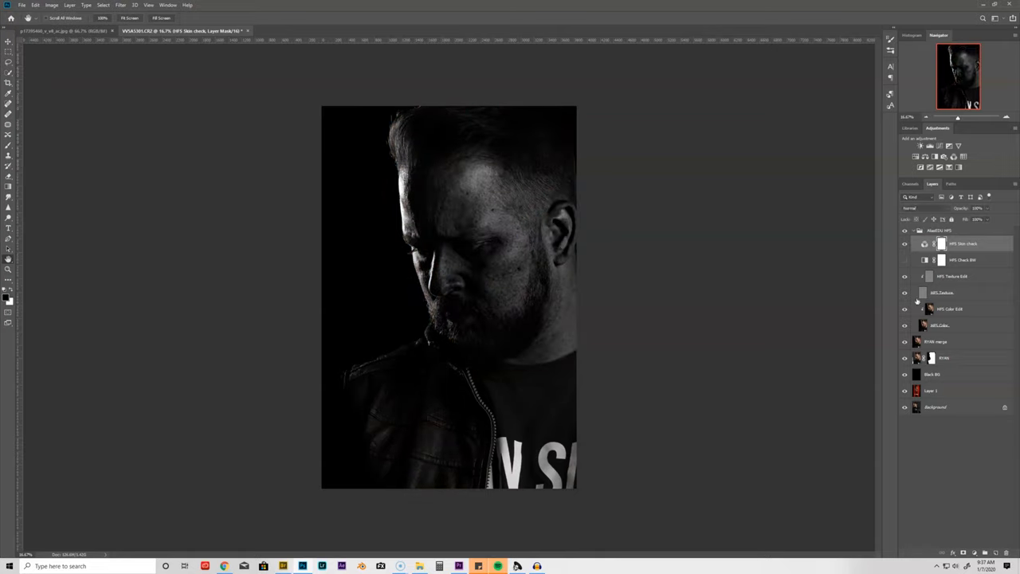
pyautogui.click(954, 277)
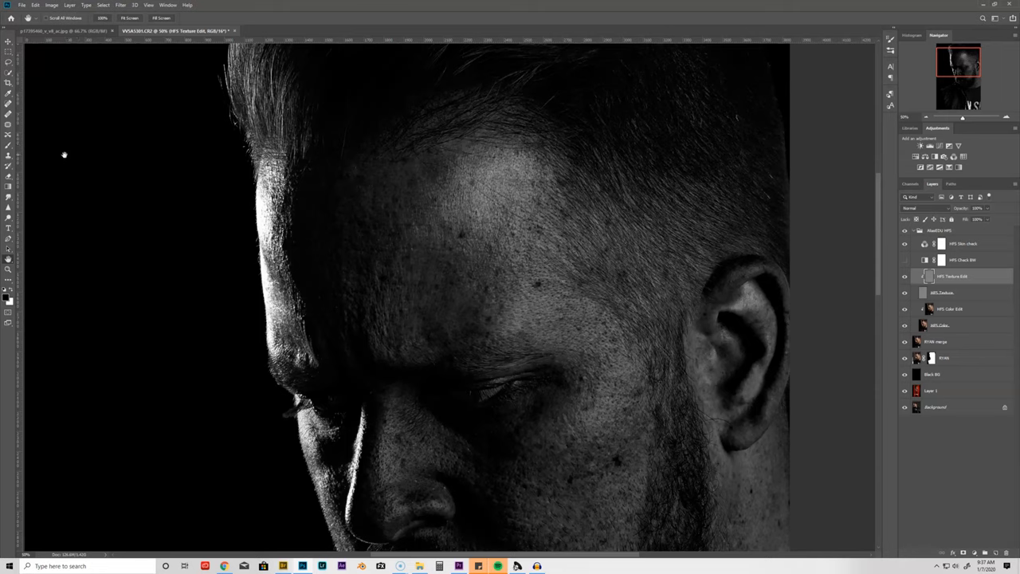
# Hide the action's texture layers so the original colour photo shows again
pyautogui.press('s')
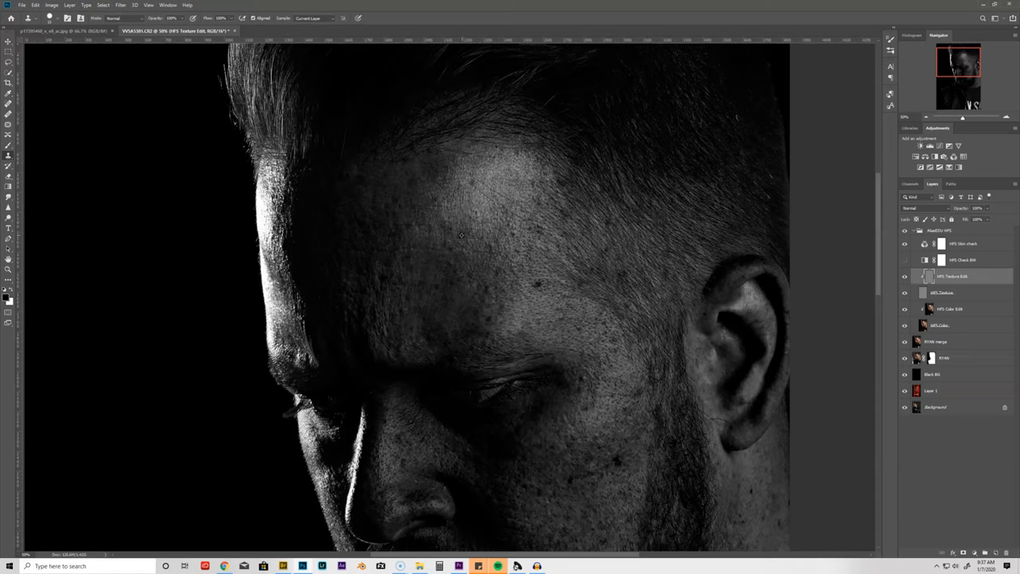
pyautogui.click(906, 260)
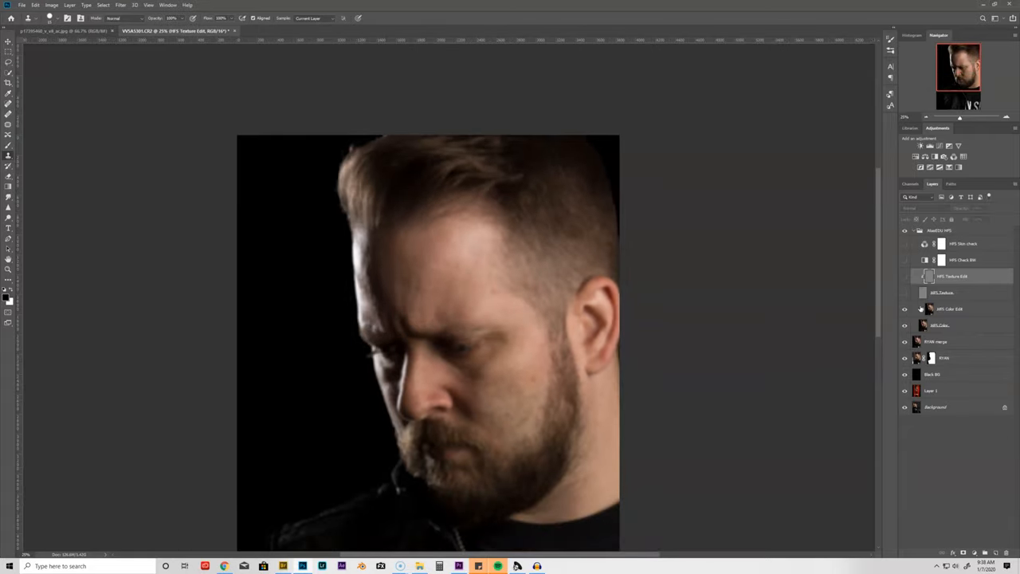
# Soften the lassoed forehead patch on the colour photo layer with a Gaussian Blur, then reapply it
pyautogui.click(949, 309)
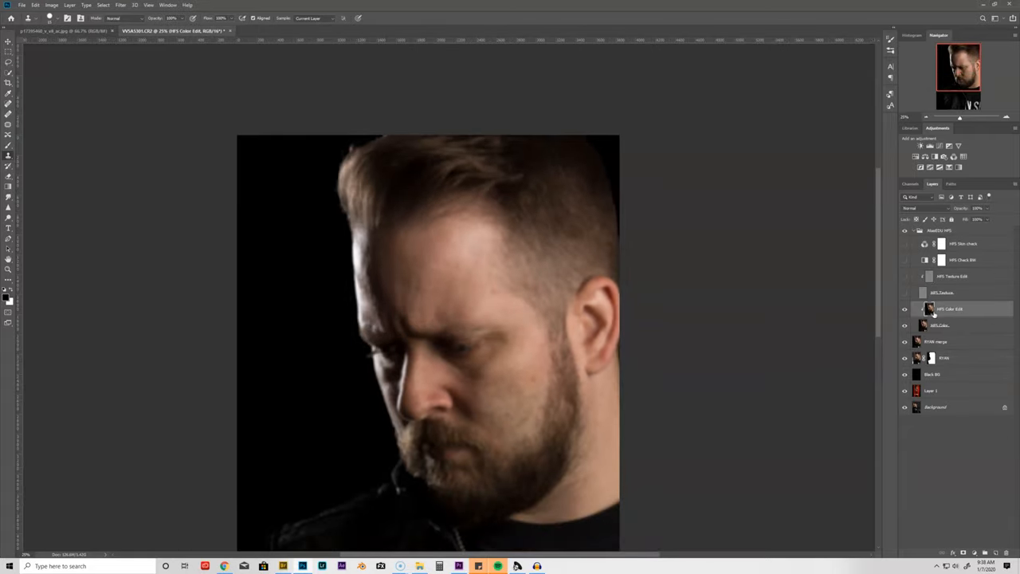
pyautogui.moveTo(309, 270)
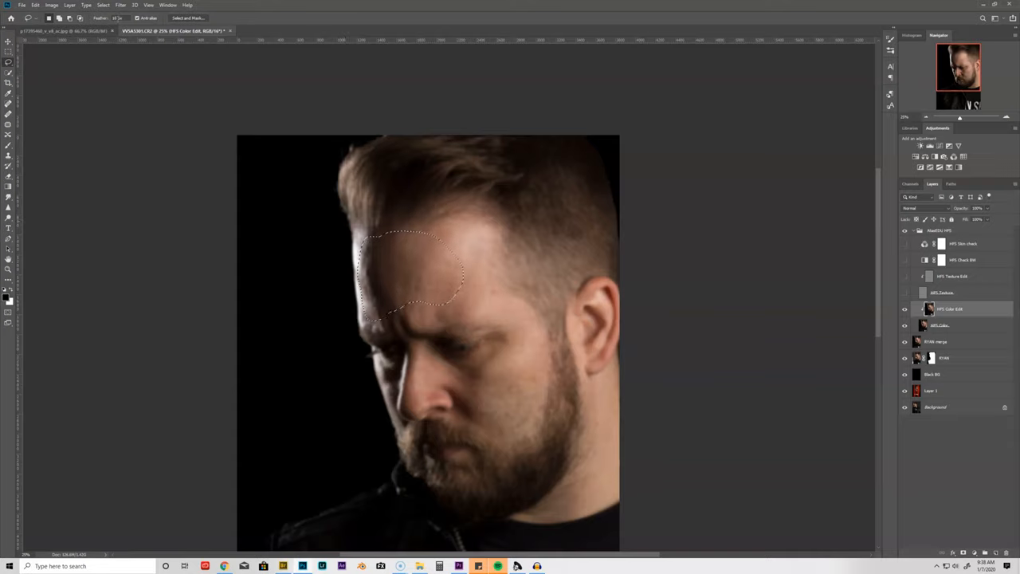
pyautogui.click(121, 5)
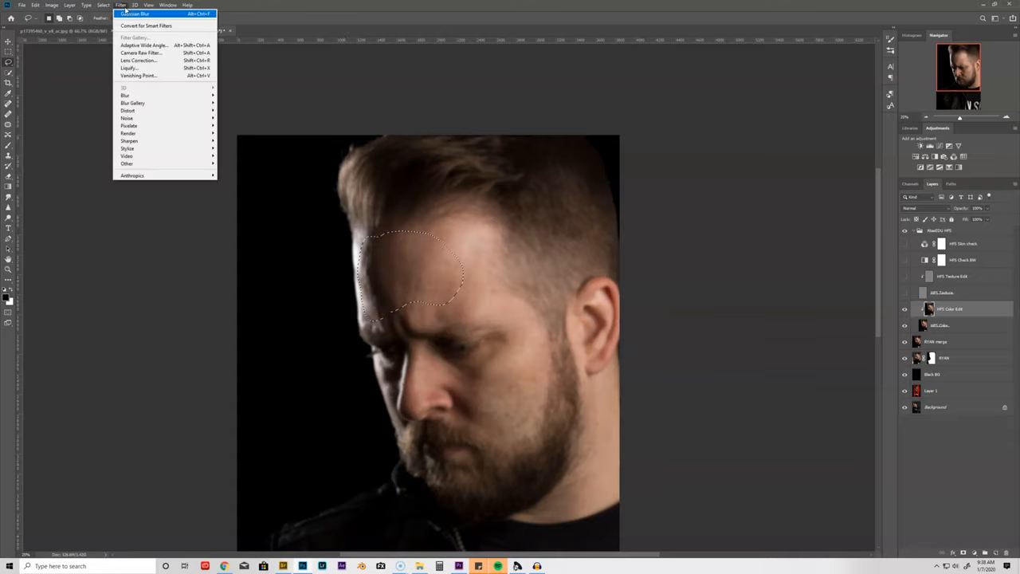
pyautogui.moveTo(132, 102)
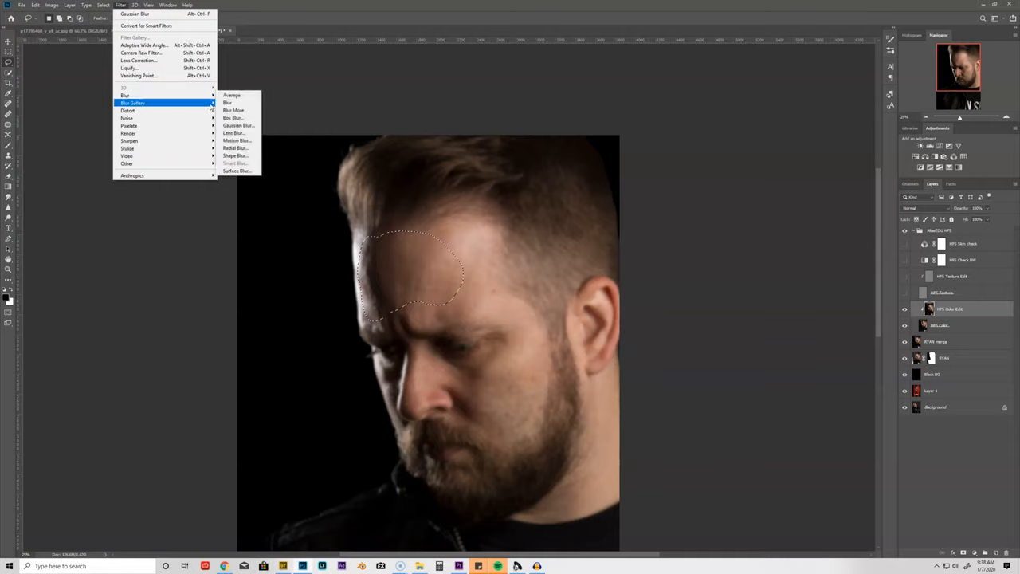
pyautogui.click(238, 124)
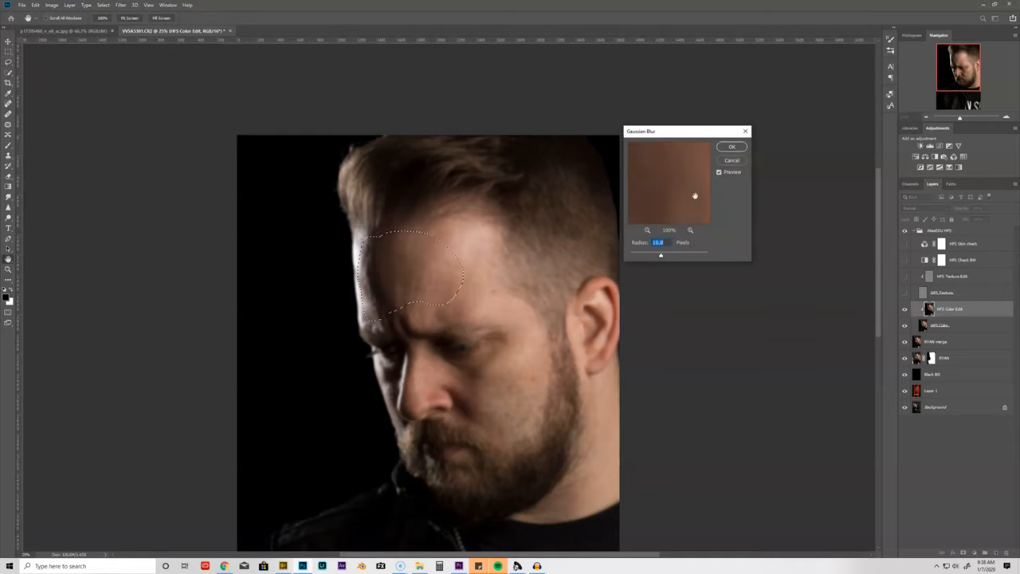
pyautogui.click(730, 147)
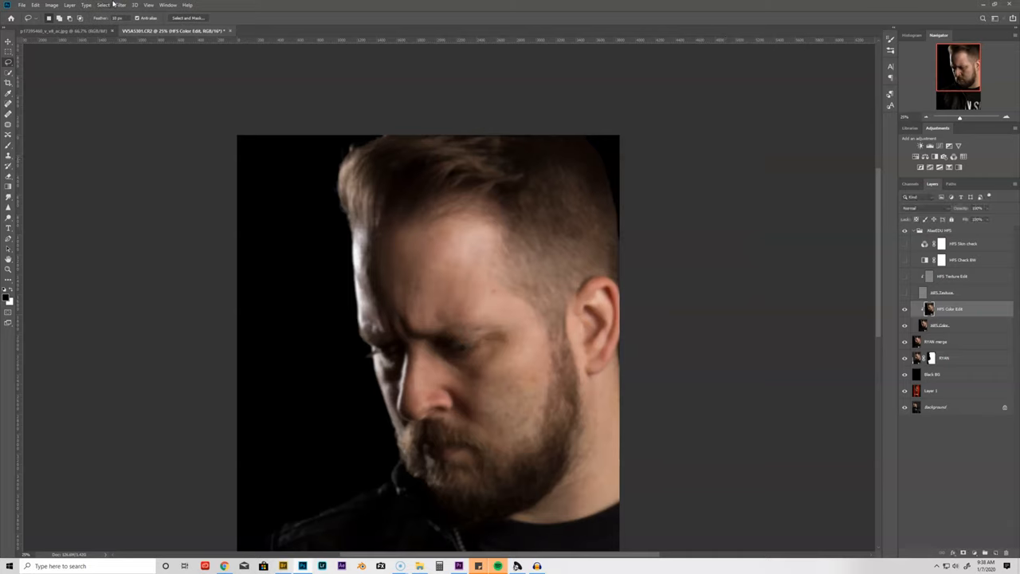
pyautogui.click(122, 5)
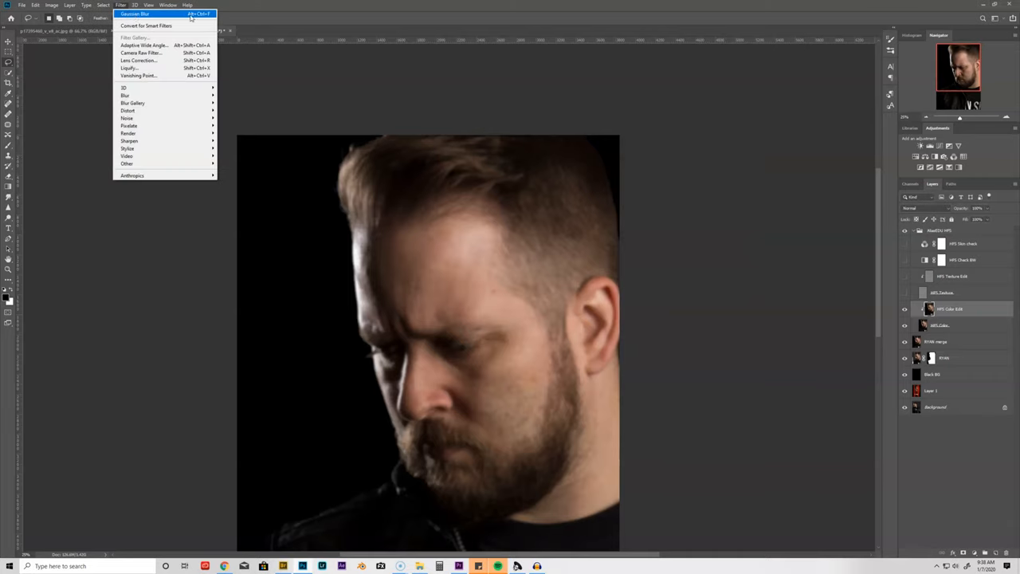
pyautogui.press('alt+ctrl+f')
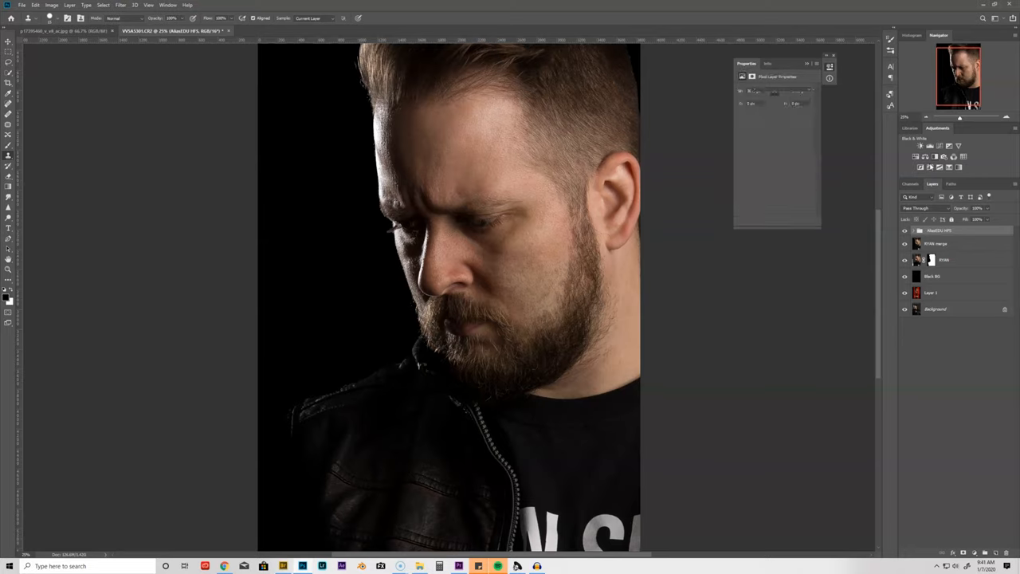
# Add a Black & White adjustment layer and solo the El Camino reference to compare, then restore the layers
pyautogui.click(922, 145)
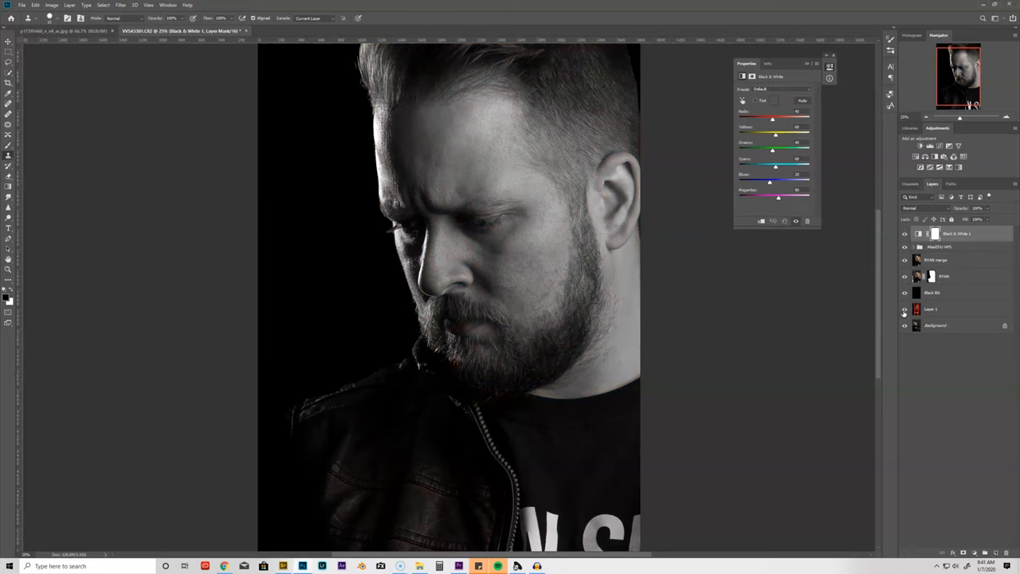
pyautogui.click(905, 311)
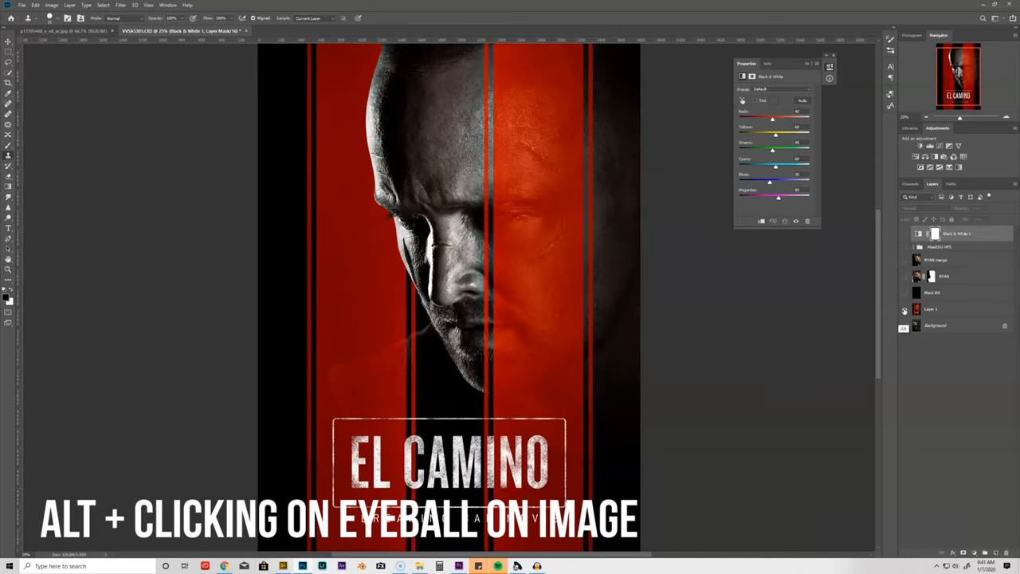
pyautogui.click(903, 311)
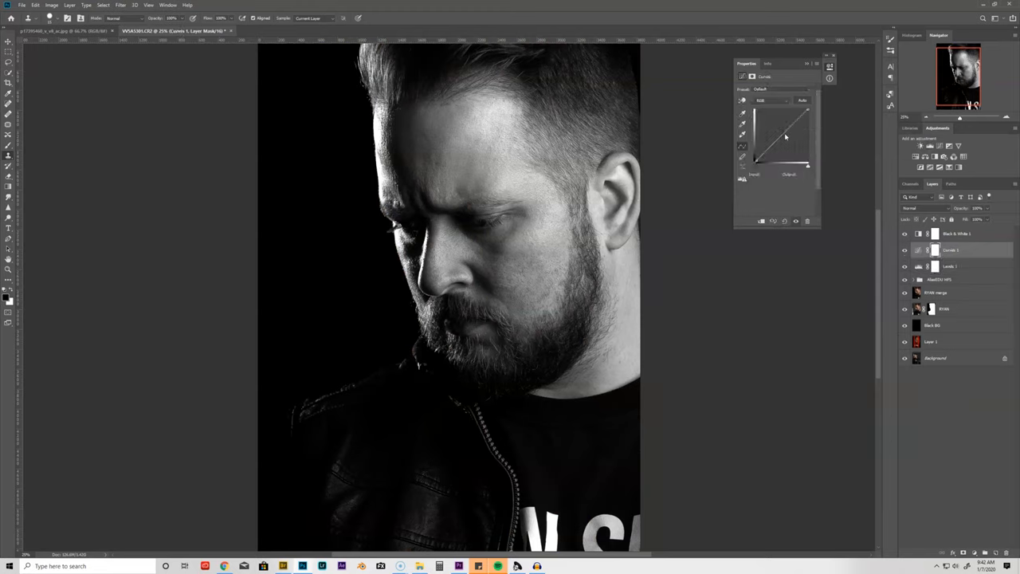
# Bend the Curves adjustment into an S-shape for deeper shadows, then select the Black & White layer
pyautogui.moveTo(779, 146); pyautogui.dragTo(785, 140)
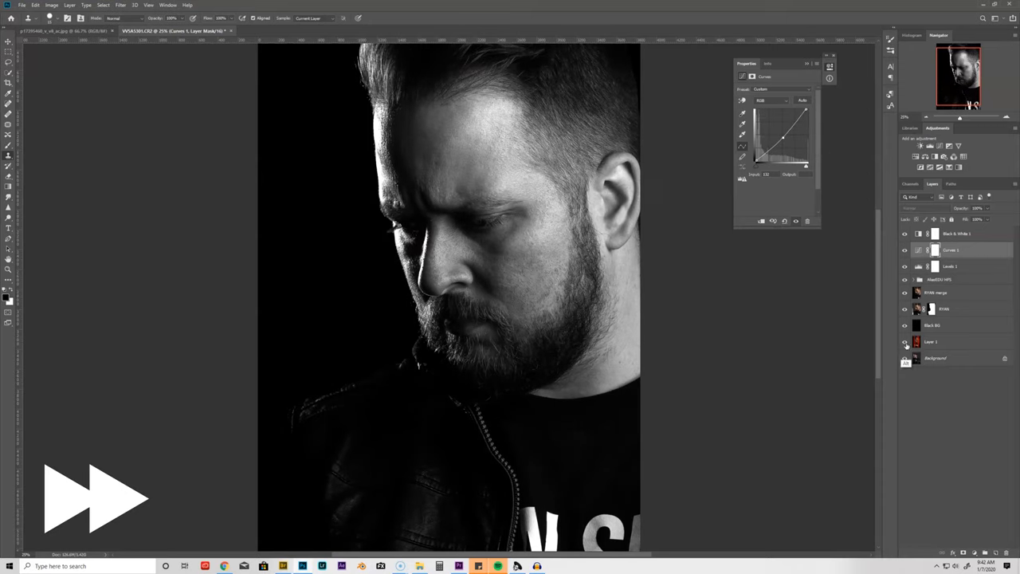
pyautogui.click(957, 233)
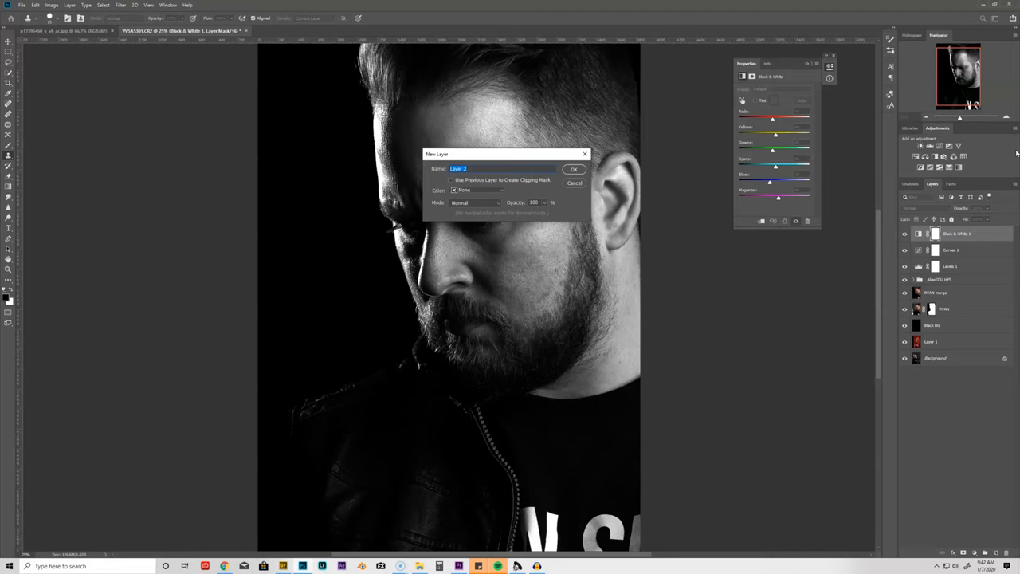
# Create a new layer named DB in Overlay mode filled with 50% neutral gray
pyautogui.write('DB')
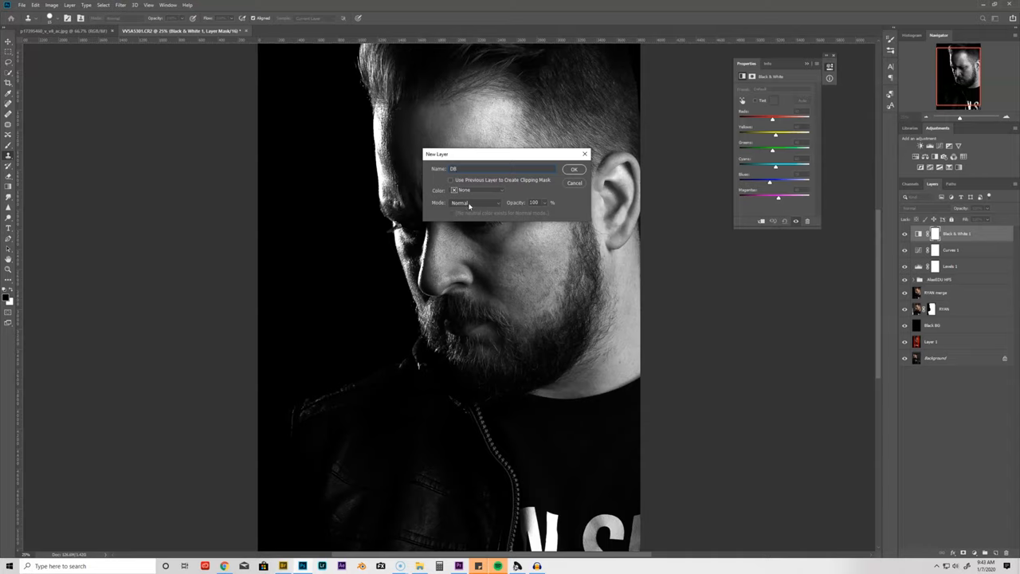
pyautogui.click(475, 201)
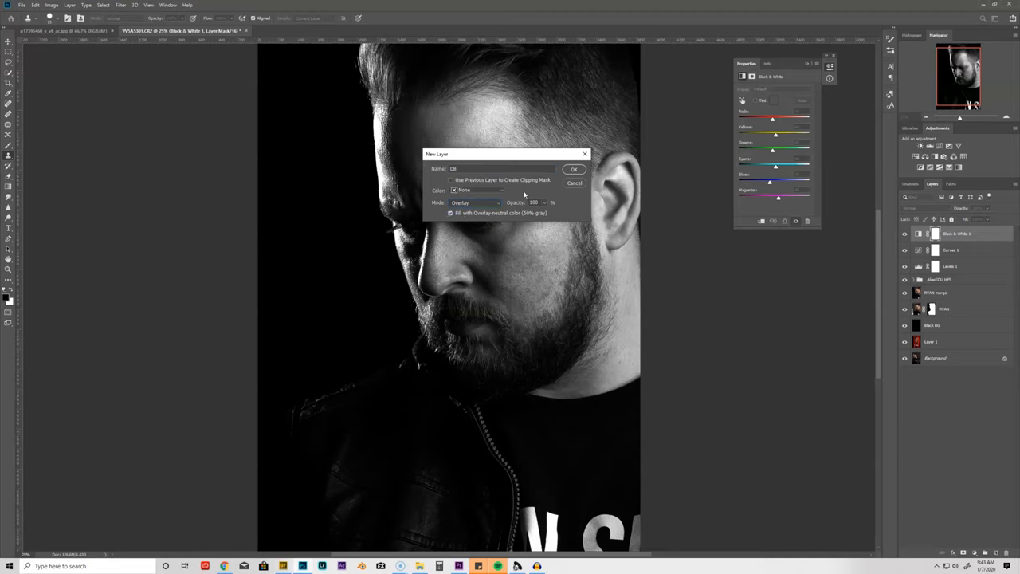
pyautogui.click(574, 169)
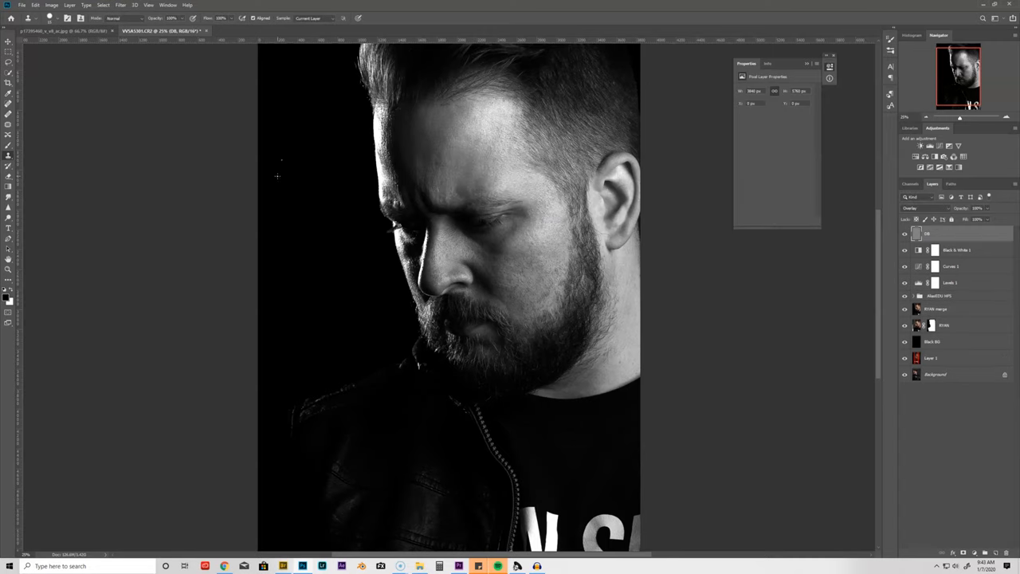
pyautogui.moveTo(47, 210)
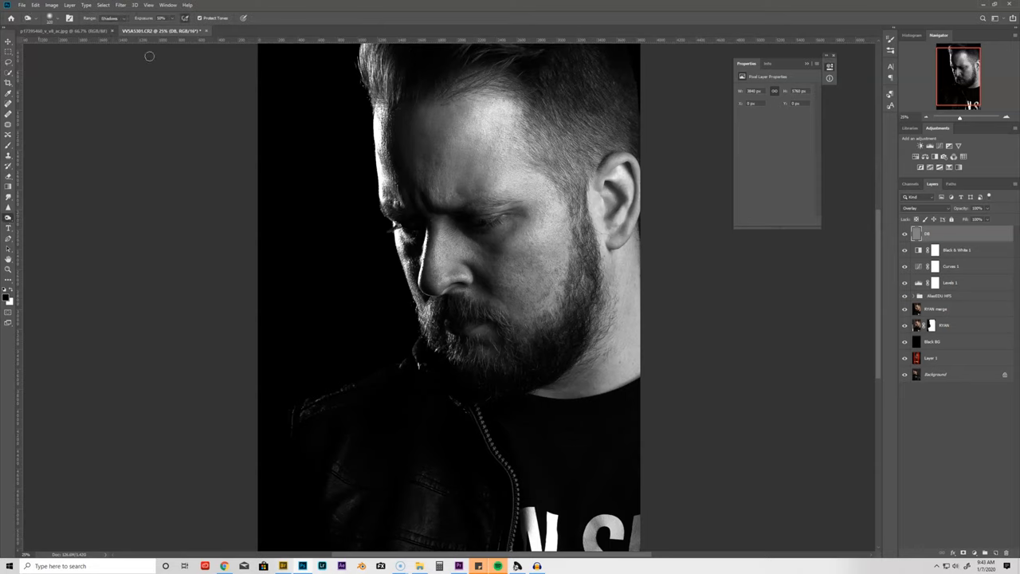
# Switch to the Burn tool set to Midtones for darkening the eyes and brow on the DB layer
pyautogui.click(108, 17)
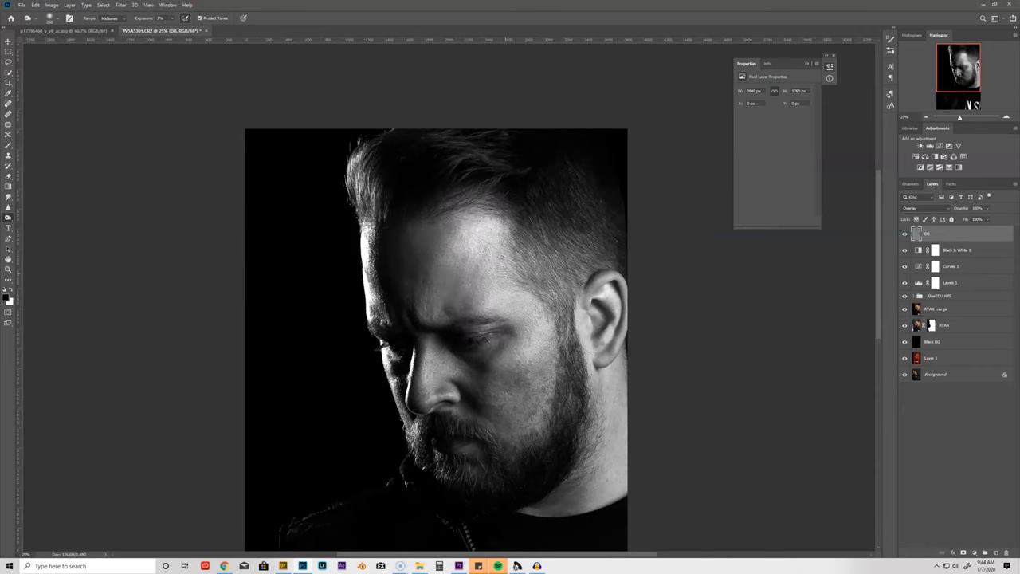
pyautogui.moveTo(485, 290)
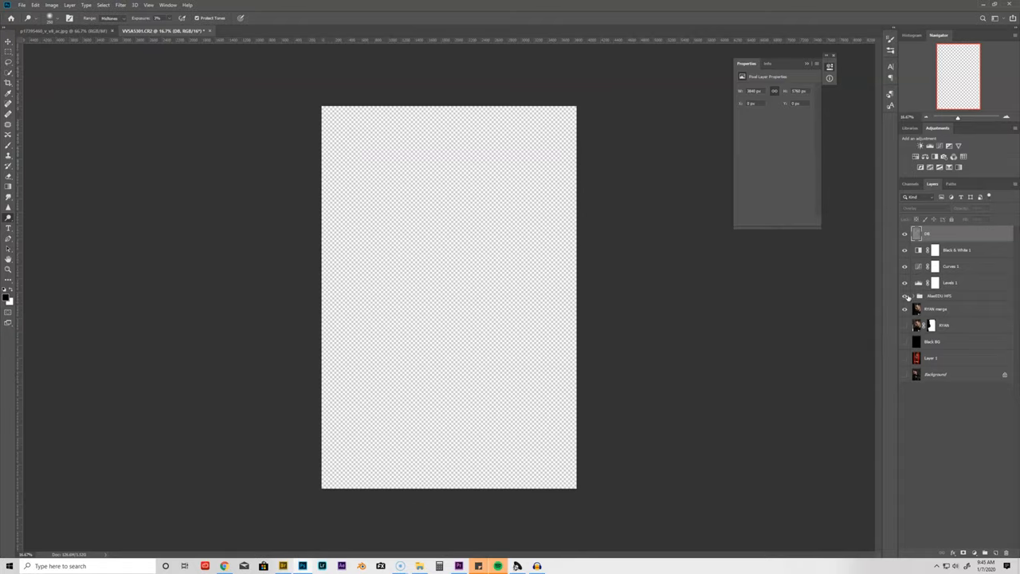
# Make the hidden portrait layers visible again before adding the Color Balance tint
pyautogui.click(906, 233)
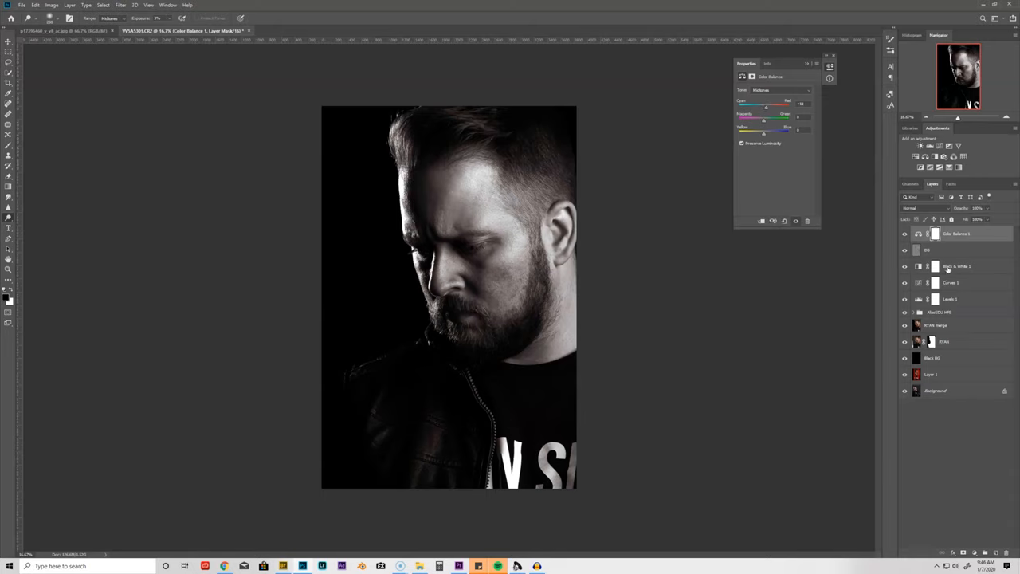
# Add a Selective Color adjustment above the Curves layer and nudge its Reds sliders
pyautogui.click(957, 266)
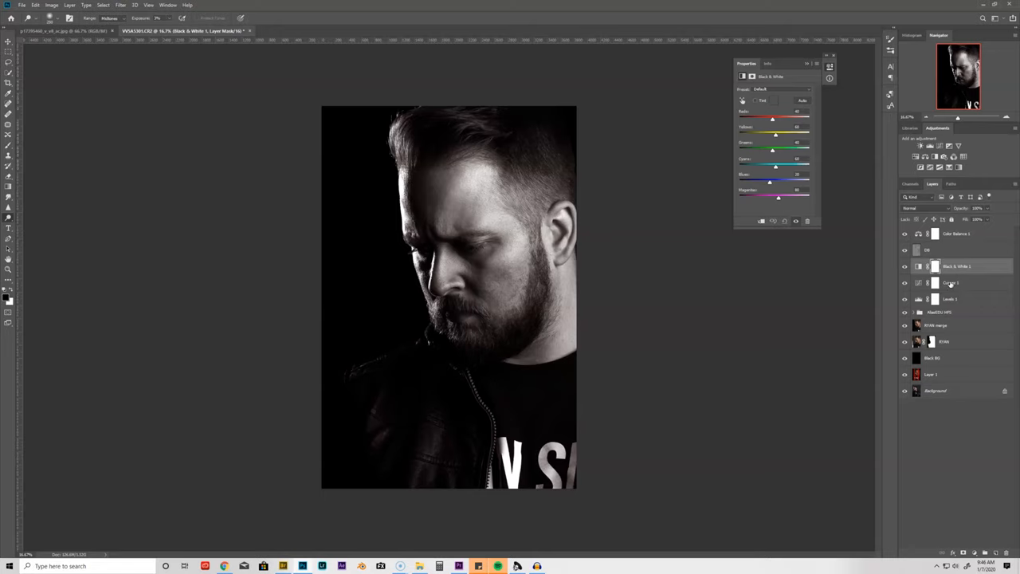
pyautogui.click(953, 283)
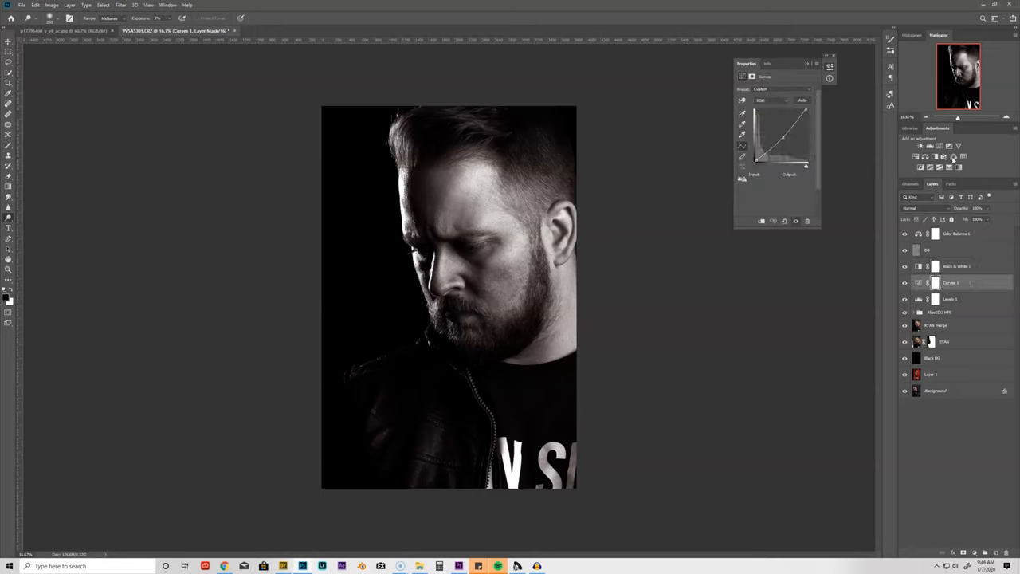
pyautogui.click(948, 156)
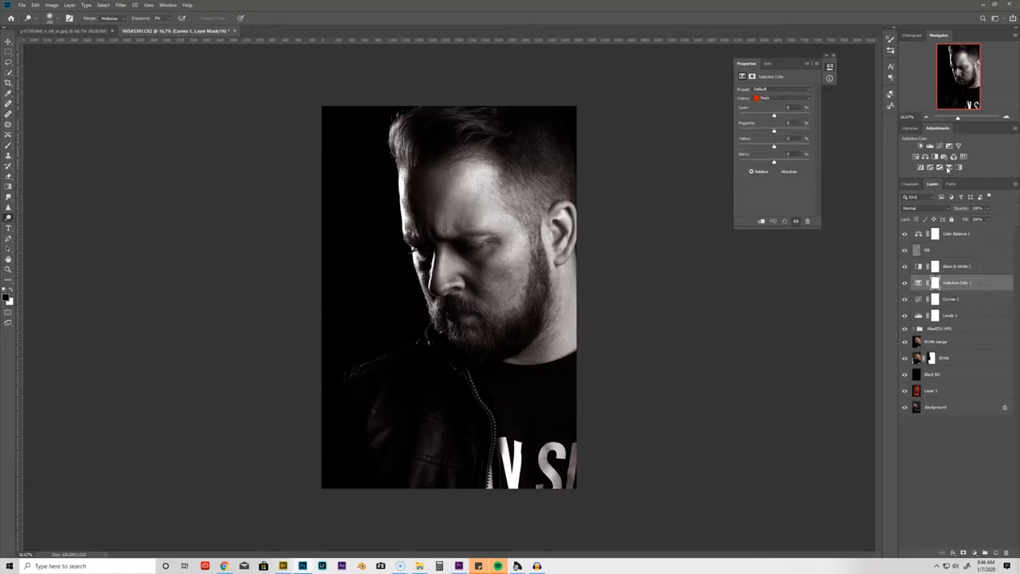
pyautogui.click(957, 282)
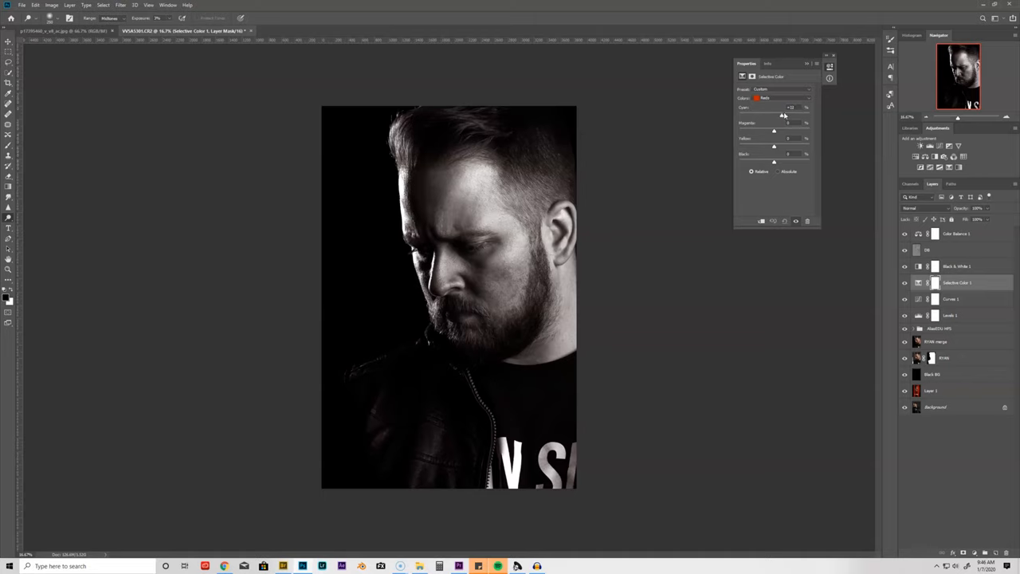
pyautogui.moveTo(785, 114); pyautogui.dragTo(810, 115)
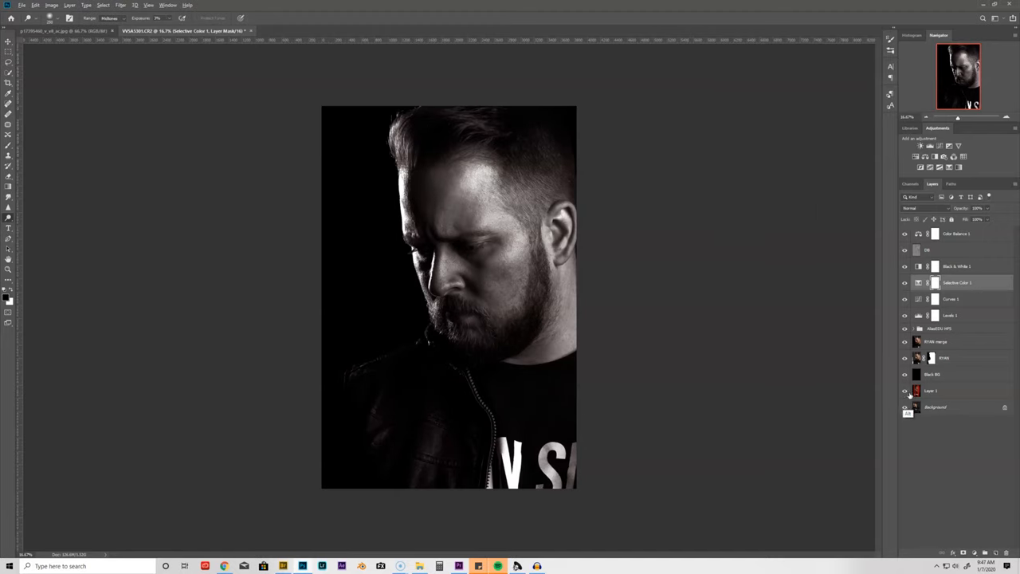
pyautogui.click(905, 391)
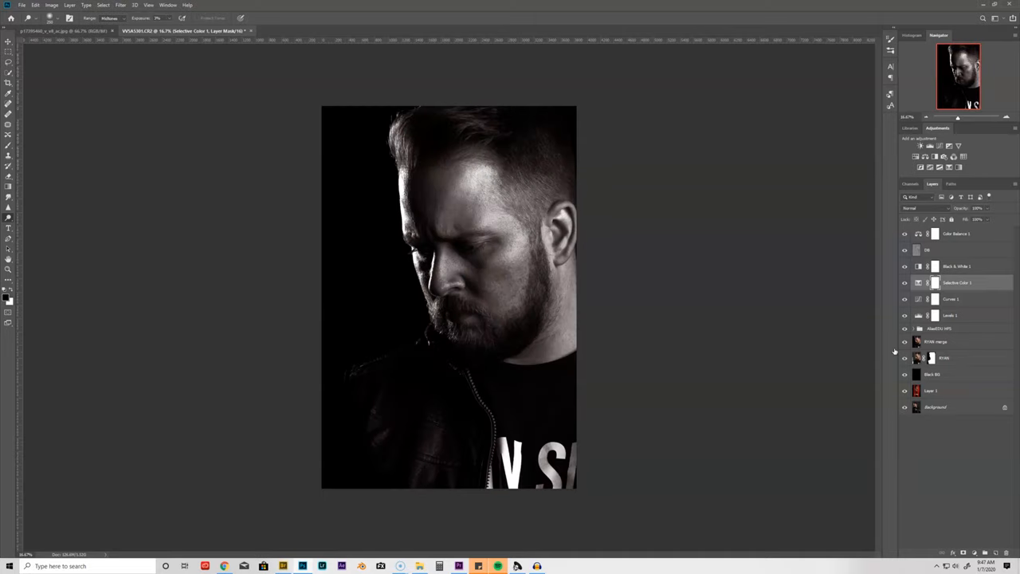
pyautogui.moveTo(256, 560)
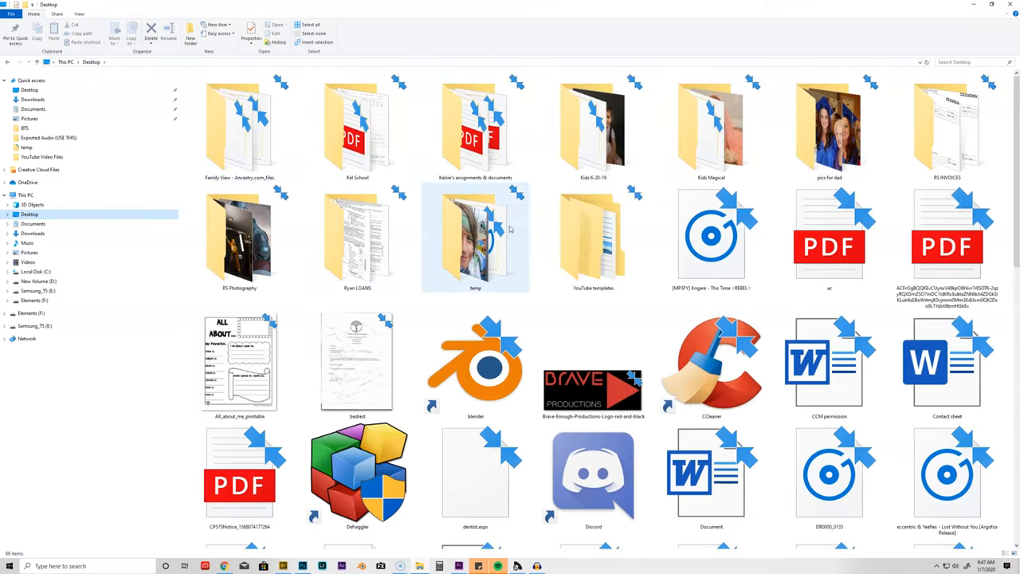
# Drag the face-painted child photo from the temp folder into Photoshop
pyautogui.doubleClick(475, 239)
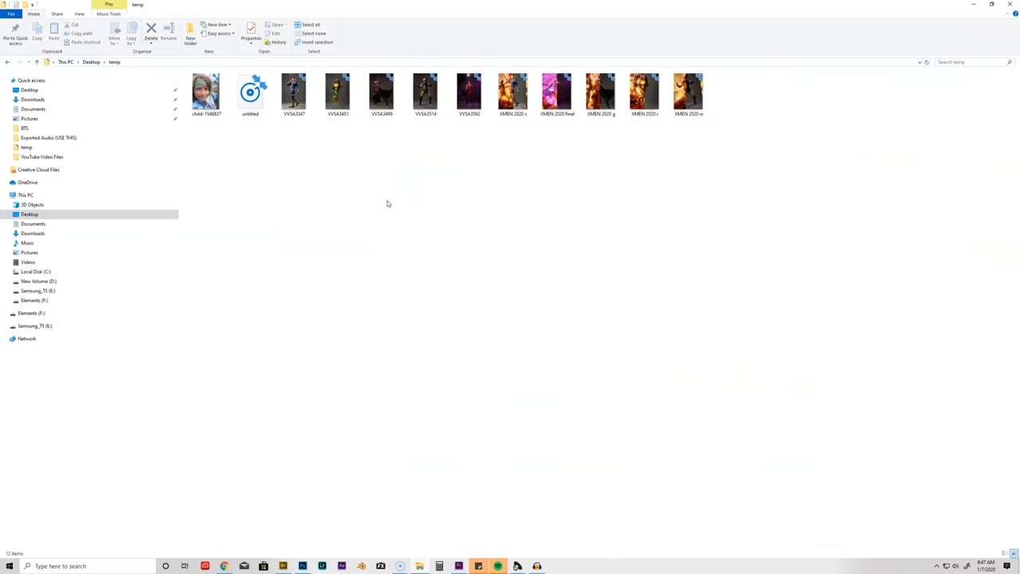
pyautogui.moveTo(206, 92); pyautogui.dragTo(397, 437)
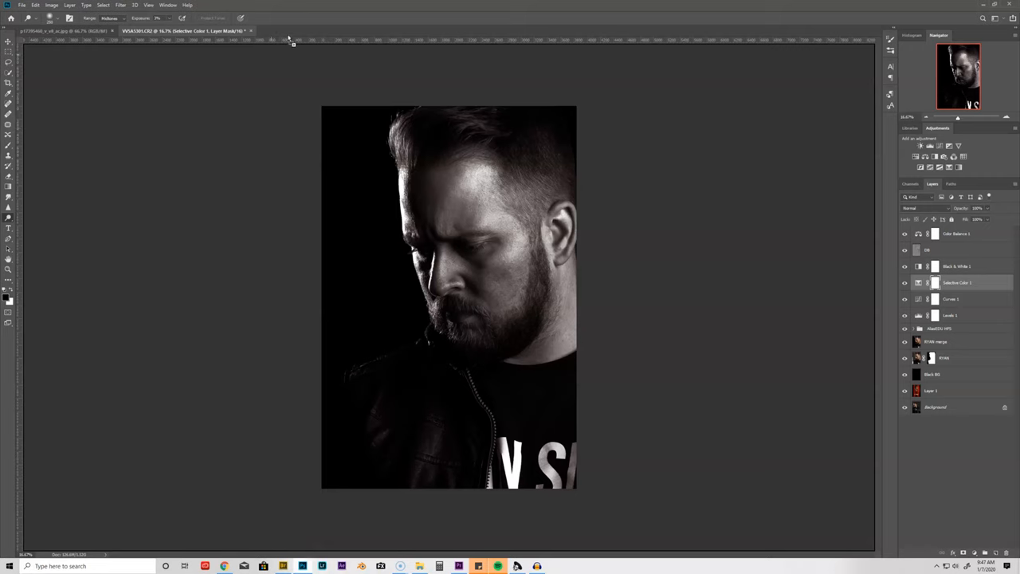
# Switch the browser from Pexels to the Pixabay tab and focus its image search field
pyautogui.click(300, 30)
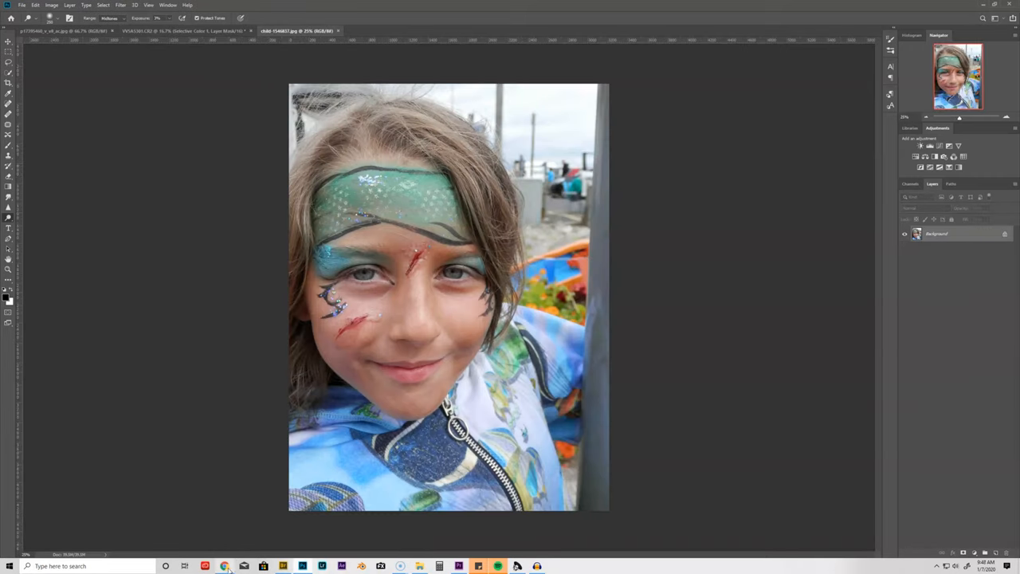
pyautogui.click(227, 566)
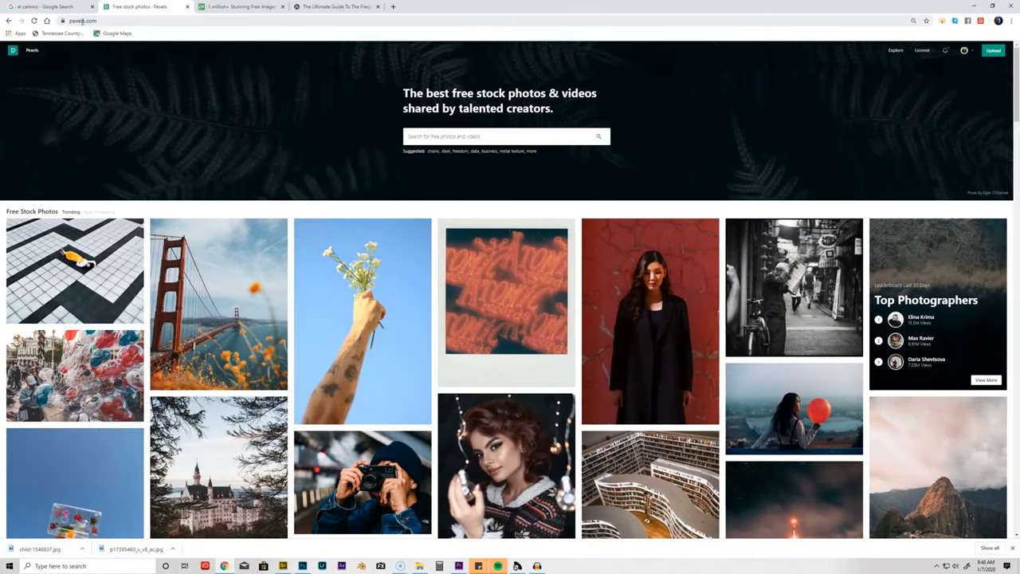
pyautogui.click(240, 6)
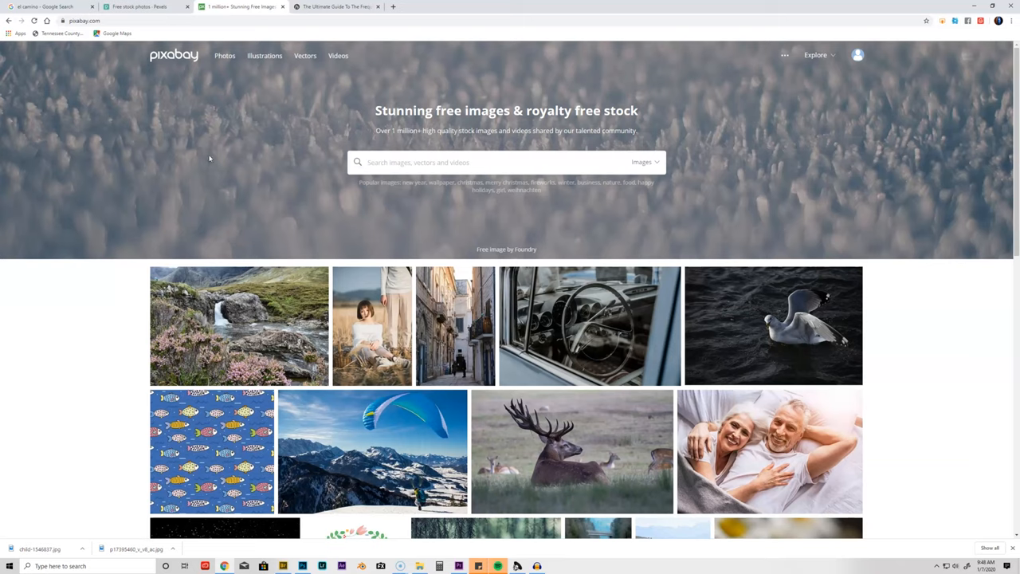
pyautogui.click(478, 162)
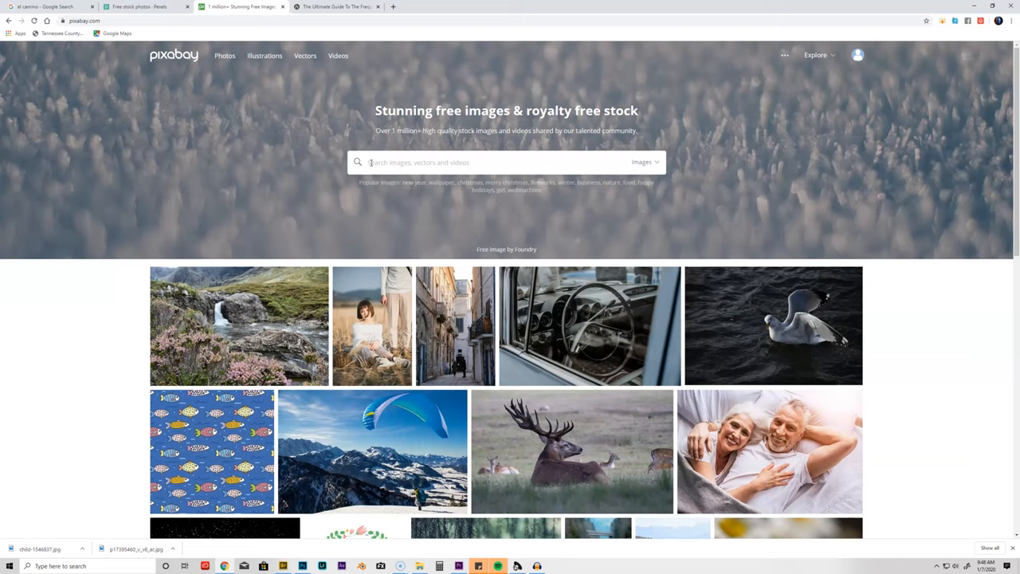
pyautogui.moveTo(364, 169)
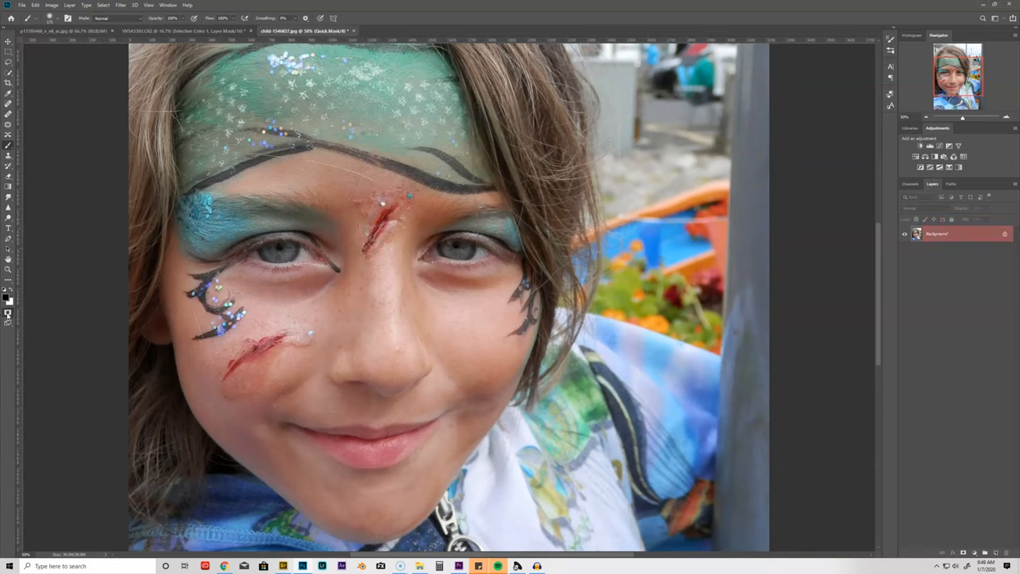
pyautogui.moveTo(8, 312)
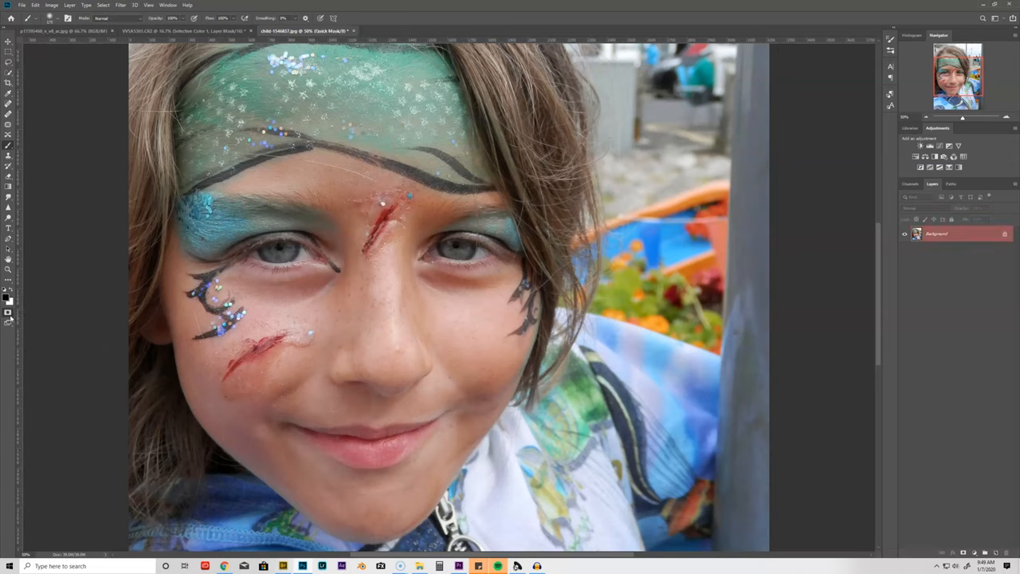
pyautogui.moveTo(87, 281)
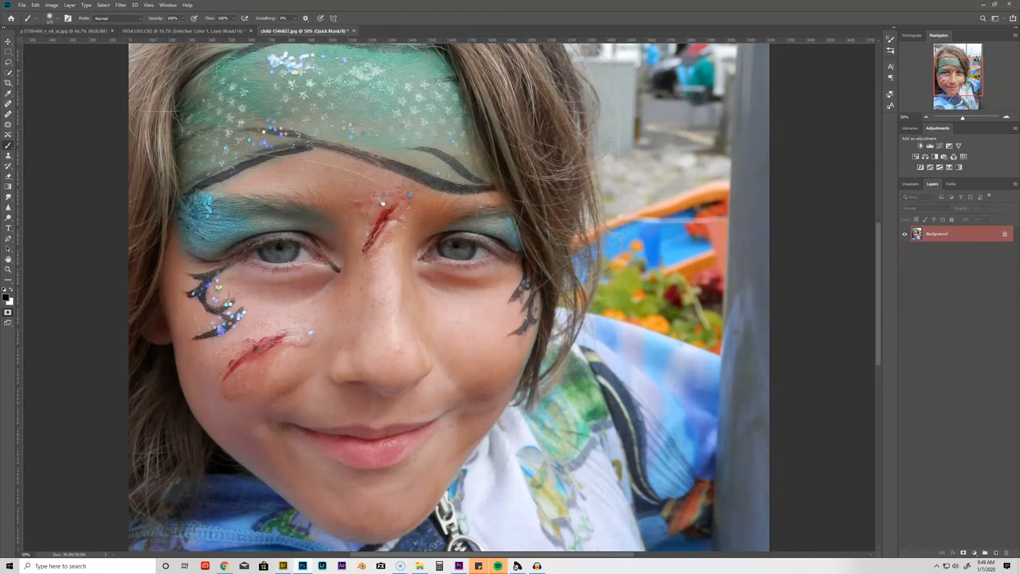
# Lasso the red forehead scar on the child photo and copy it
pyautogui.click(383, 231)
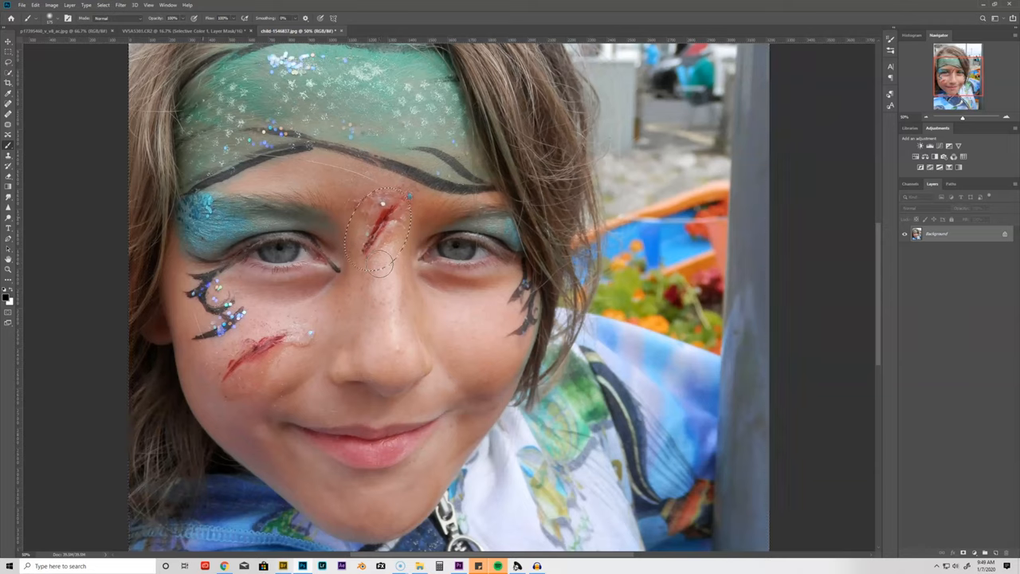
pyautogui.click(184, 30)
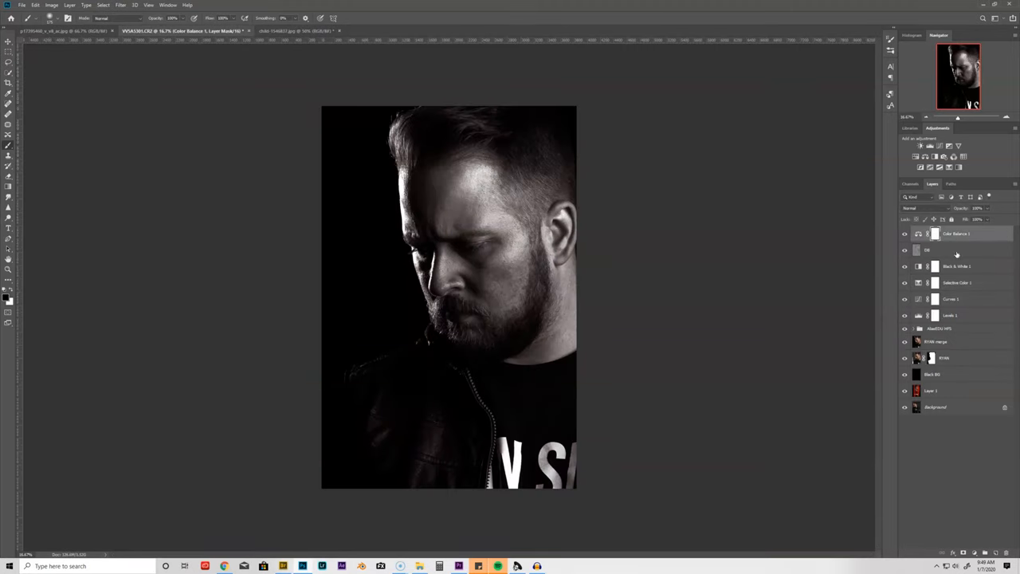
# Paste the scar into the portrait and move its layer beneath the Black & White and Levels adjustments
pyautogui.click(957, 266)
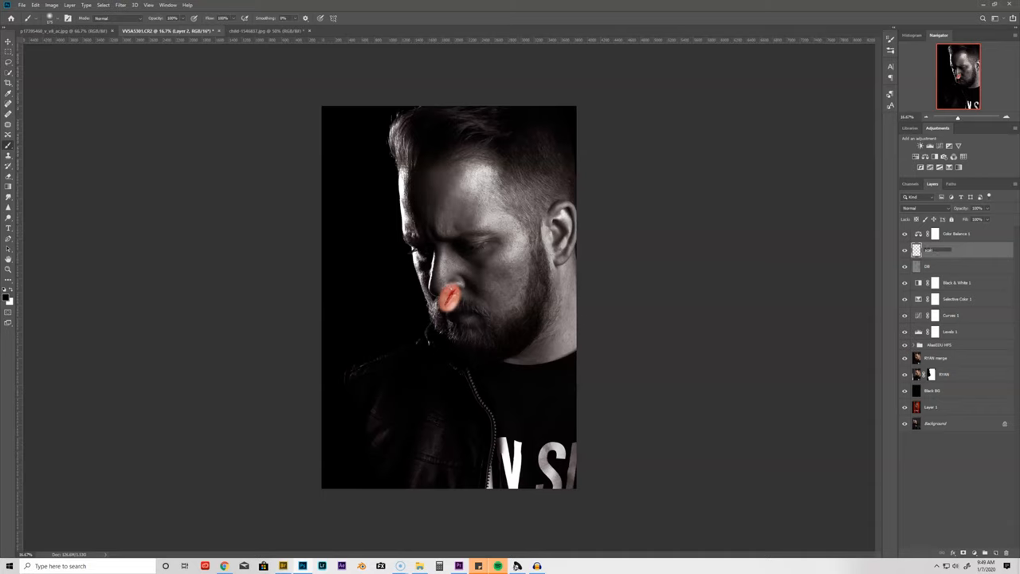
pyautogui.moveTo(724, 277)
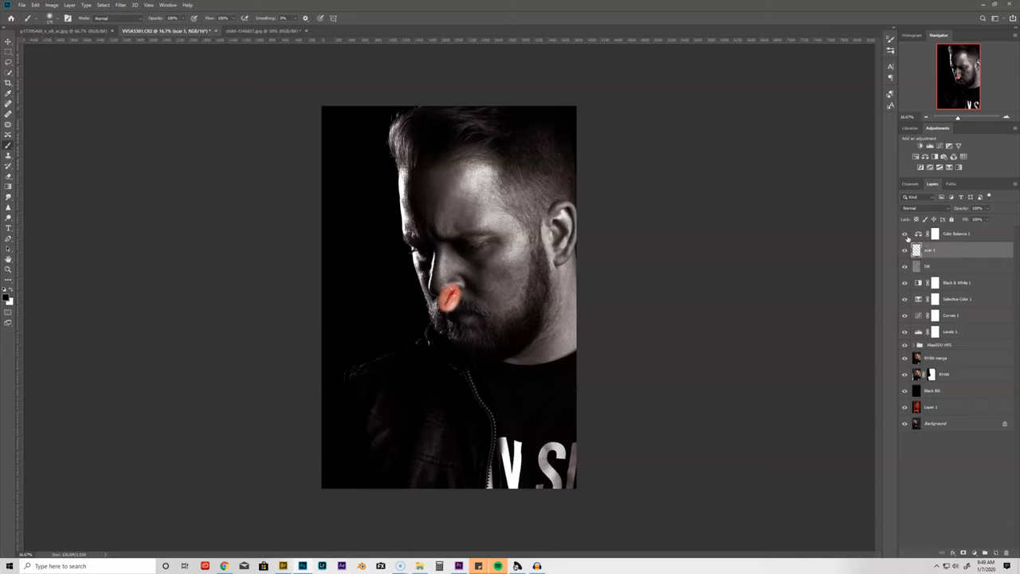
pyautogui.click(957, 282)
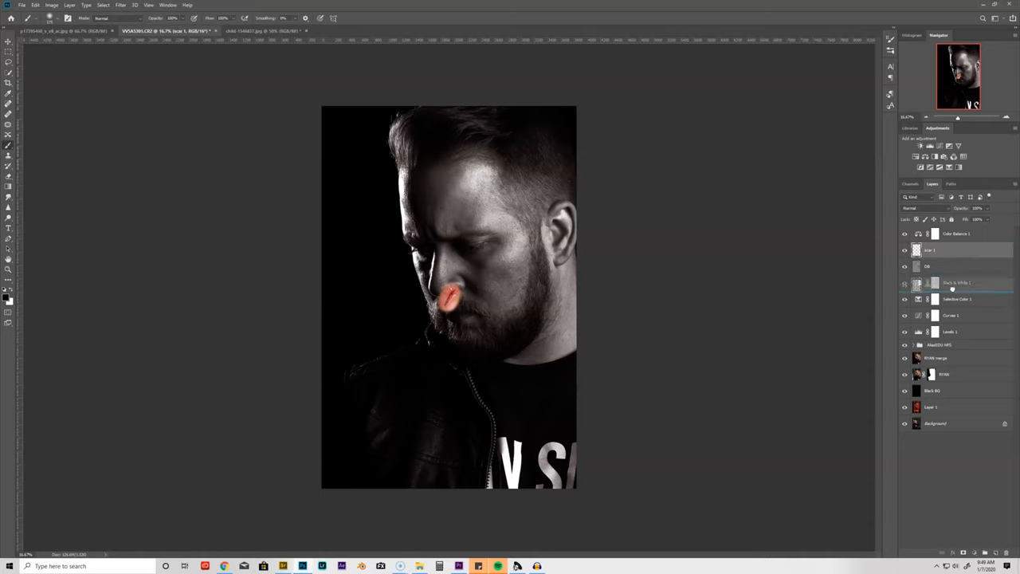
pyautogui.click(957, 300)
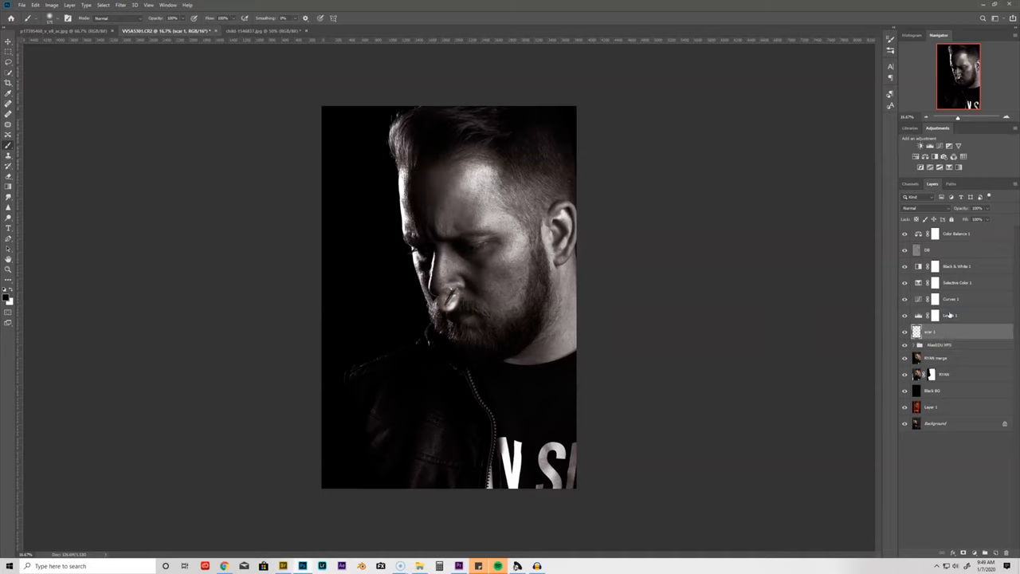
pyautogui.moveTo(960, 271)
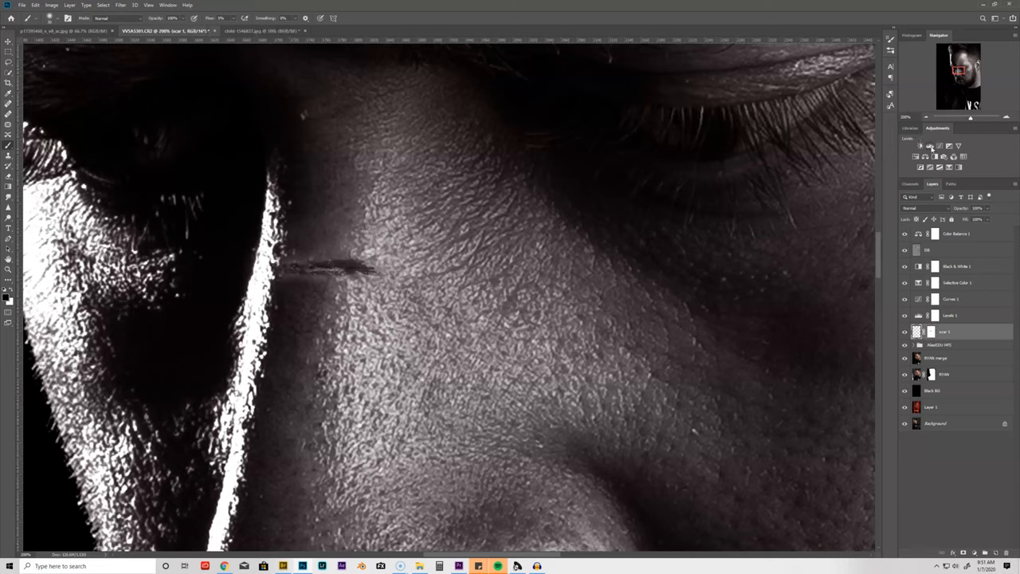
# Clip a Levels adjustment to the scar, Gaussian-blur it, and place more scars on brow and cheek
pyautogui.click(922, 157)
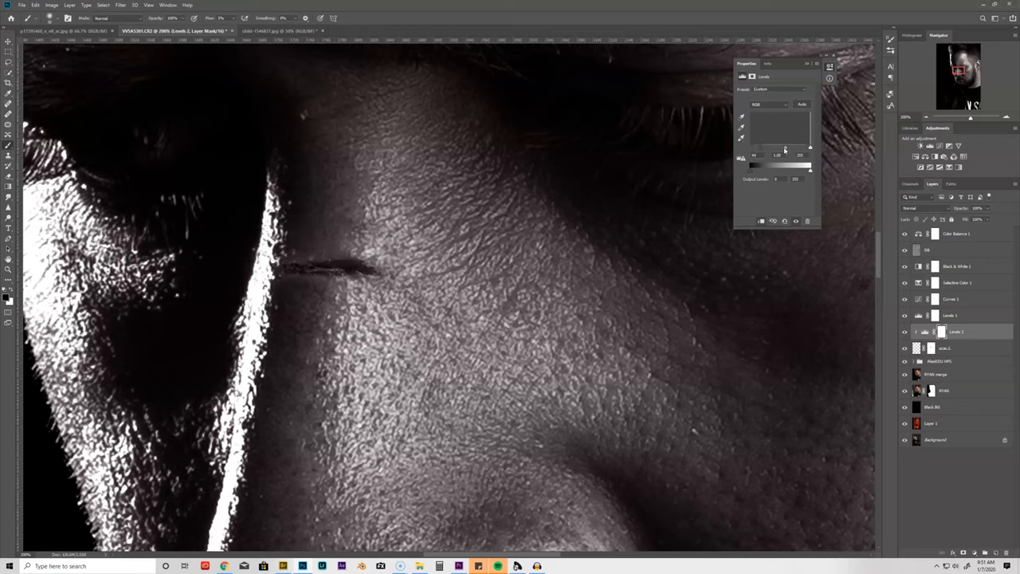
pyautogui.moveTo(788, 146); pyautogui.dragTo(780, 147)
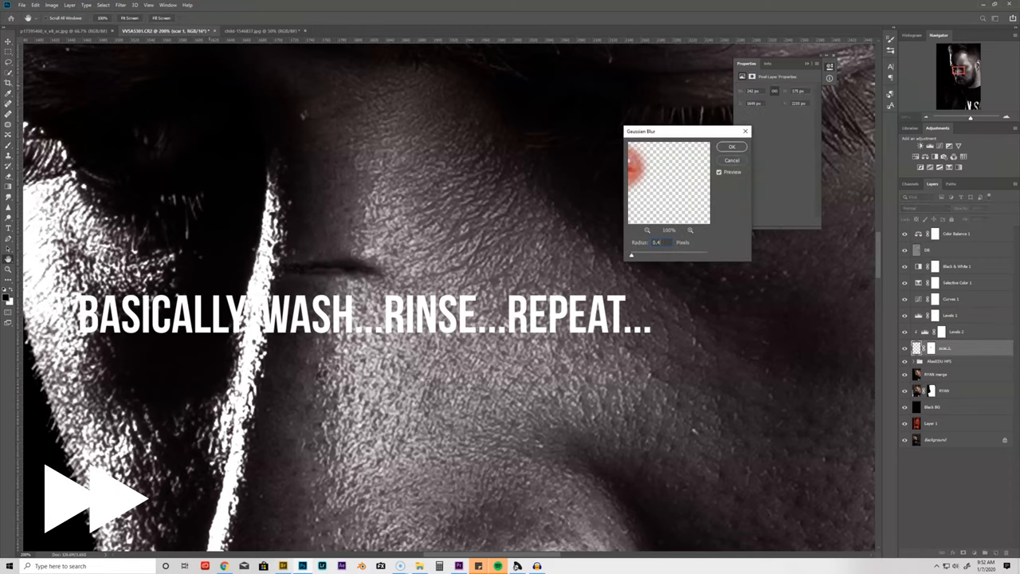
pyautogui.click(731, 147)
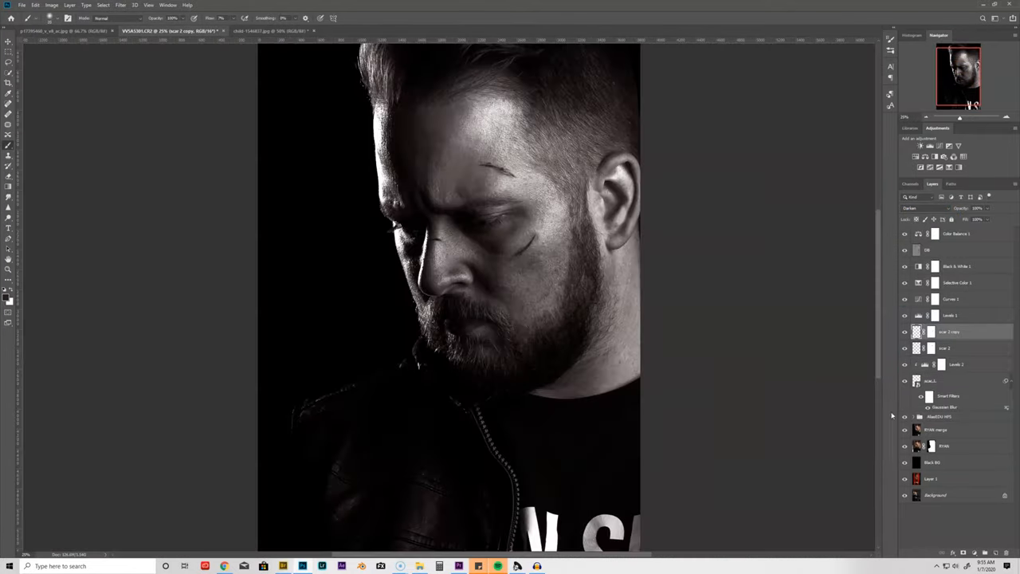
pyautogui.click(906, 478)
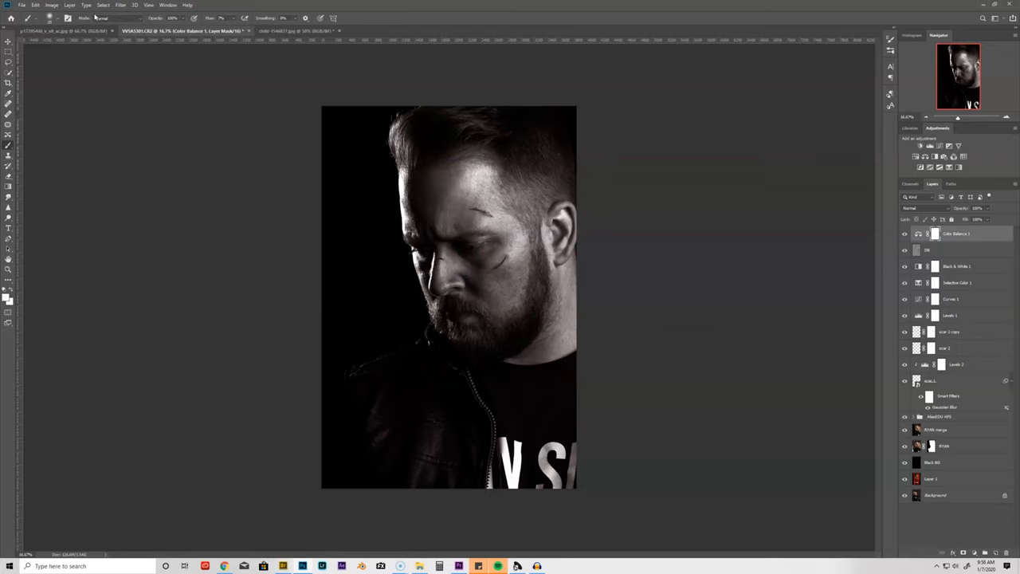
# Create a Gradient Fill layer and angle it so the black fade darkens the face
pyautogui.click(70, 5)
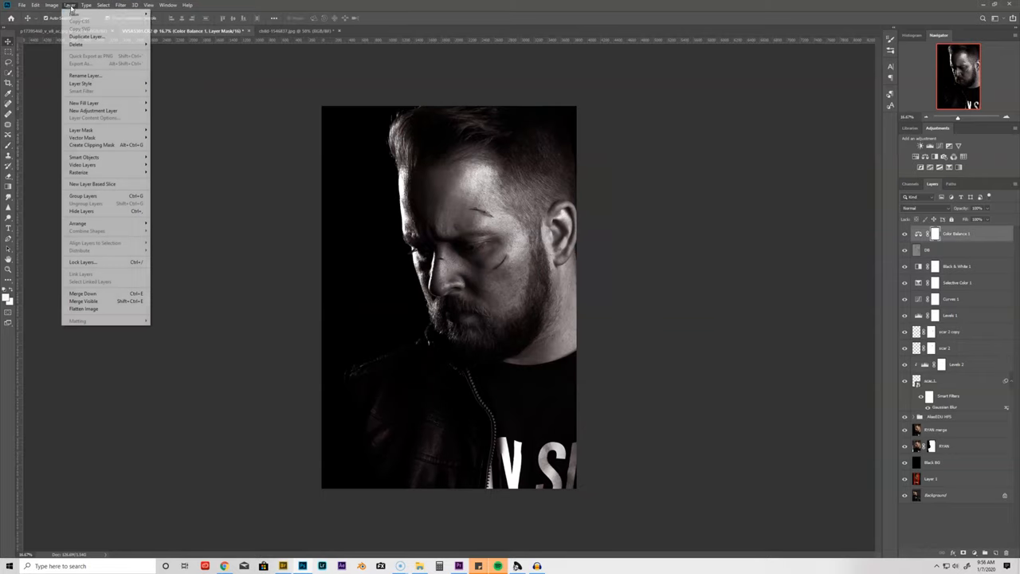
pyautogui.moveTo(83, 102)
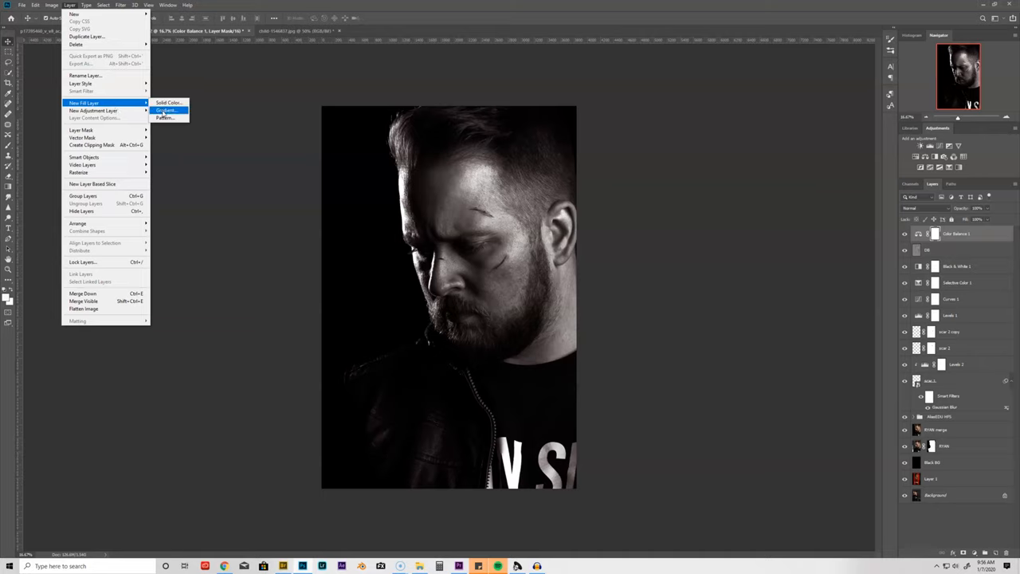
pyautogui.click(166, 109)
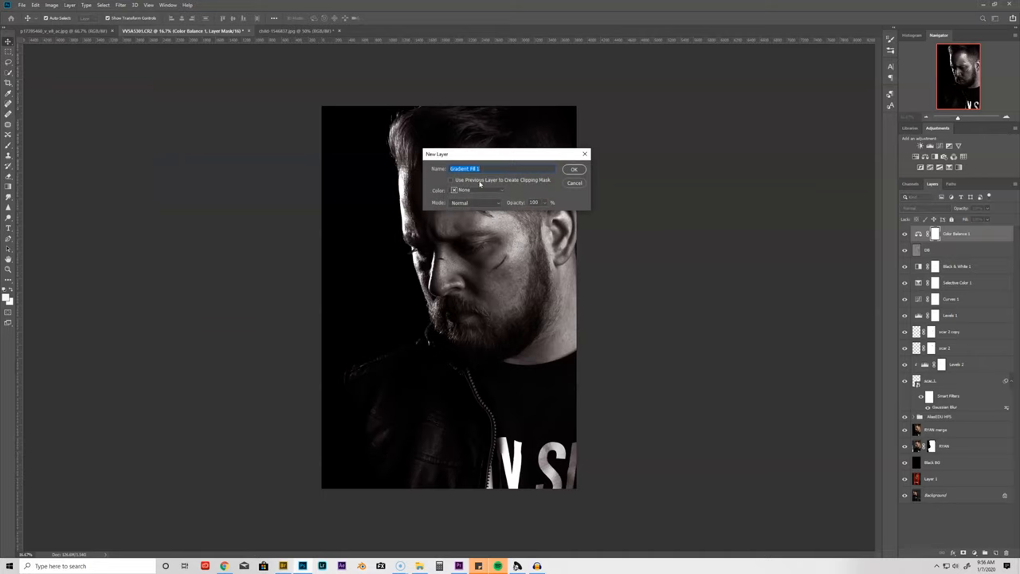
pyautogui.click(574, 169)
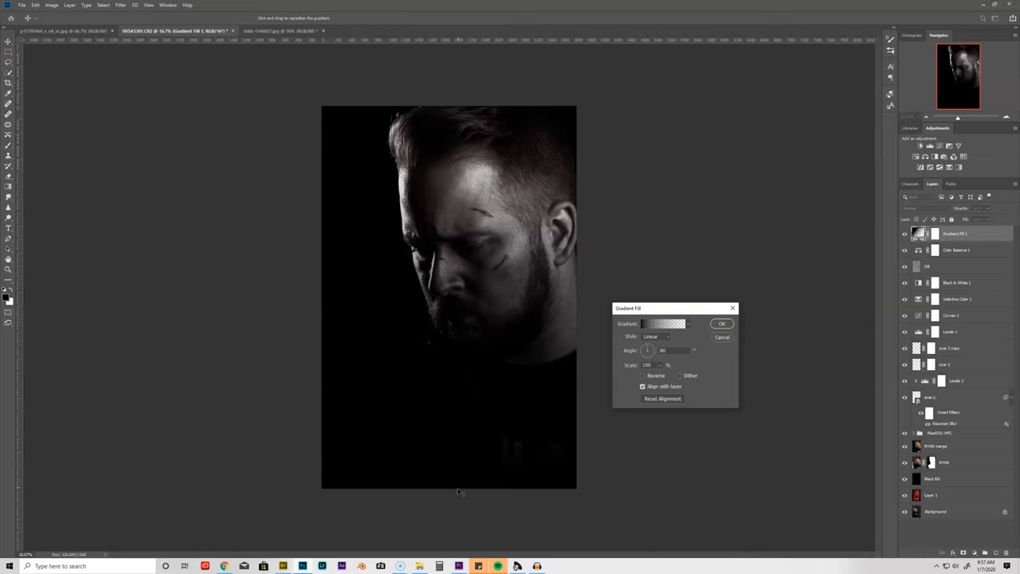
pyautogui.moveTo(582, 246)
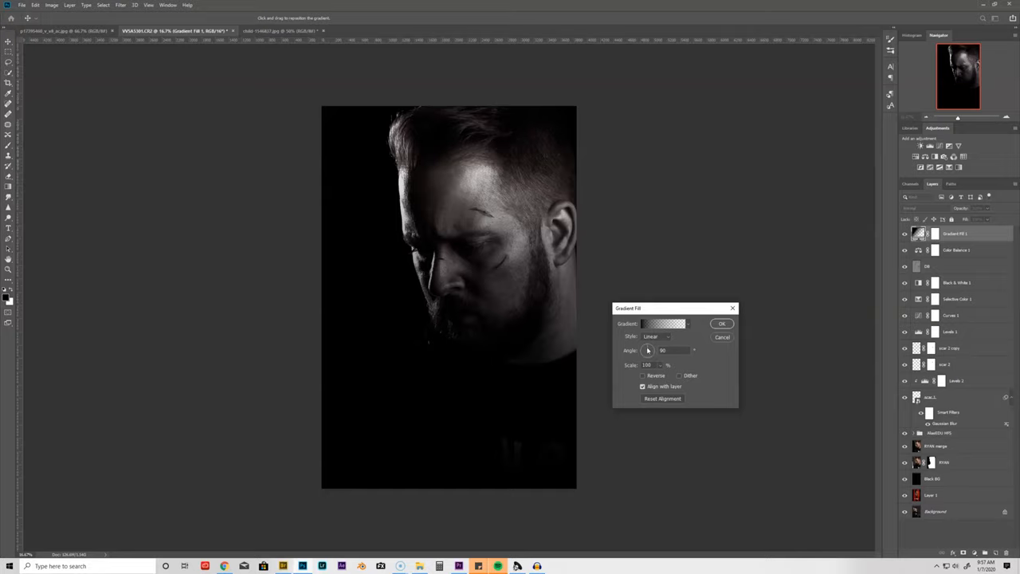
pyautogui.moveTo(647, 351); pyautogui.dragTo(650, 354)
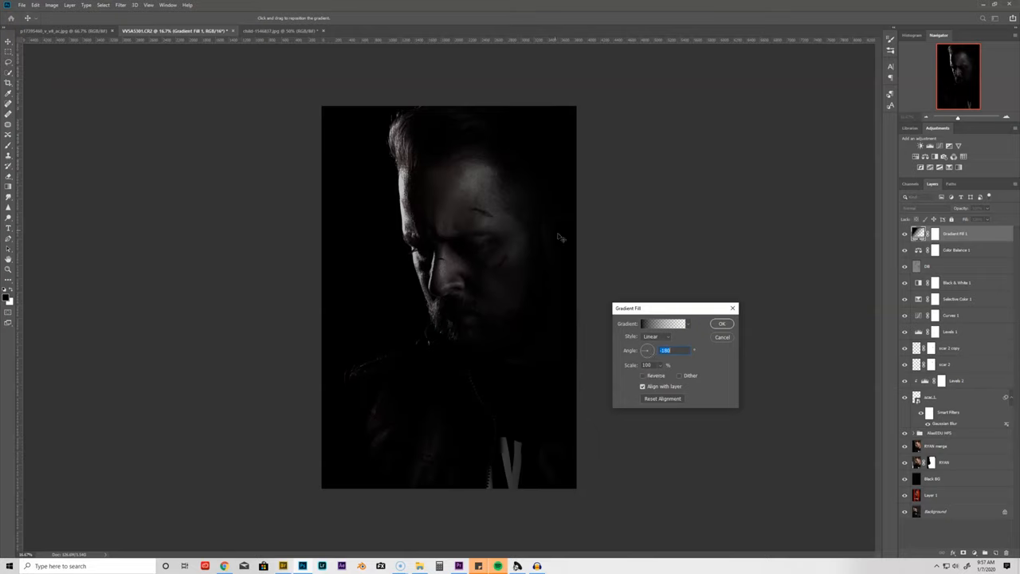
pyautogui.moveTo(379, 278)
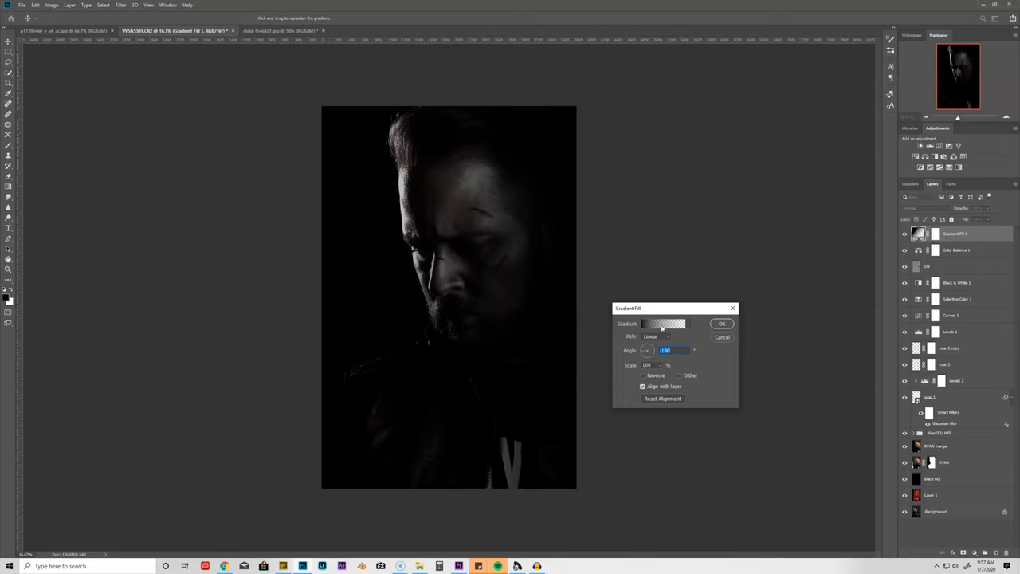
# In the Gradient Editor, adjust the black-to-transparent stops to set where the fade ends
pyautogui.click(664, 324)
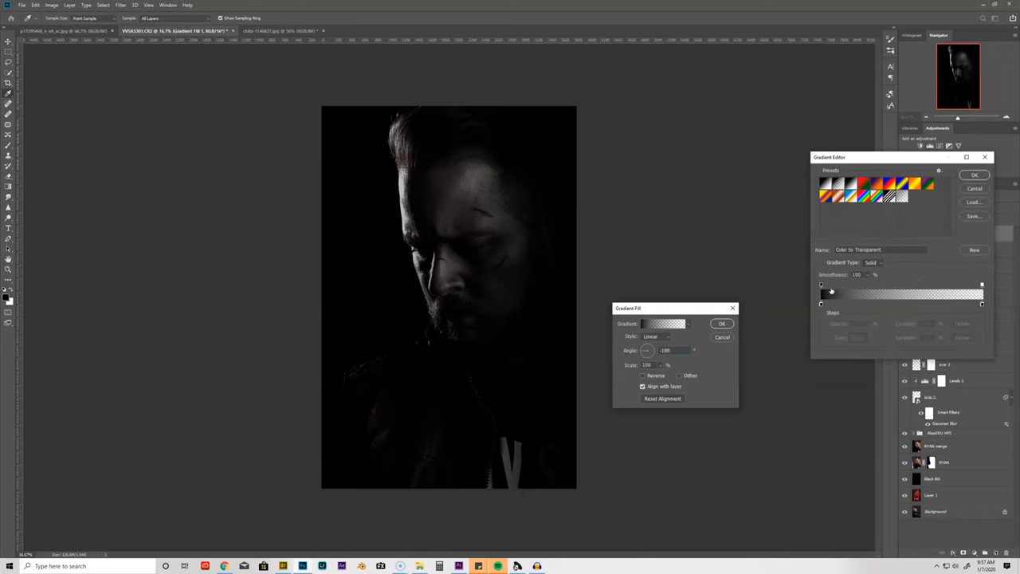
pyautogui.click(837, 303)
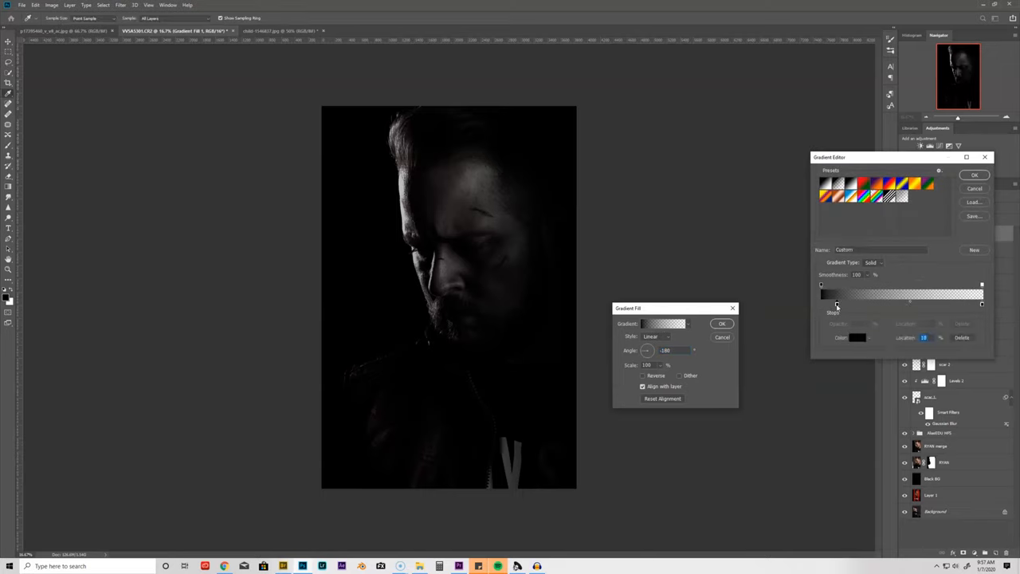
pyautogui.click(903, 284)
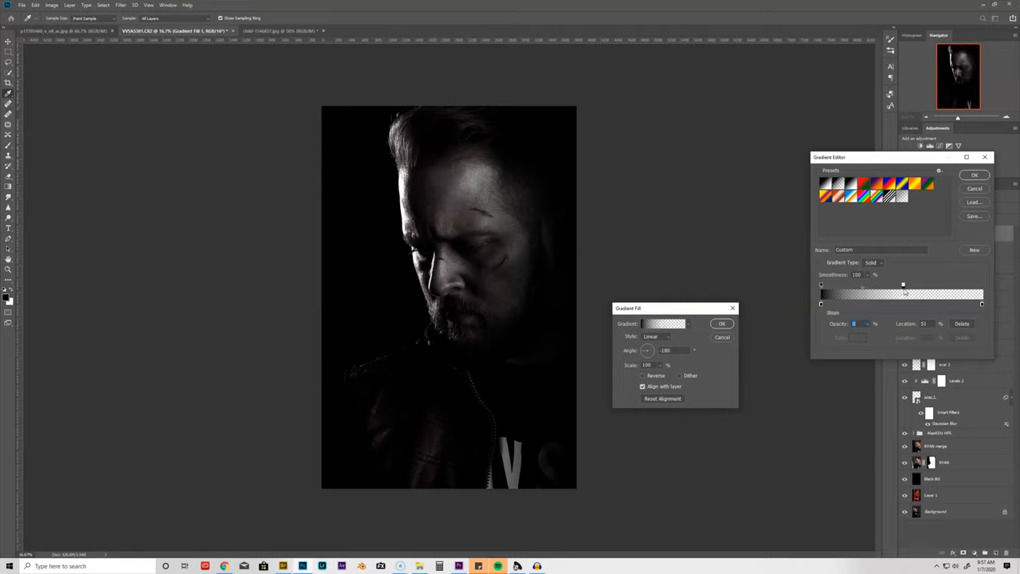
pyautogui.moveTo(903, 284); pyautogui.dragTo(899, 284)
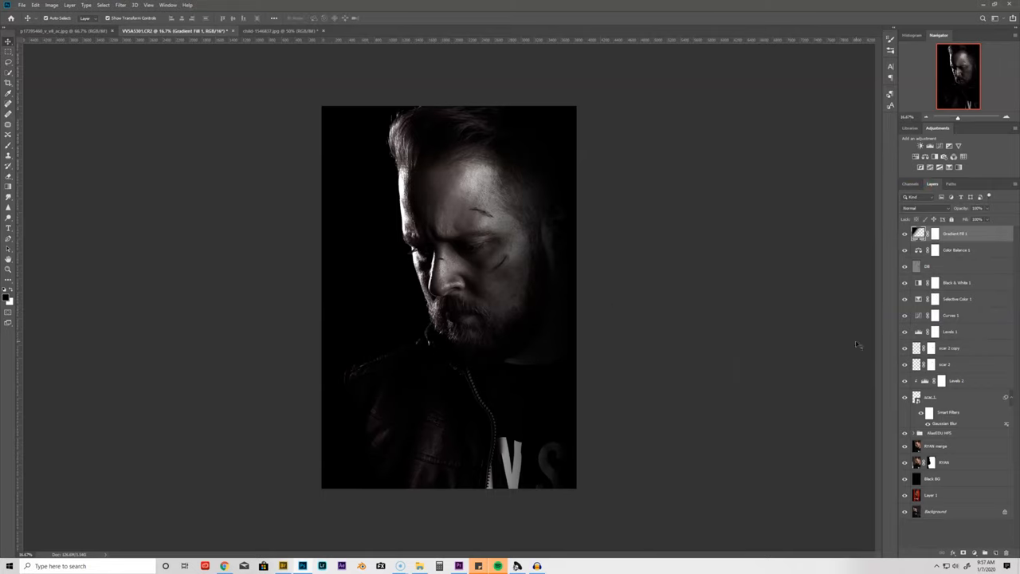
# On a new layer, marquee a tall strip over the left reference bar and fill it red
pyautogui.click(906, 495)
pyautogui.write('red')
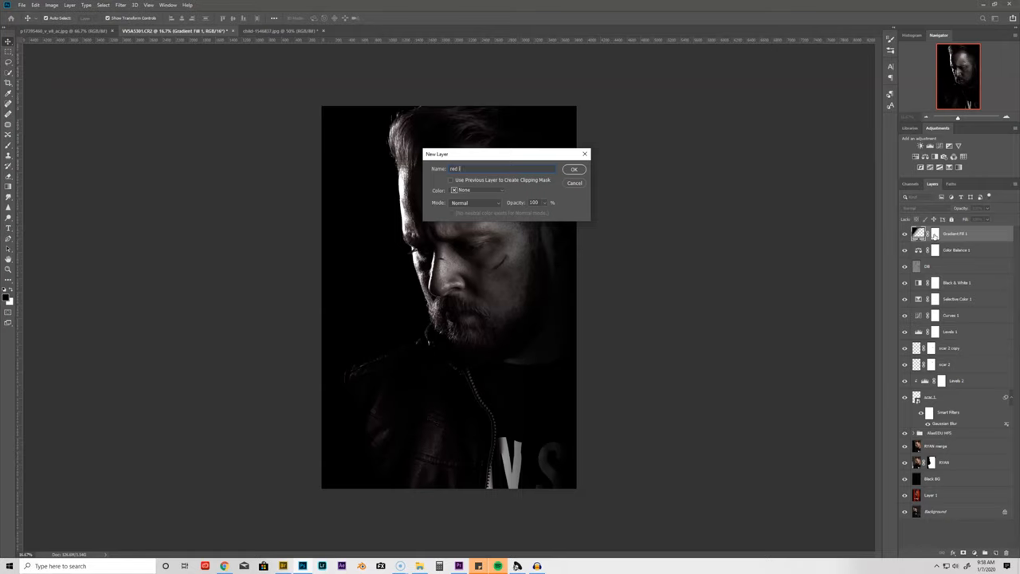
pyautogui.click(574, 169)
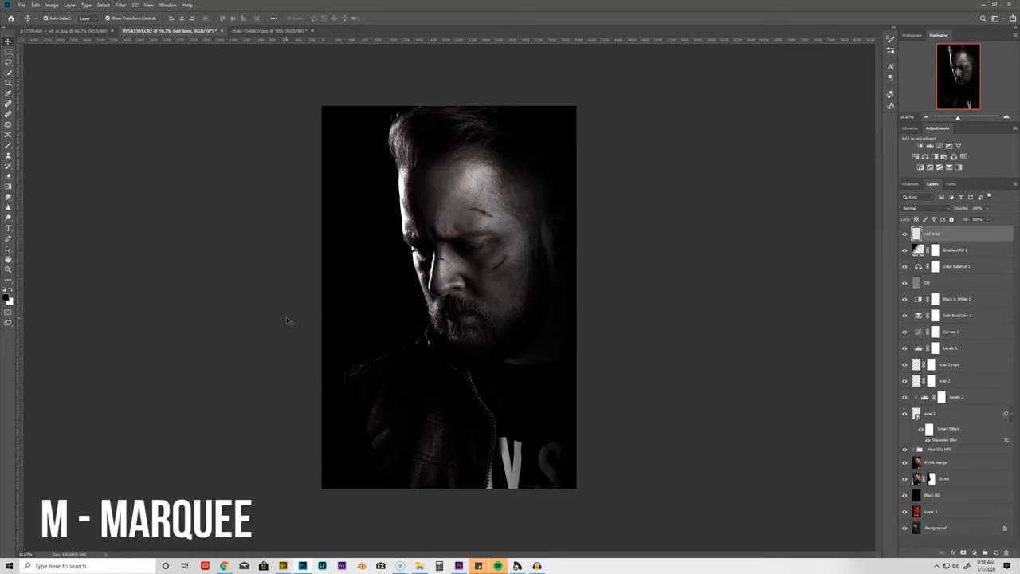
pyautogui.click(8, 45)
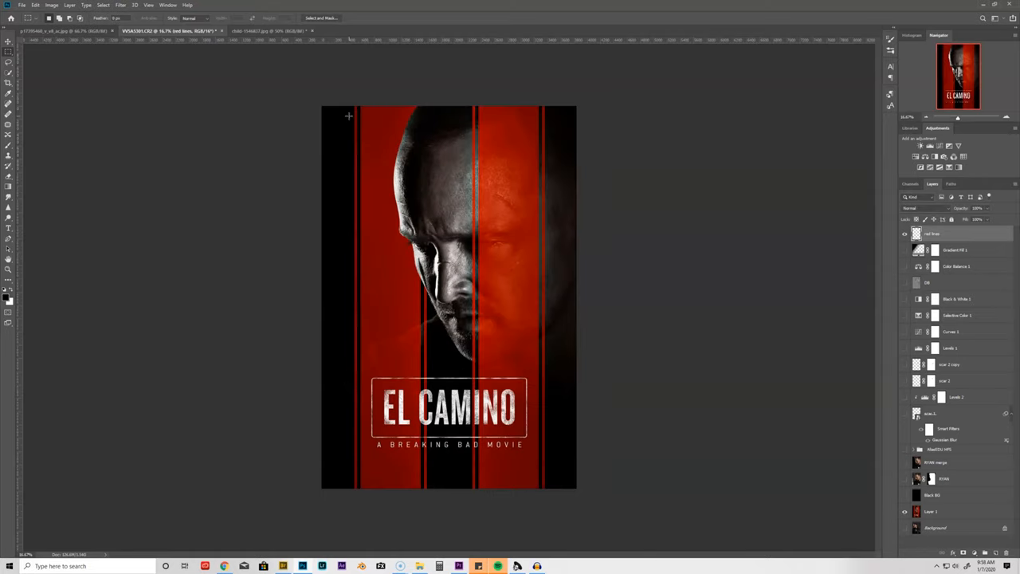
pyautogui.moveTo(354, 102)
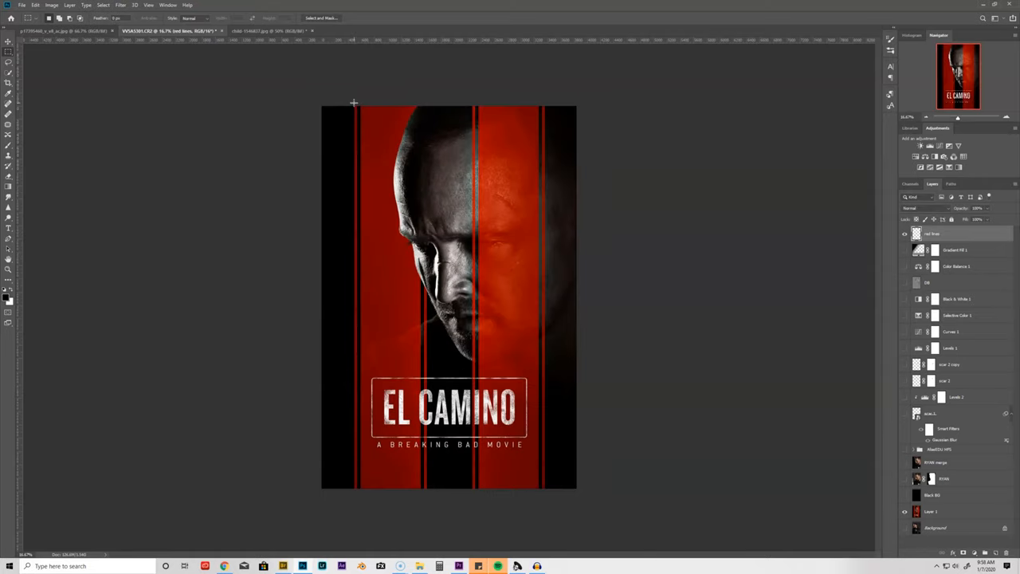
pyautogui.moveTo(358, 102); pyautogui.dragTo(427, 493)
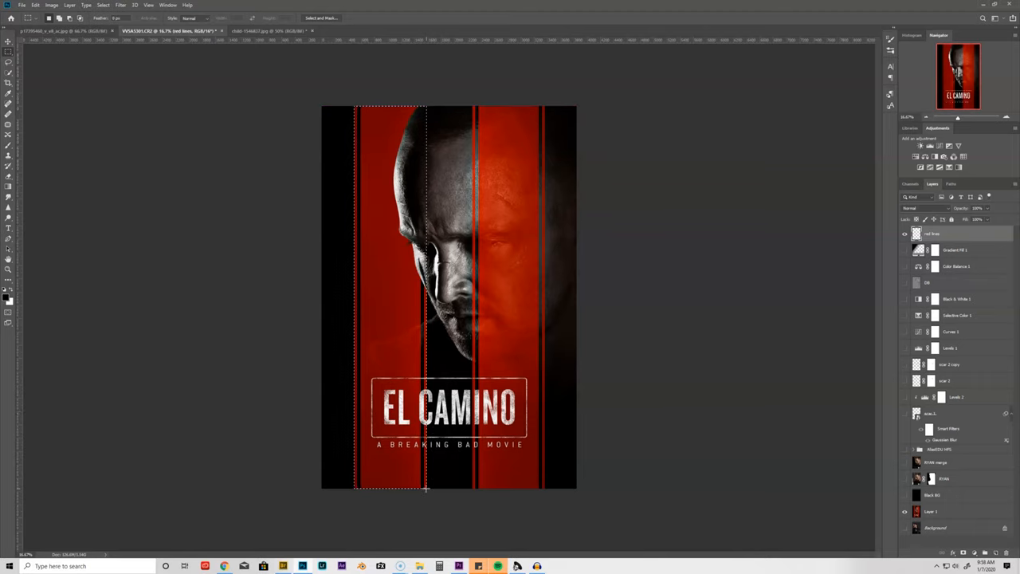
pyautogui.press('i')
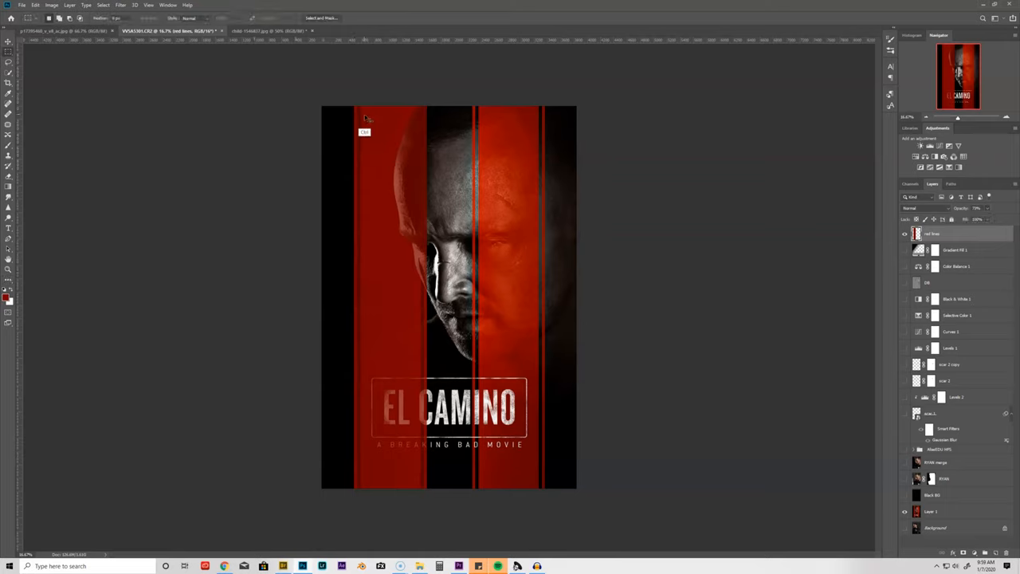
# Draw thin full-height stripes along both edges of the red bar
pyautogui.moveTo(365, 125); pyautogui.dragTo(365, 479)
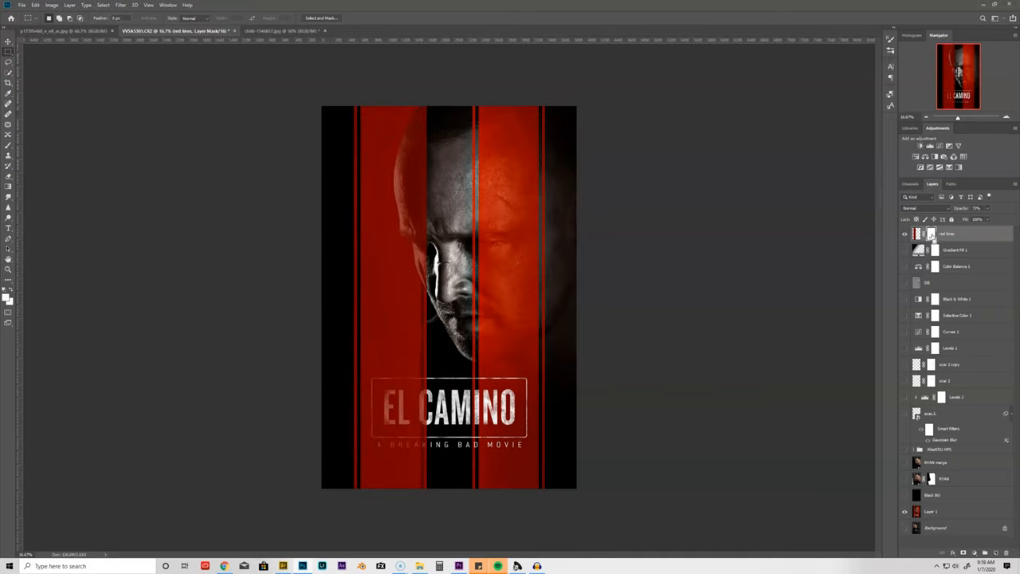
pyautogui.moveTo(366, 131)
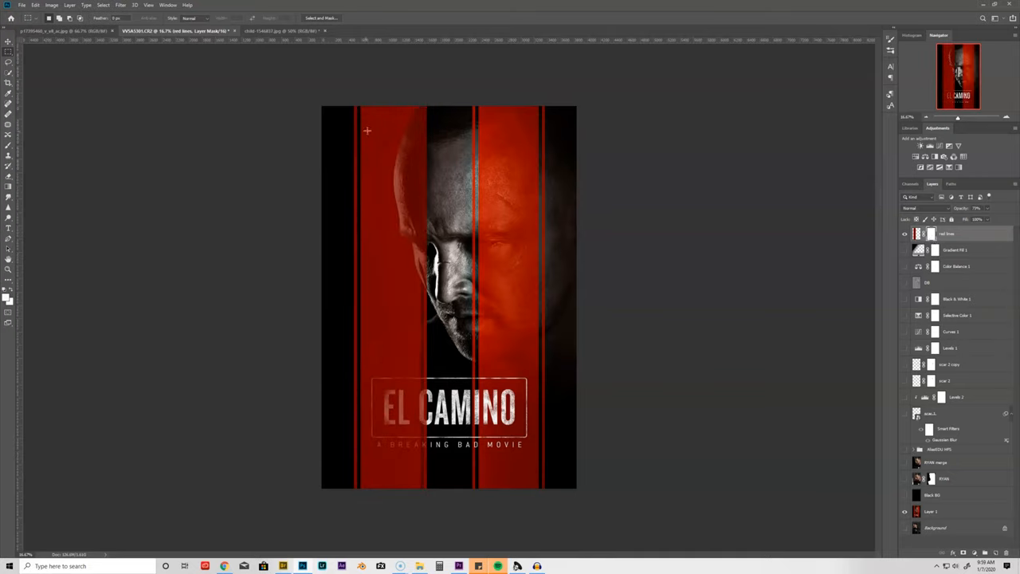
pyautogui.moveTo(362, 189)
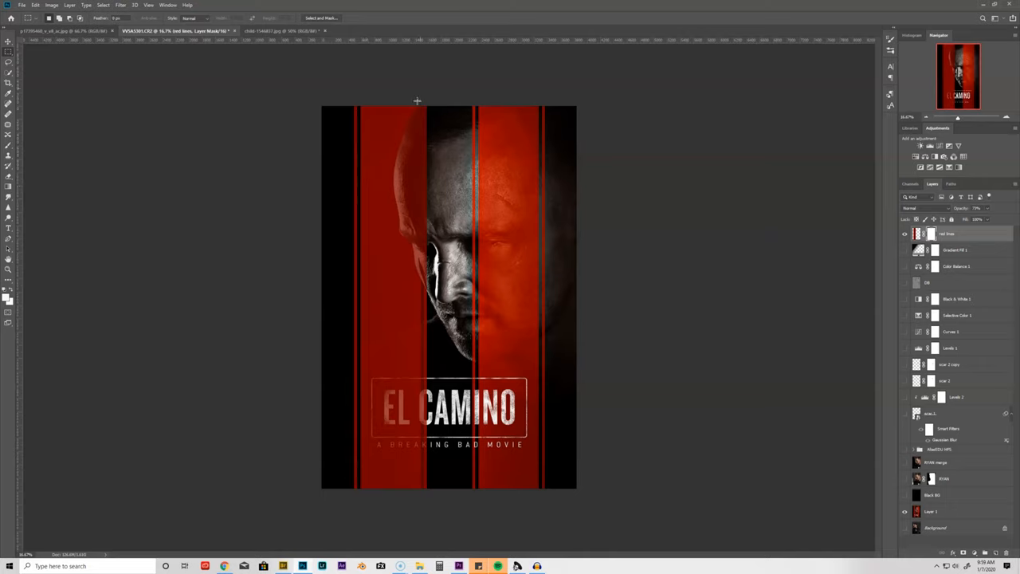
pyautogui.moveTo(424, 489)
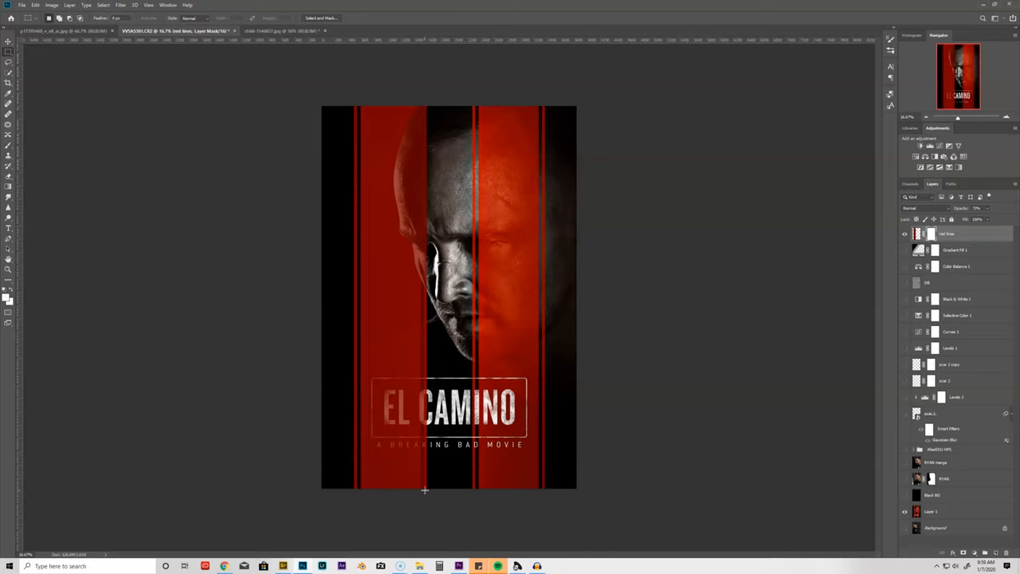
pyautogui.moveTo(424, 490); pyautogui.dragTo(408, 159)
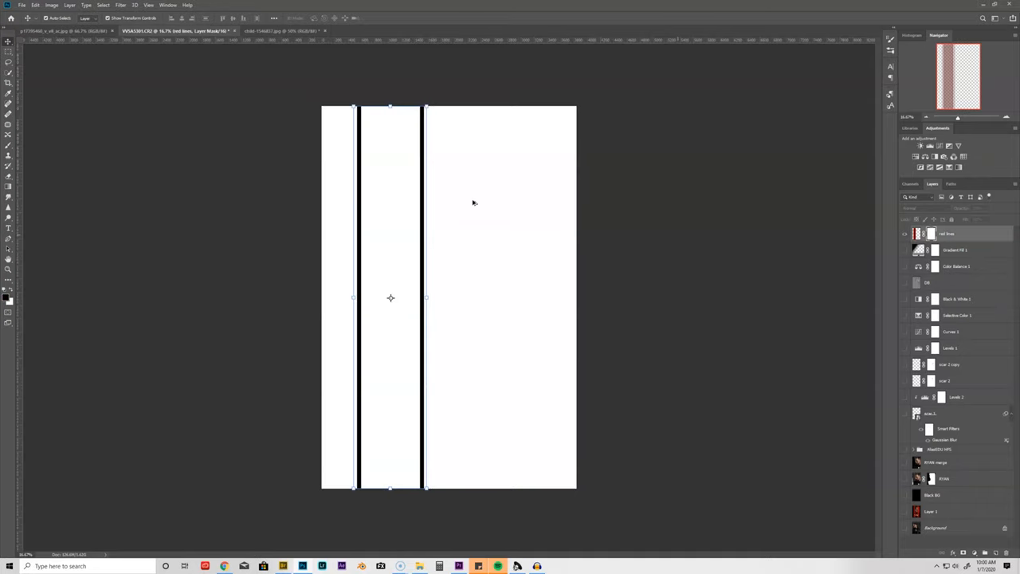
pyautogui.moveTo(890, 238)
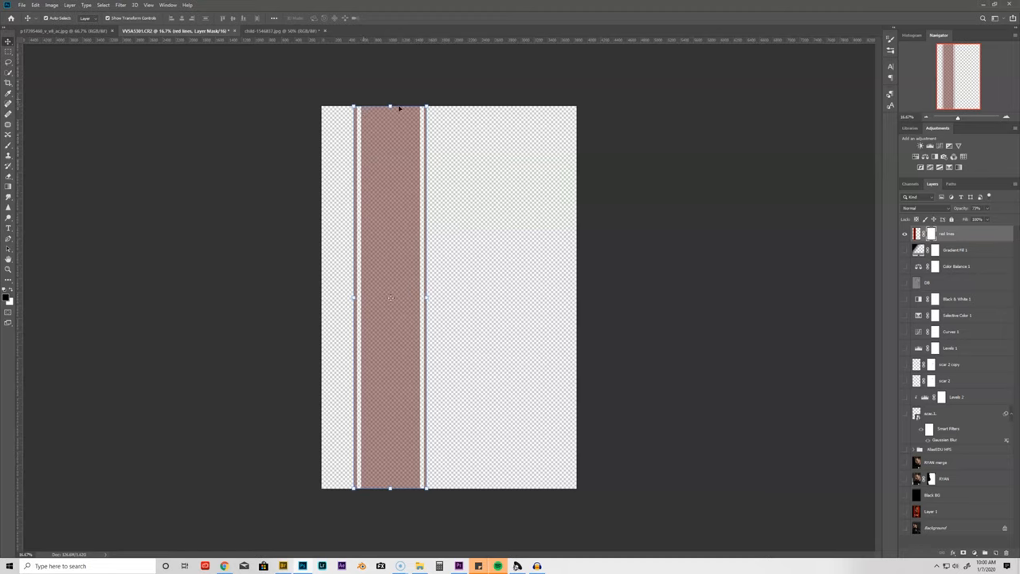
pyautogui.moveTo(361, 118)
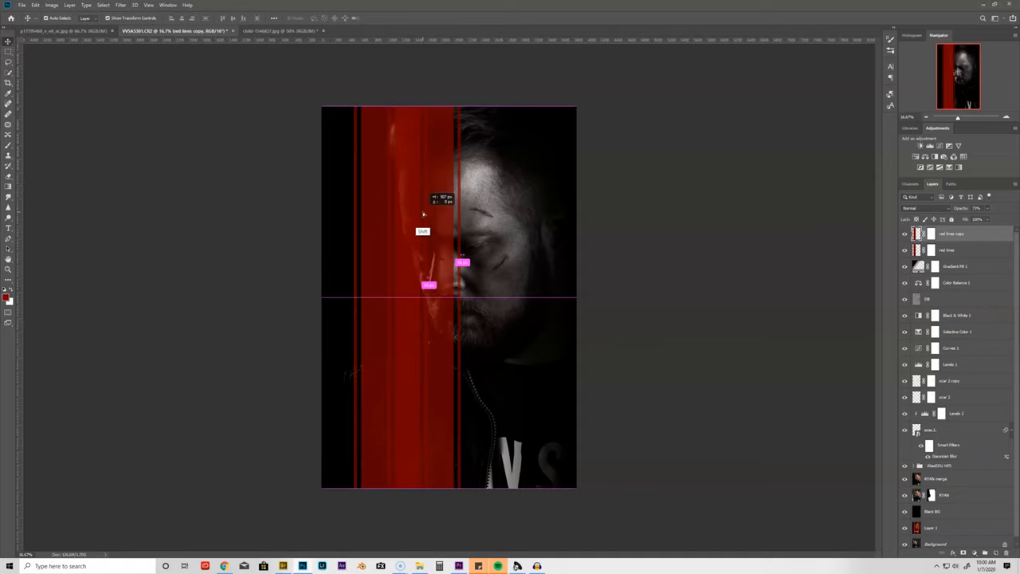
# Move the duplicated red bars right so the stripes sit over the face
pyautogui.moveTo(424, 214); pyautogui.dragTo(485, 222)
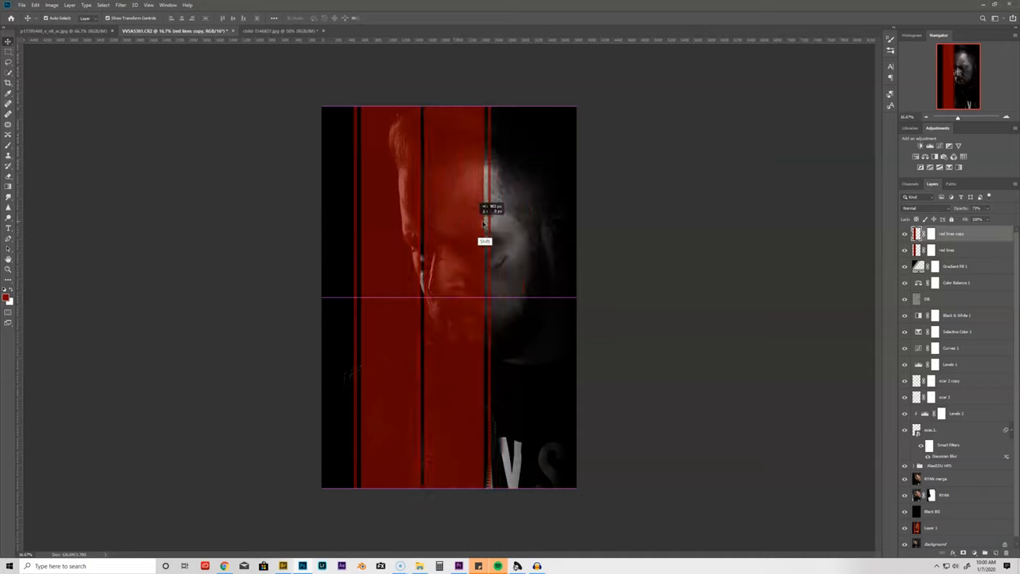
pyautogui.moveTo(482, 220); pyautogui.dragTo(465, 183)
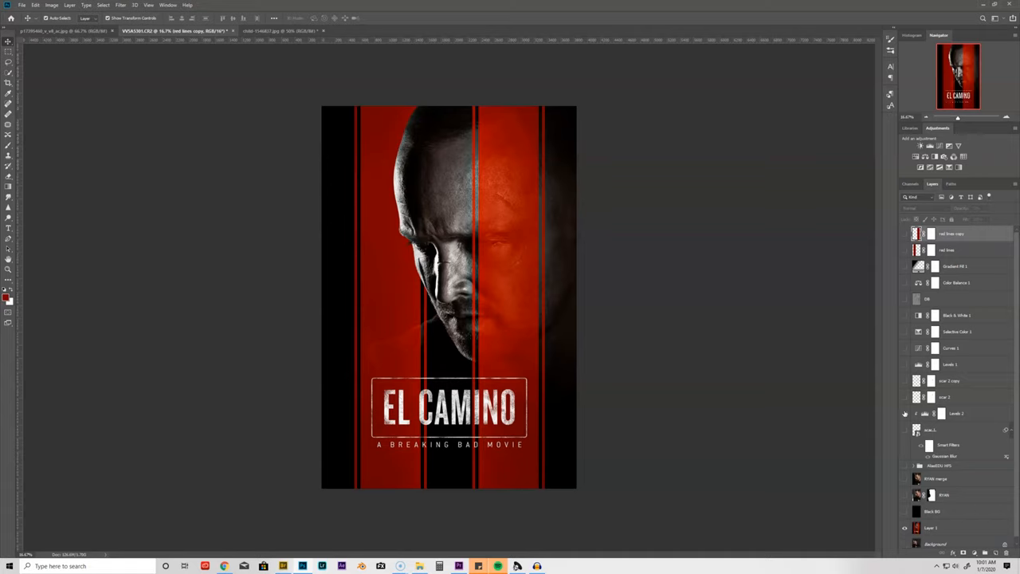
pyautogui.moveTo(422, 115)
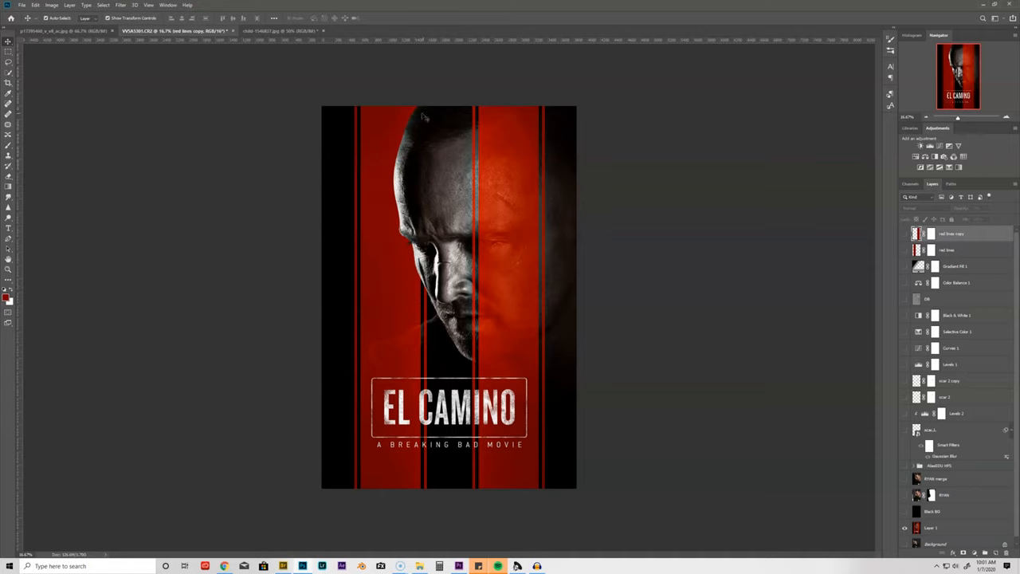
pyautogui.moveTo(807, 383)
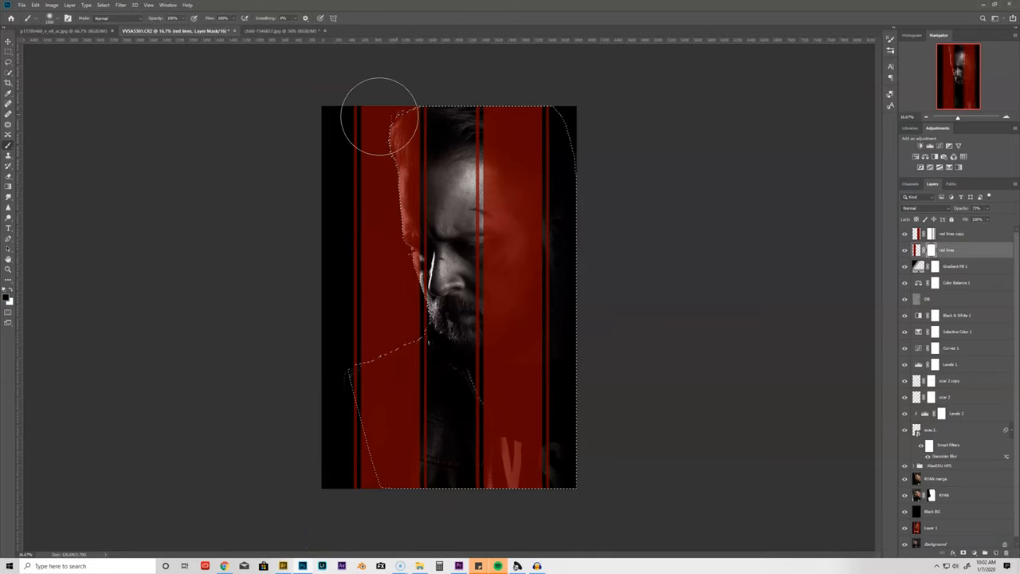
# Mask the bars away over the face and set the copy layer's blend mode so the face shows through
pyautogui.moveTo(380, 115); pyautogui.dragTo(414, 268)
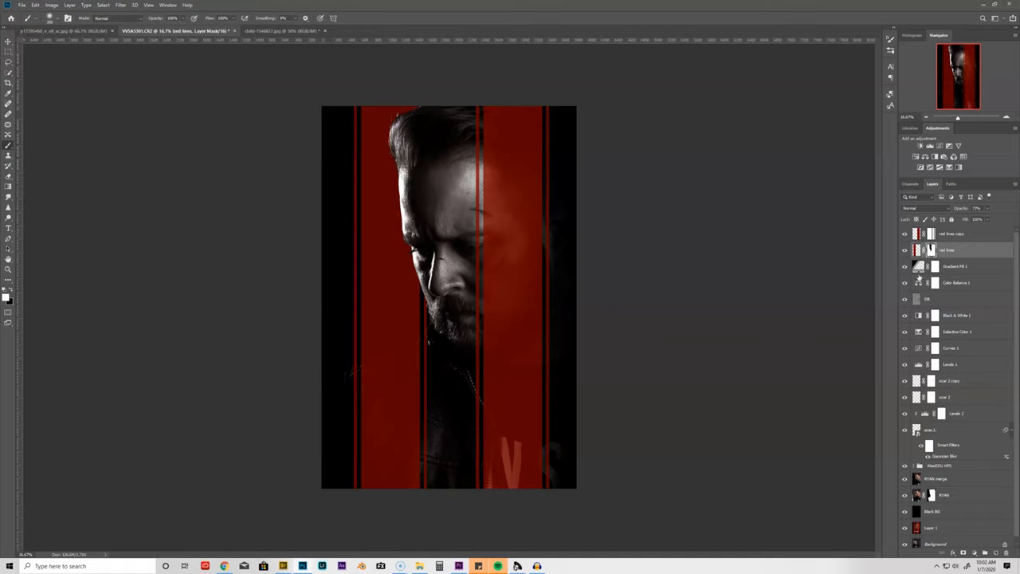
pyautogui.click(925, 207)
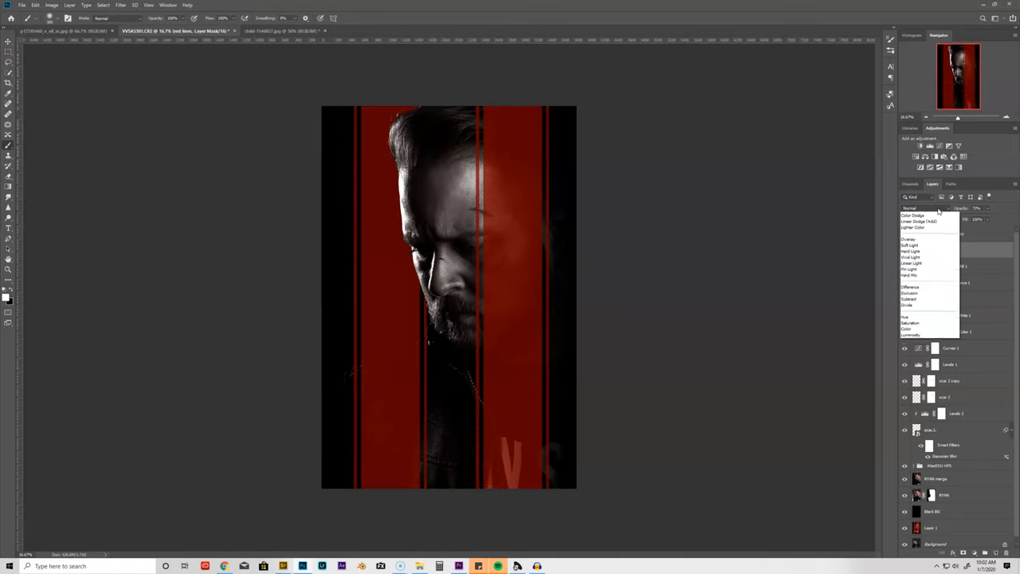
pyautogui.click(912, 250)
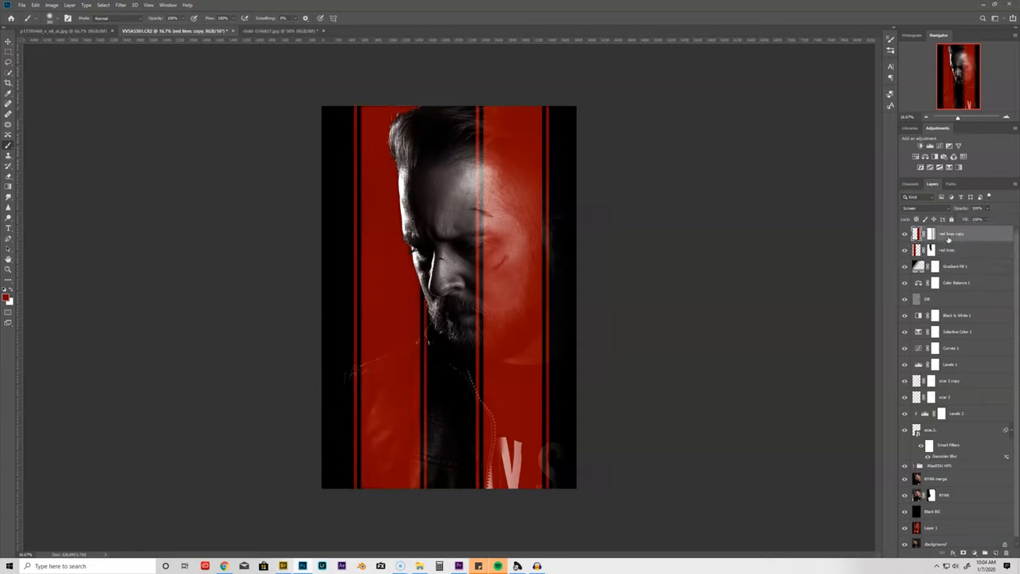
pyautogui.click(928, 208)
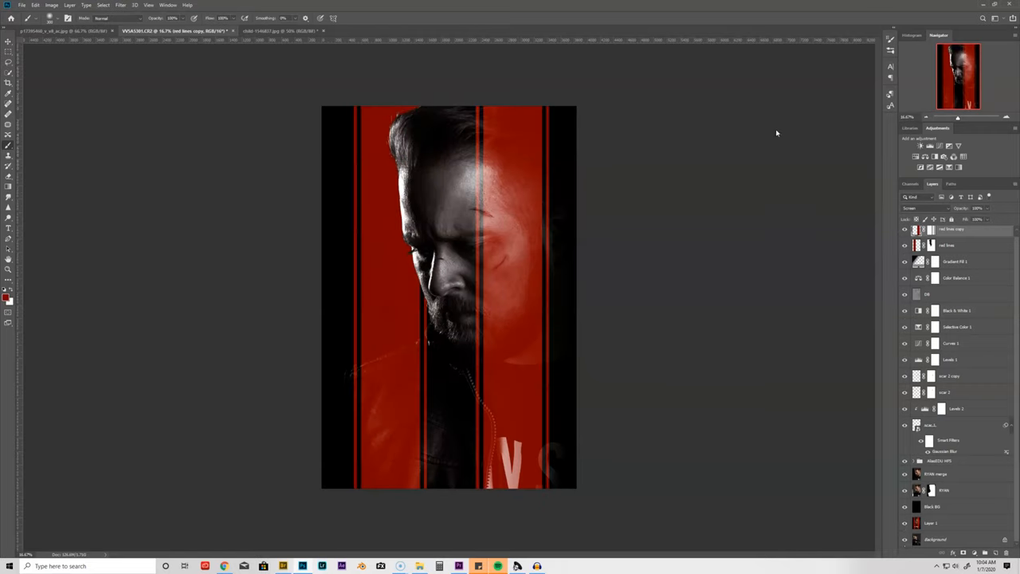
pyautogui.moveTo(762, 156)
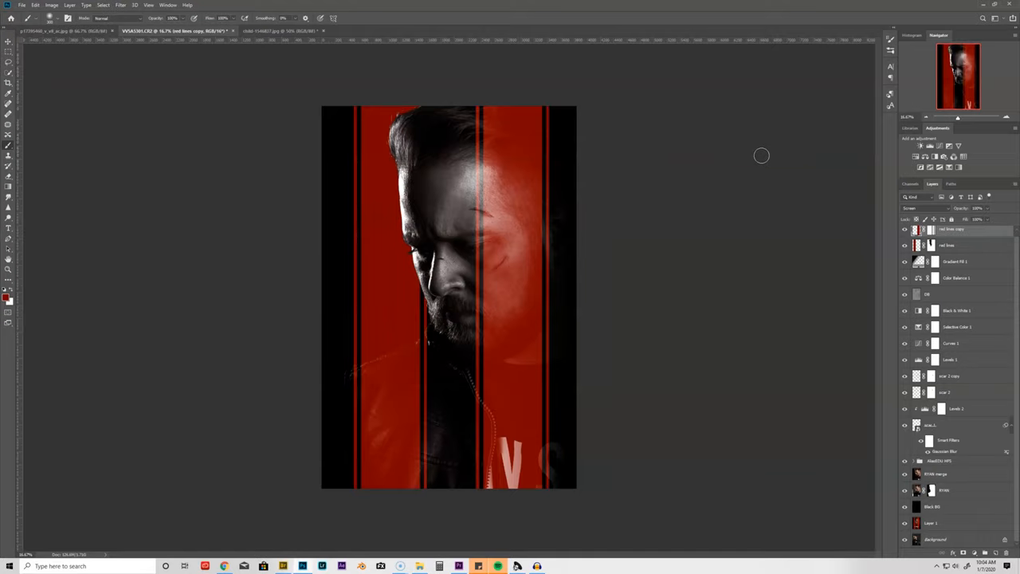